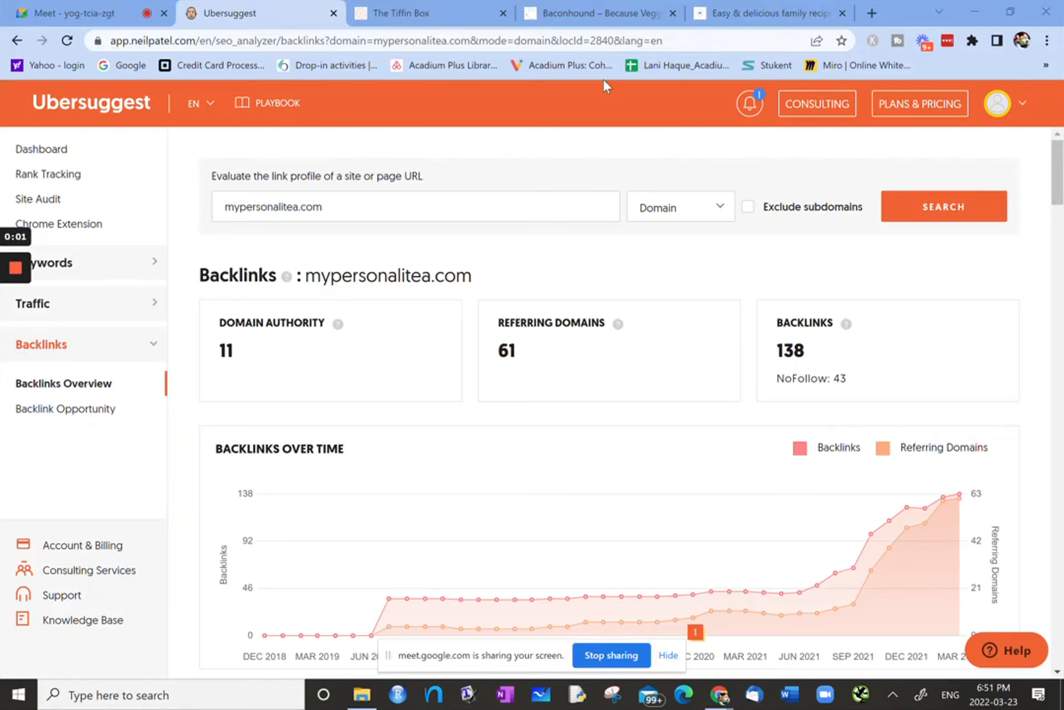
{"action": "mouse_move", "coordinate": [84, 368]}
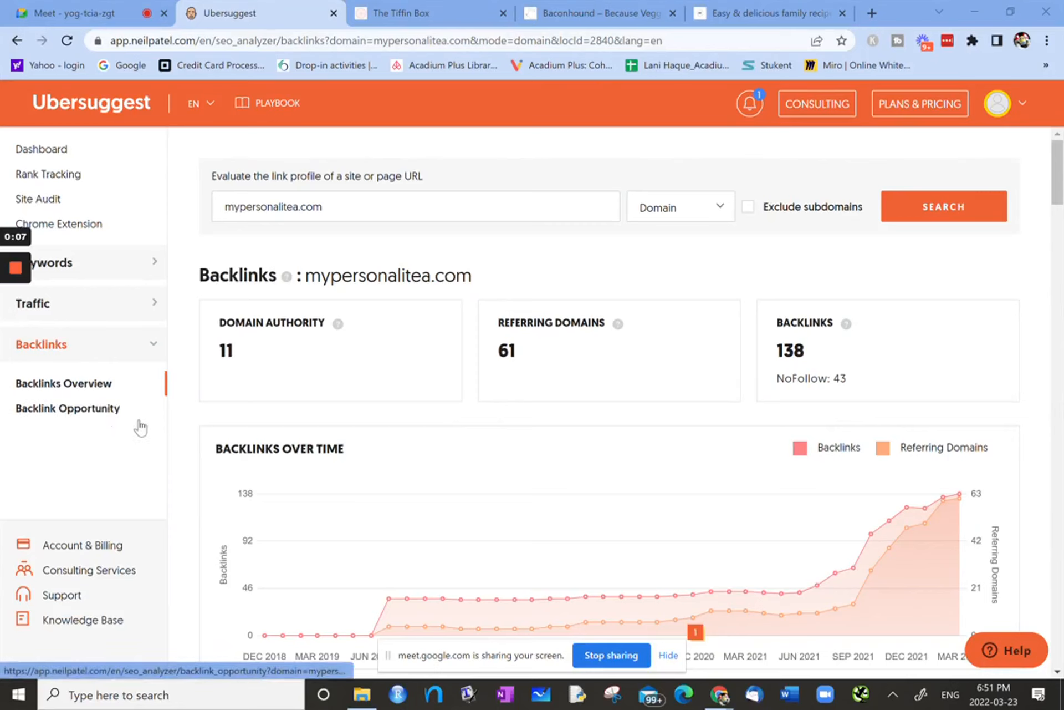
{"action": "mouse_move", "coordinate": [50, 396]}
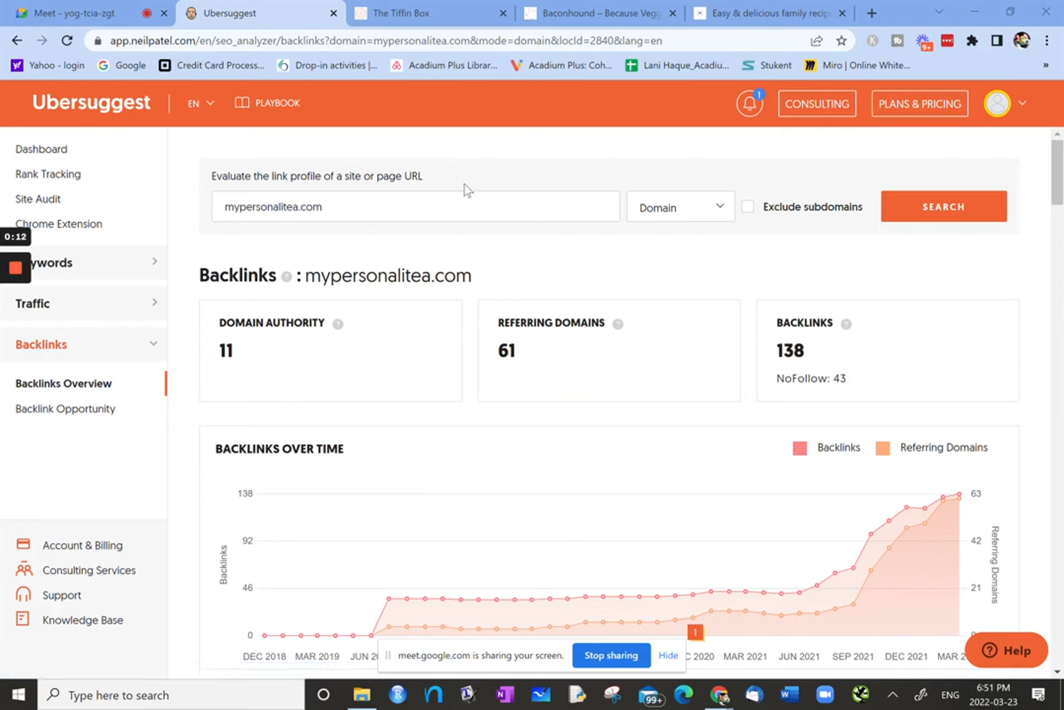
{"action": "mouse_move", "coordinate": [930, 288]}
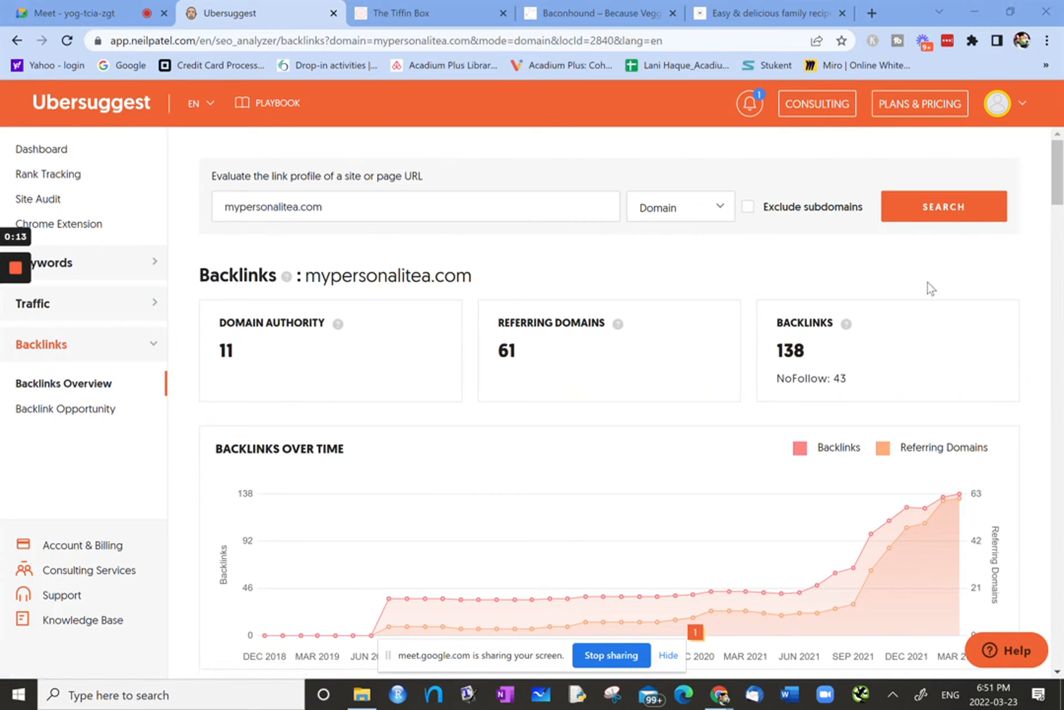
{"action": "mouse_move", "coordinate": [751, 603]}
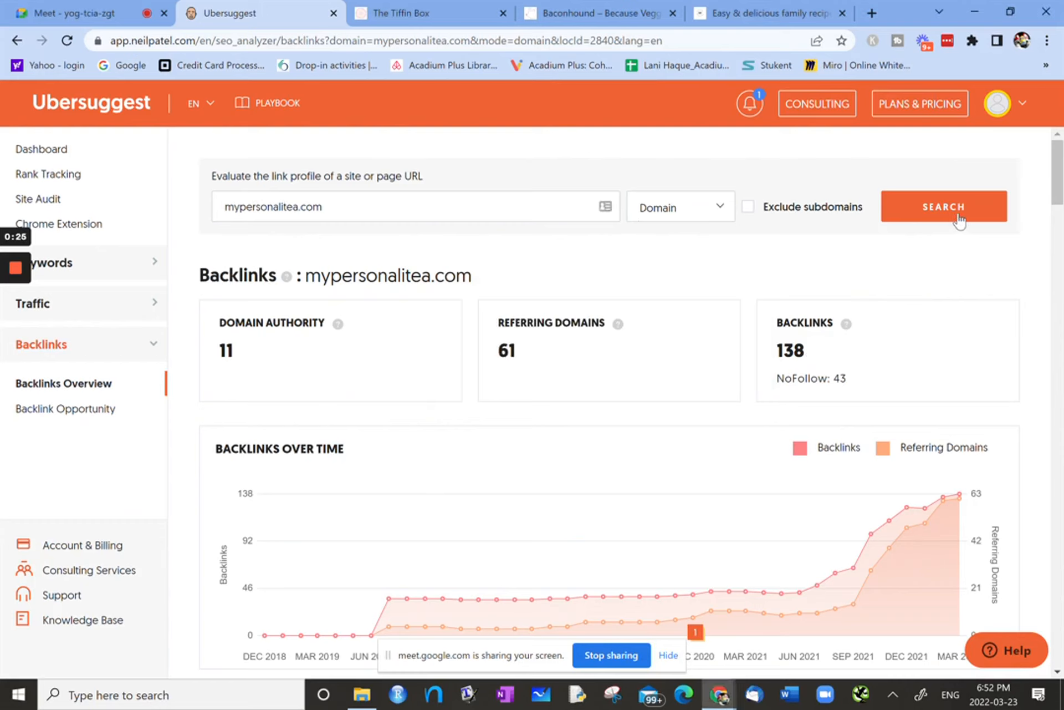
{"action": "mouse_move", "coordinate": [448, 359]}
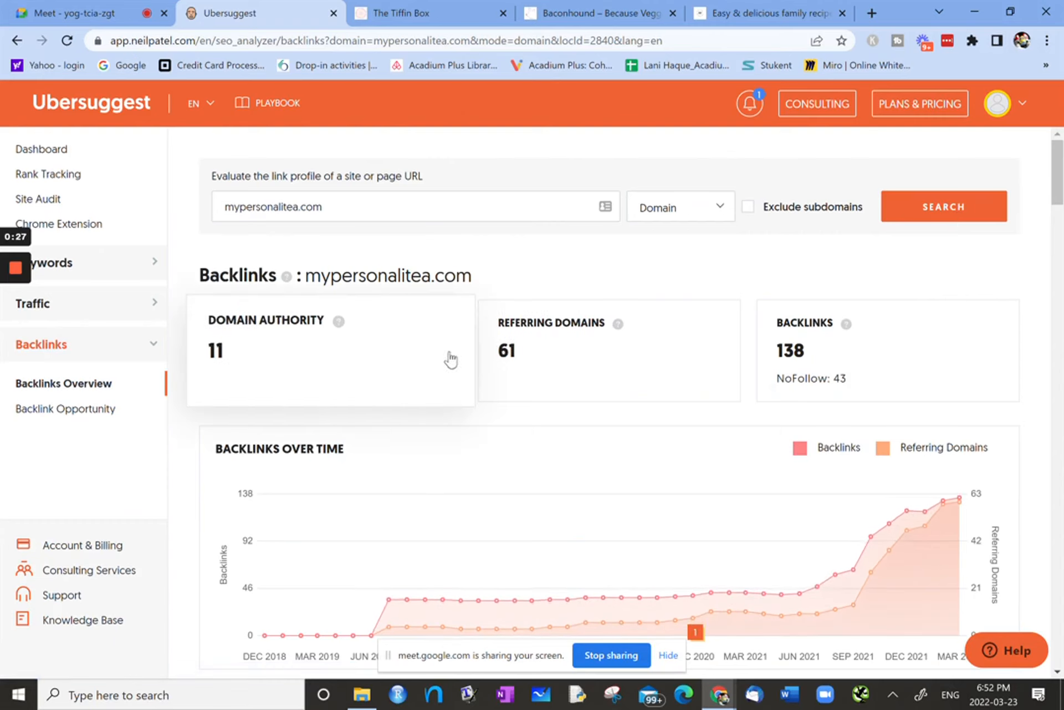
{"action": "mouse_move", "coordinate": [295, 401]}
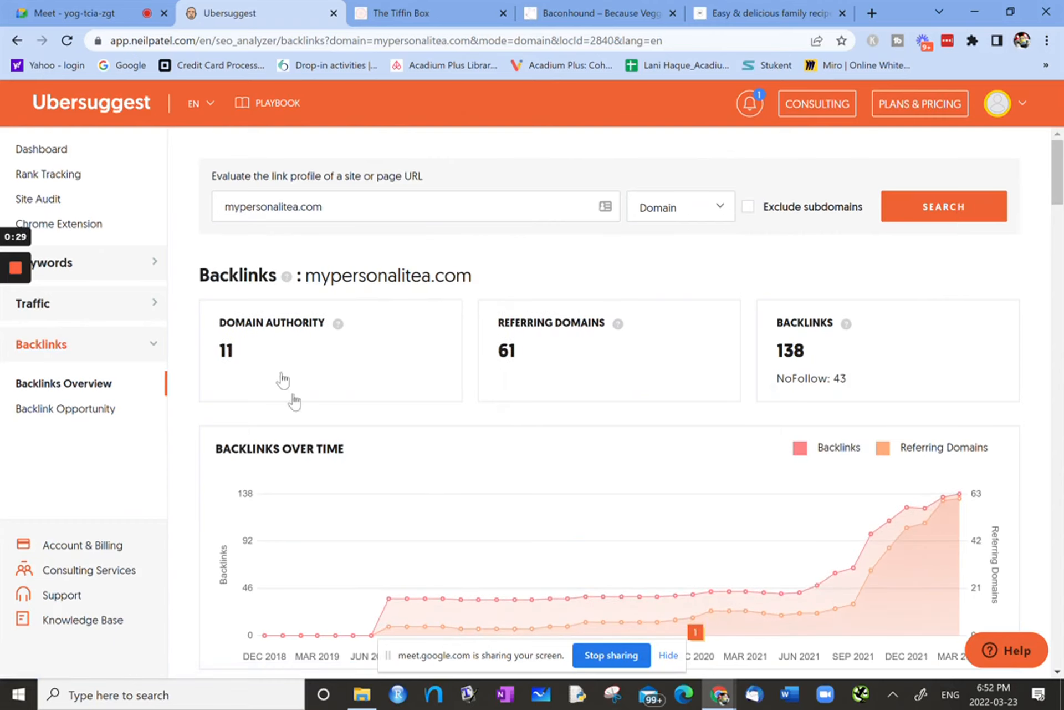
{"action": "mouse_move", "coordinate": [593, 377]}
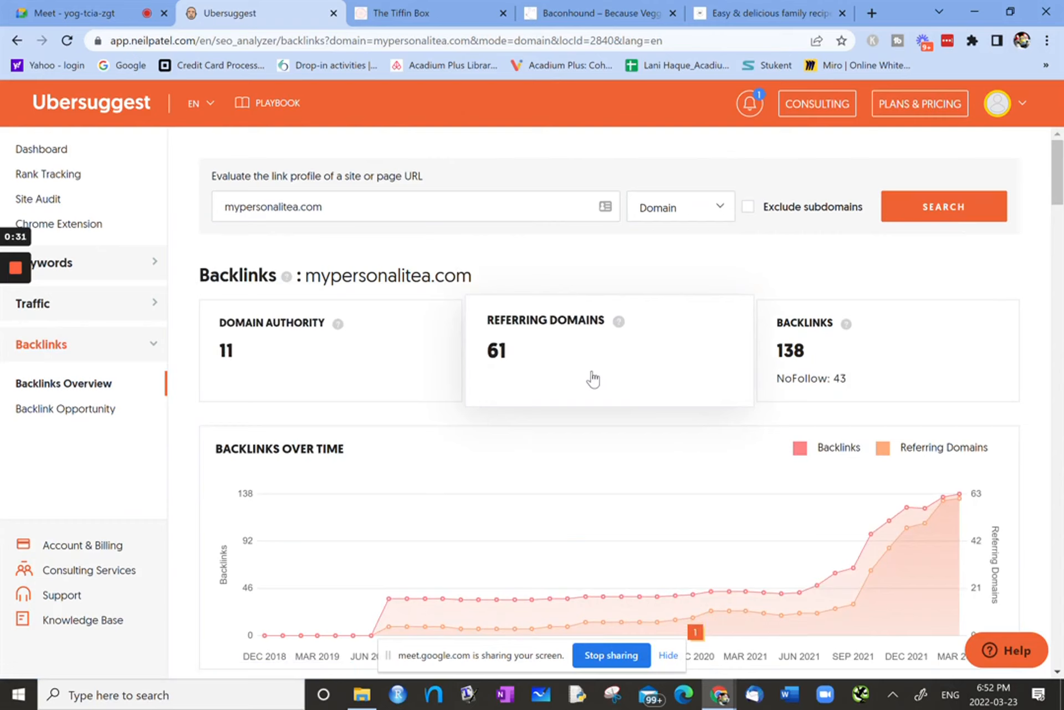
{"action": "mouse_move", "coordinate": [855, 368]}
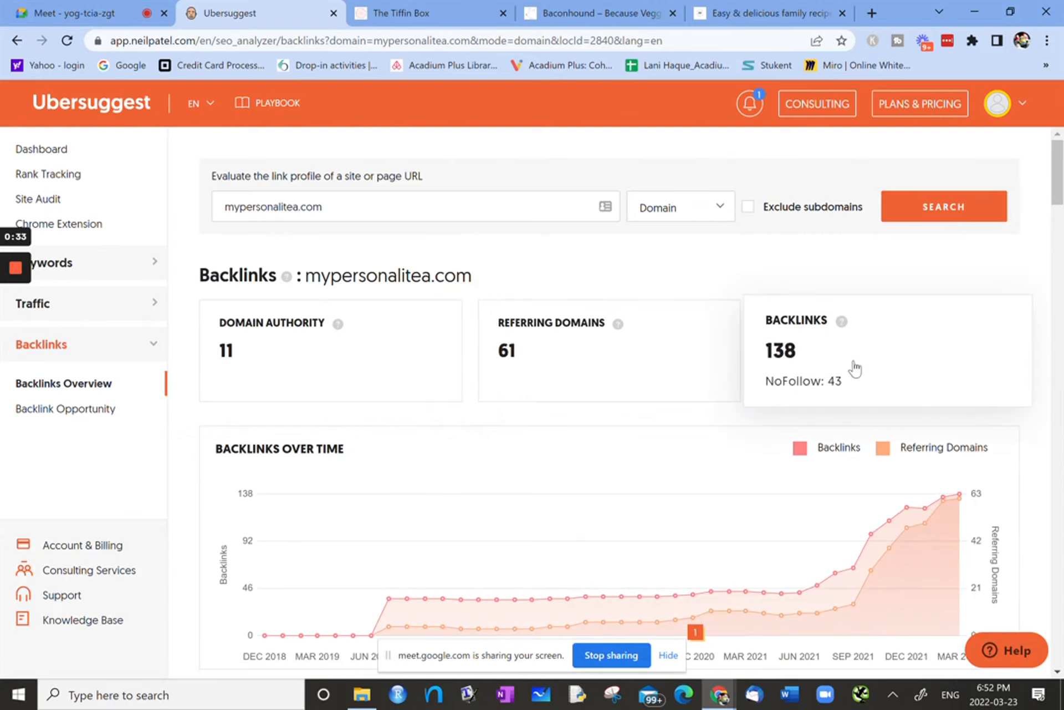
{"action": "mouse_move", "coordinate": [830, 419]}
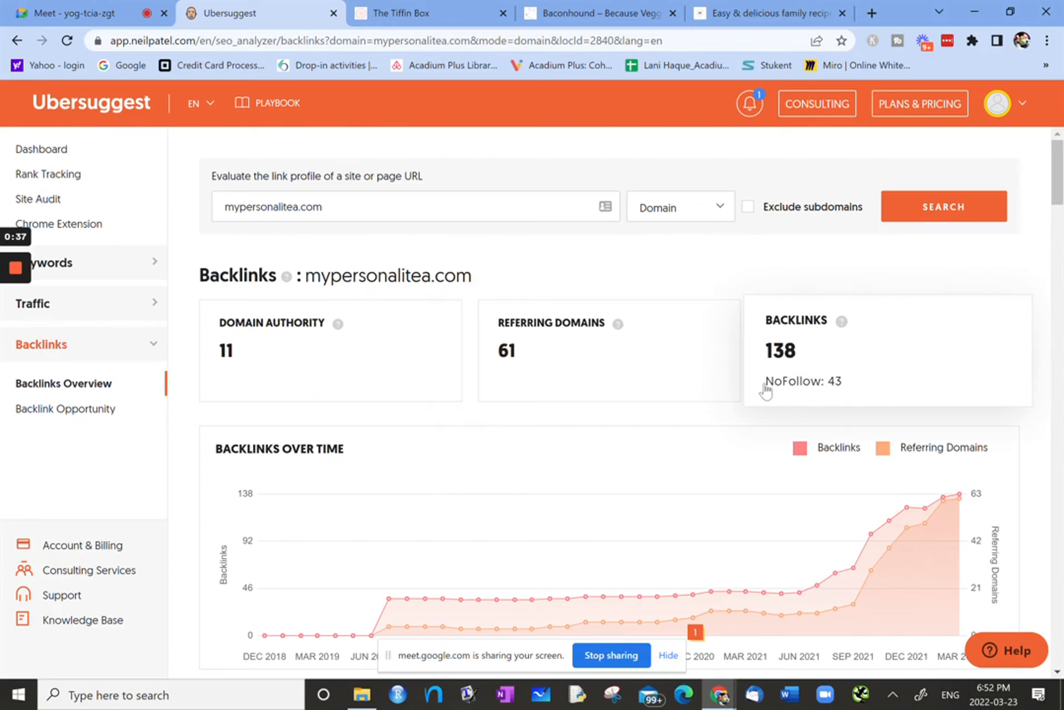
{"action": "mouse_move", "coordinate": [300, 290]}
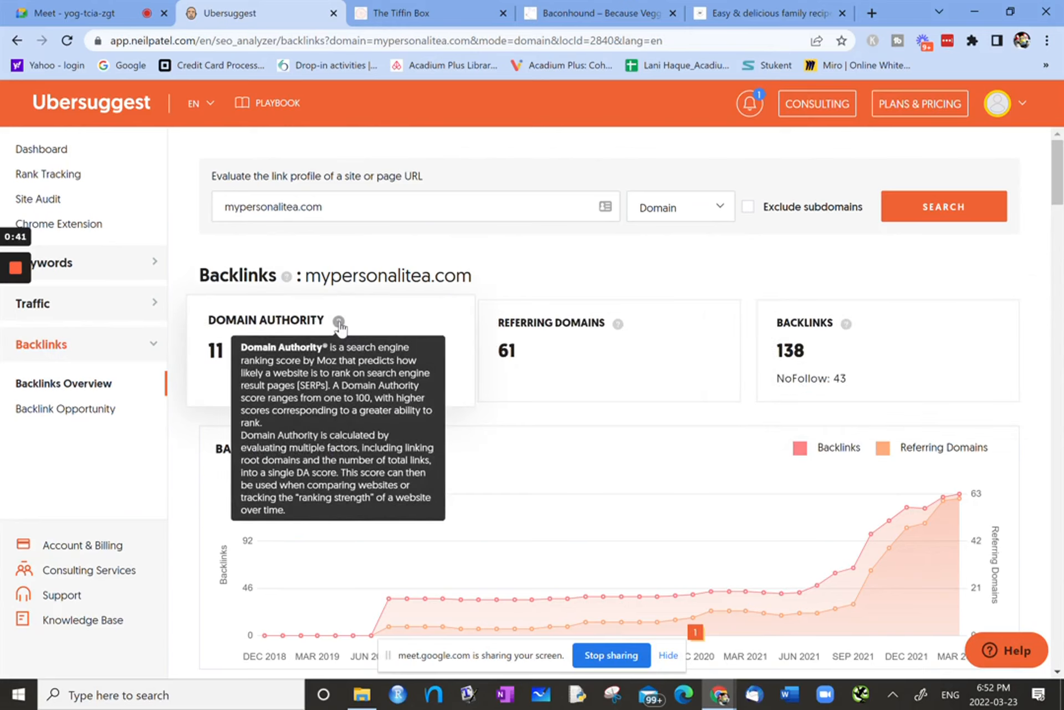
{"action": "mouse_move", "coordinate": [620, 323]}
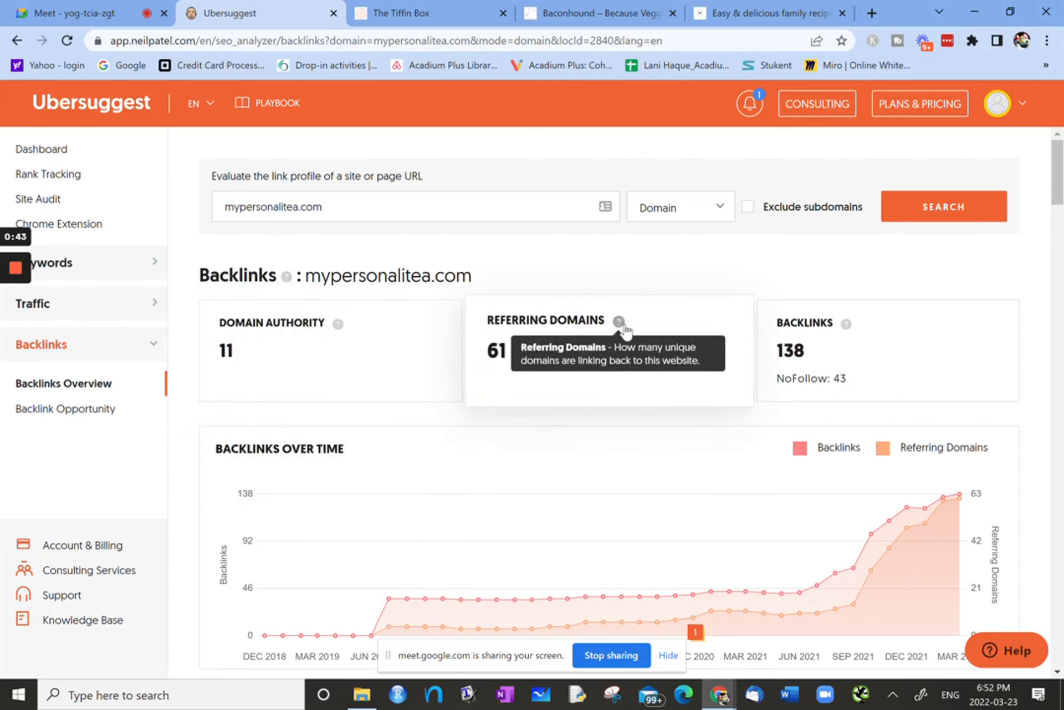
{"action": "mouse_move", "coordinate": [846, 324]}
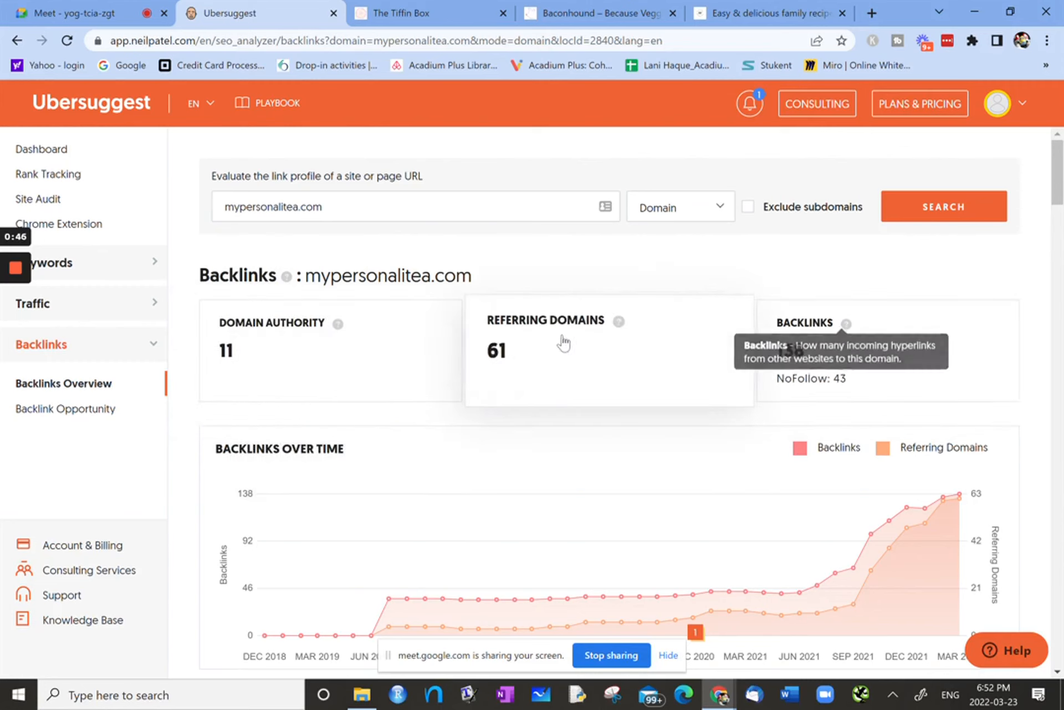
{"action": "mouse_move", "coordinate": [339, 324]}
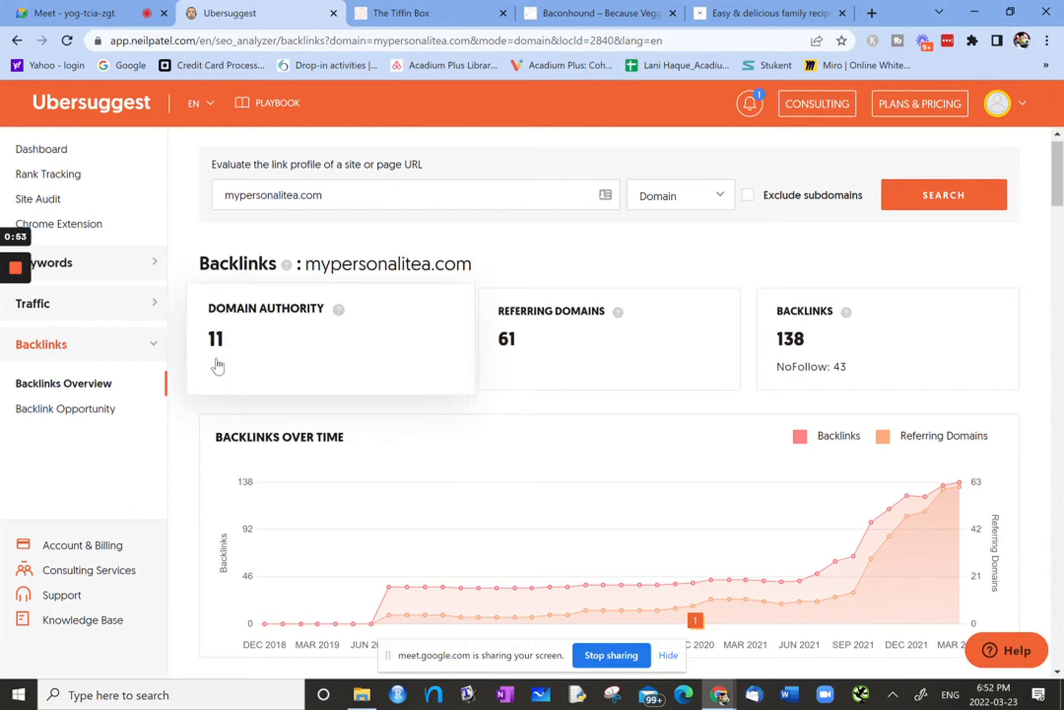
{"action": "mouse_move", "coordinate": [433, 359]}
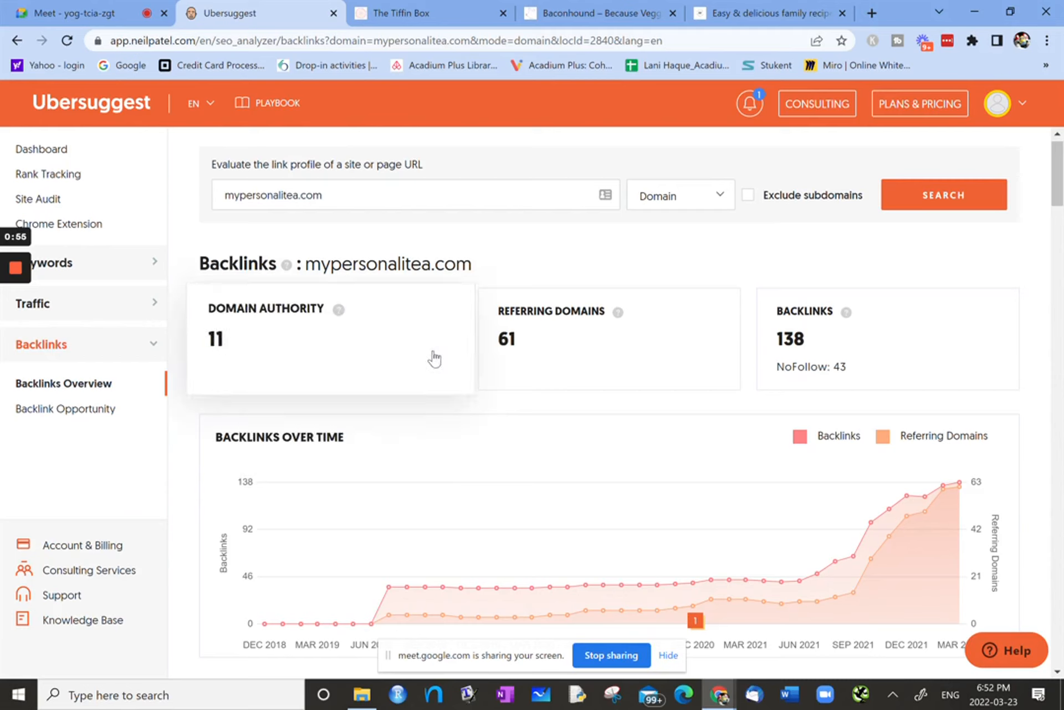
{"action": "mouse_move", "coordinate": [262, 351]}
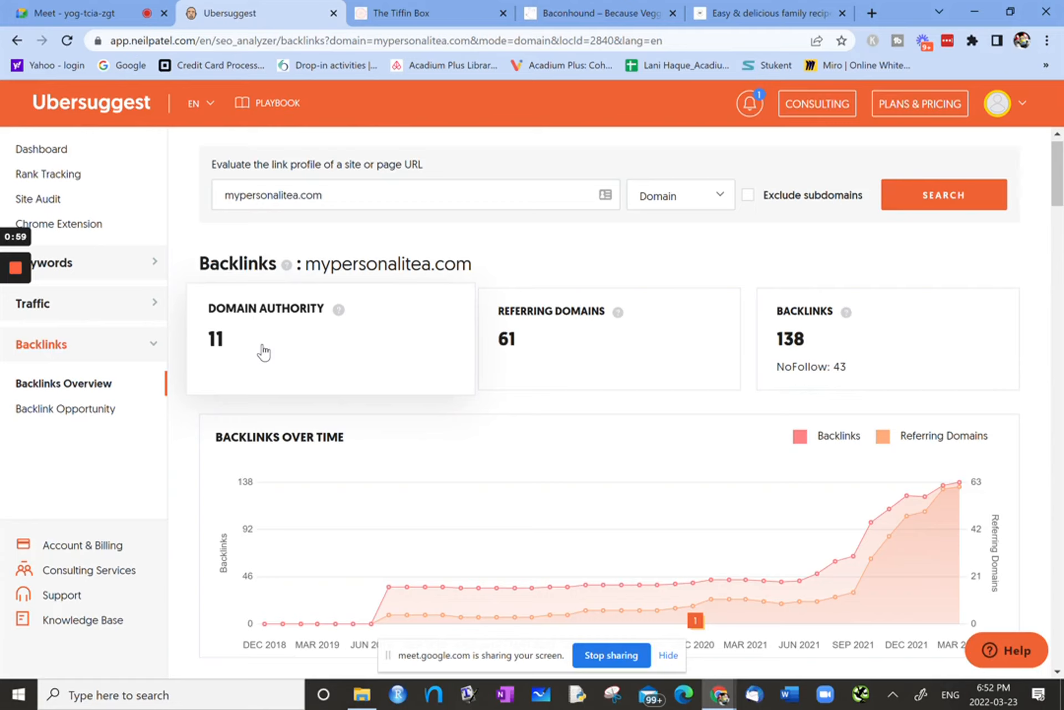
{"action": "mouse_move", "coordinate": [356, 353]}
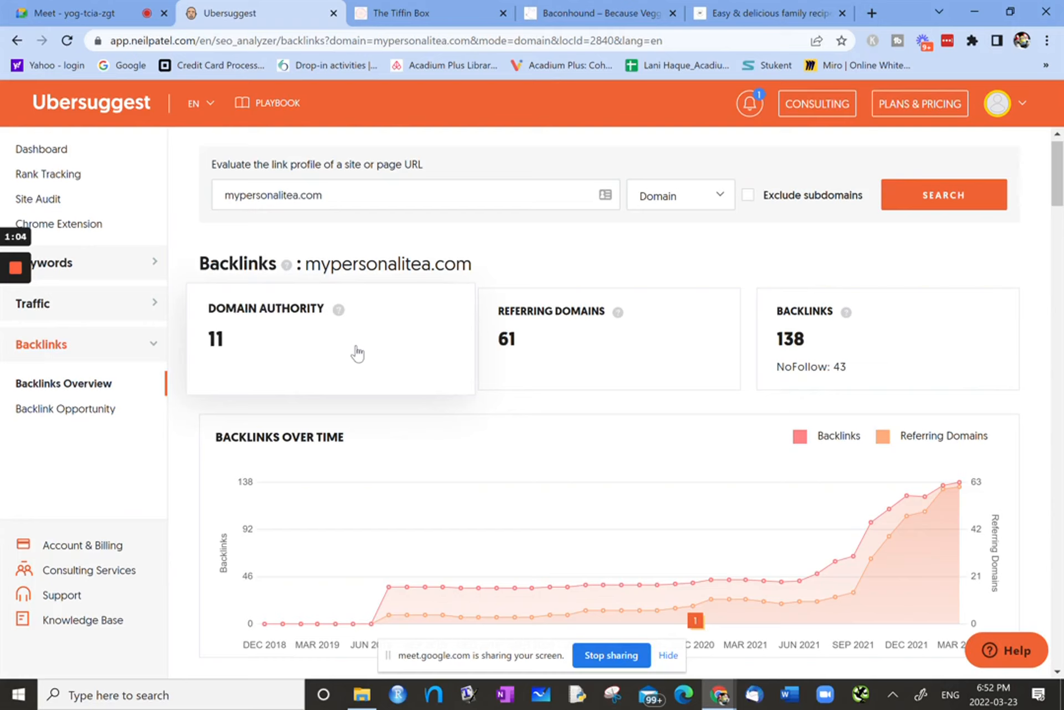
{"action": "mouse_move", "coordinate": [342, 339]}
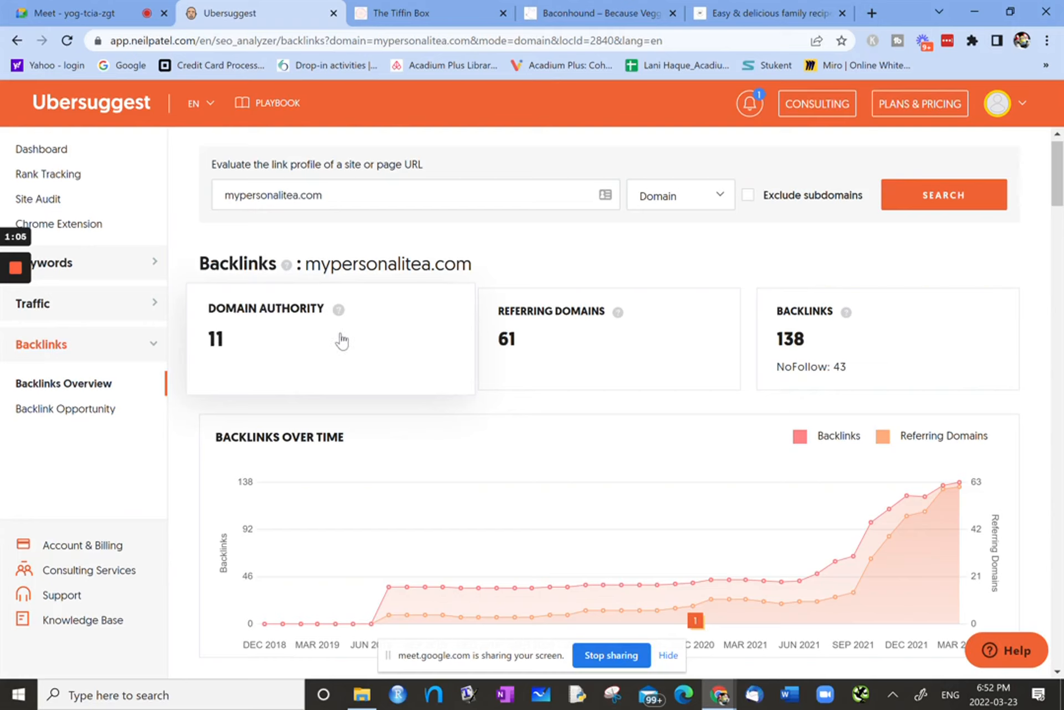
{"action": "mouse_move", "coordinate": [619, 312]}
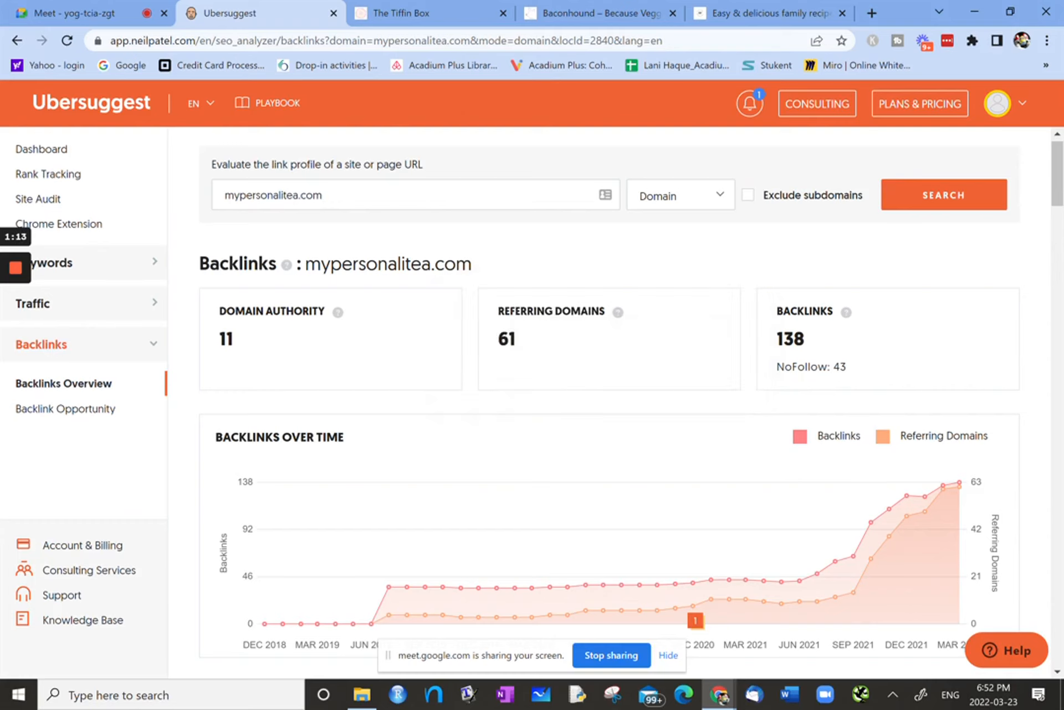
{"action": "mouse_move", "coordinate": [328, 242]}
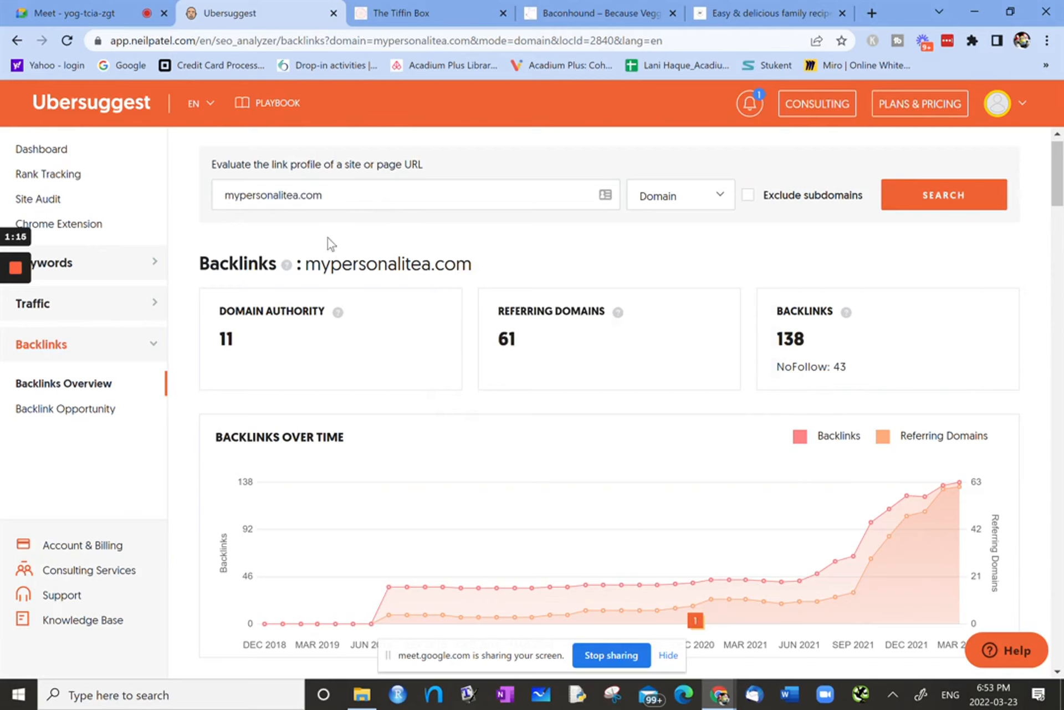
{"action": "mouse_move", "coordinate": [846, 310]}
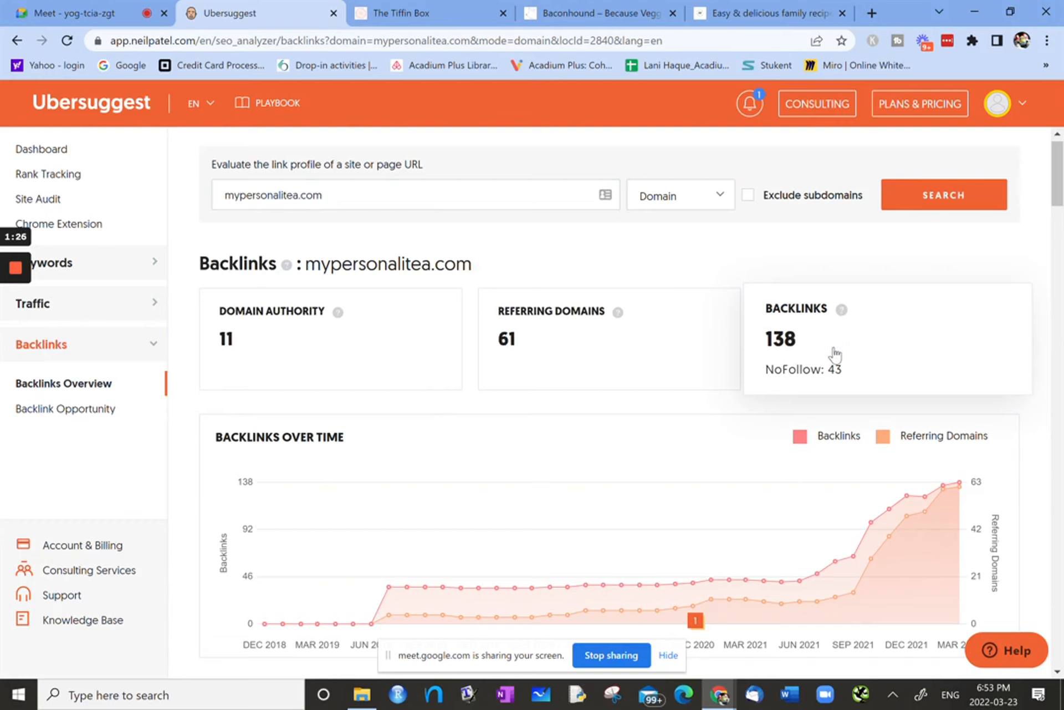
{"action": "mouse_move", "coordinate": [546, 308]}
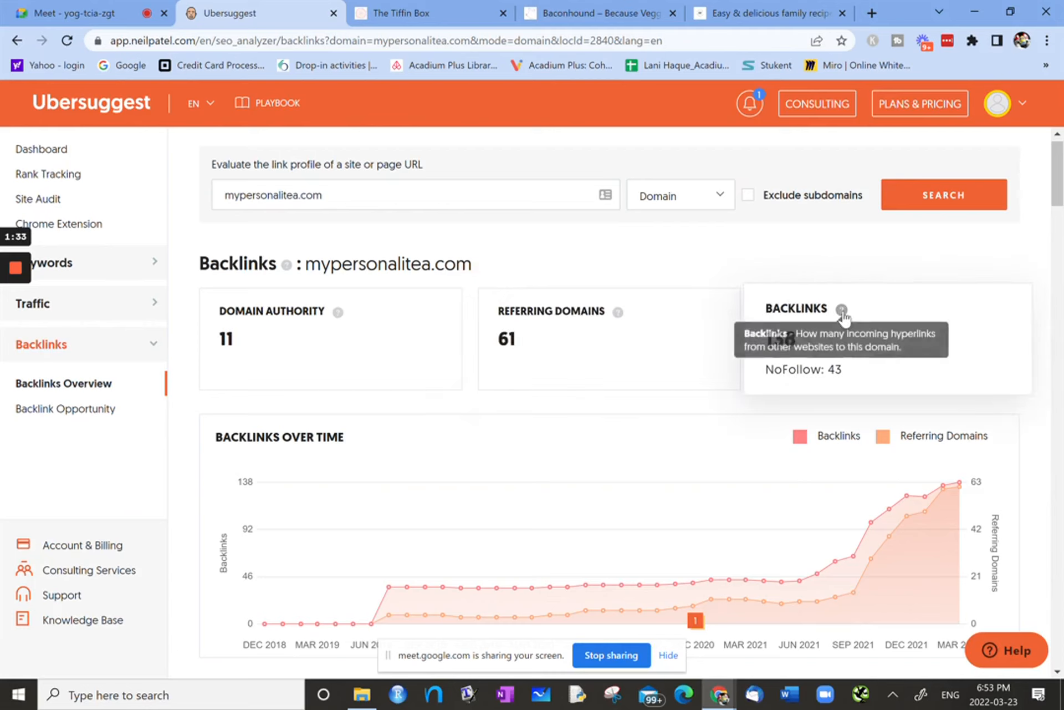
{"action": "mouse_move", "coordinate": [845, 313]}
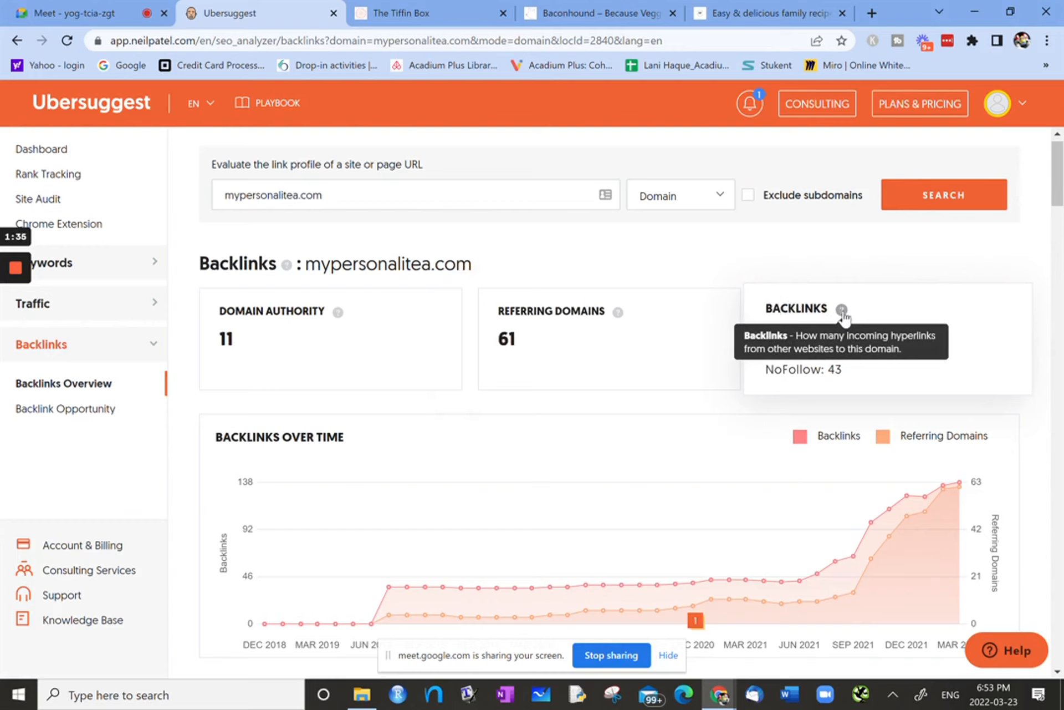
{"action": "mouse_move", "coordinate": [747, 397]}
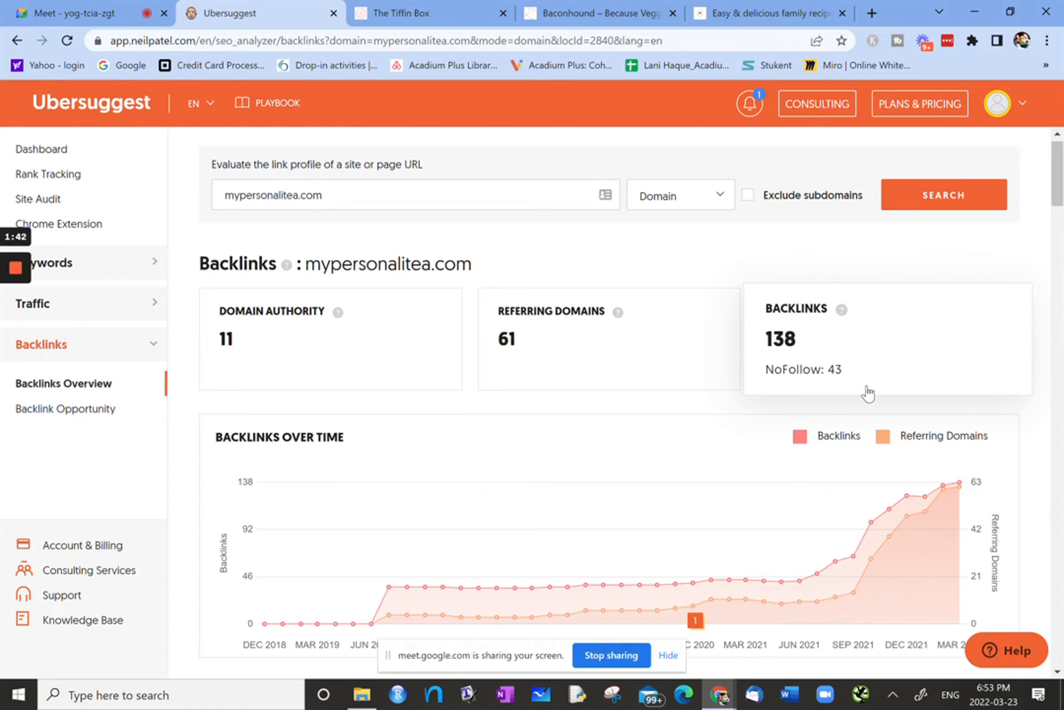
{"action": "mouse_move", "coordinate": [771, 377]}
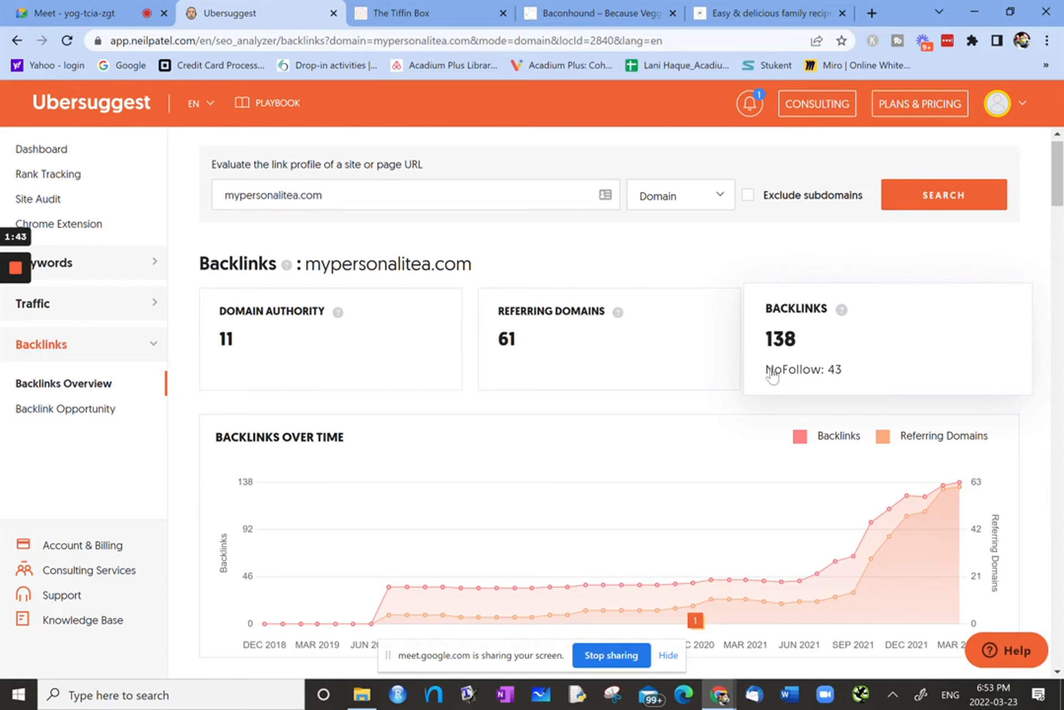
{"action": "mouse_move", "coordinate": [855, 373]}
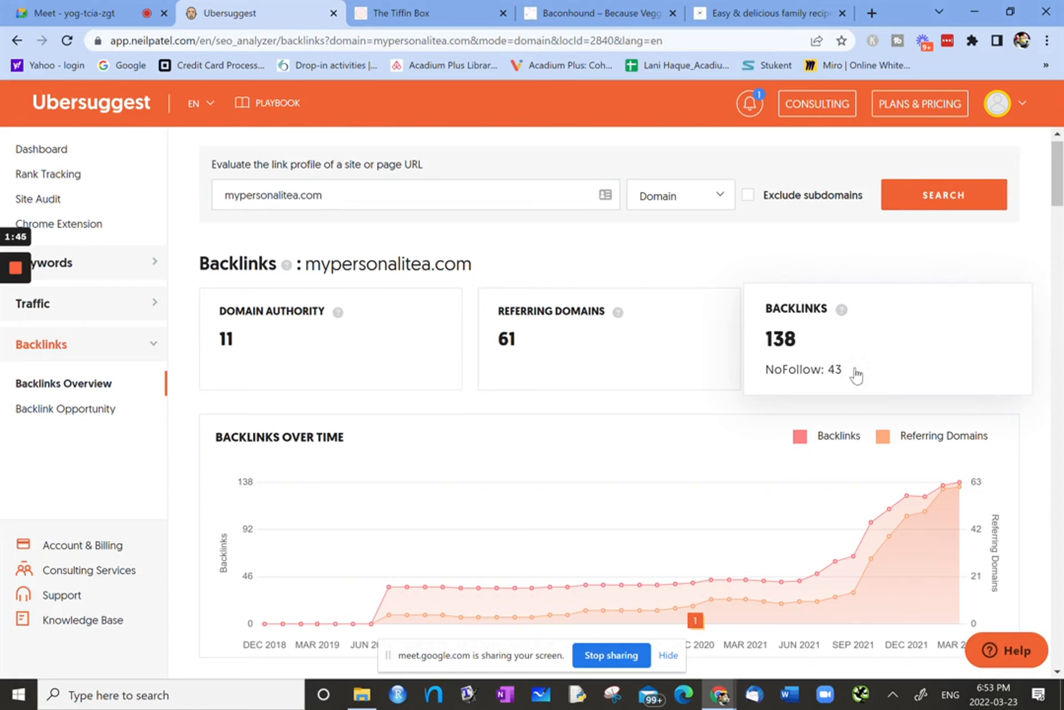
{"action": "mouse_move", "coordinate": [792, 373]}
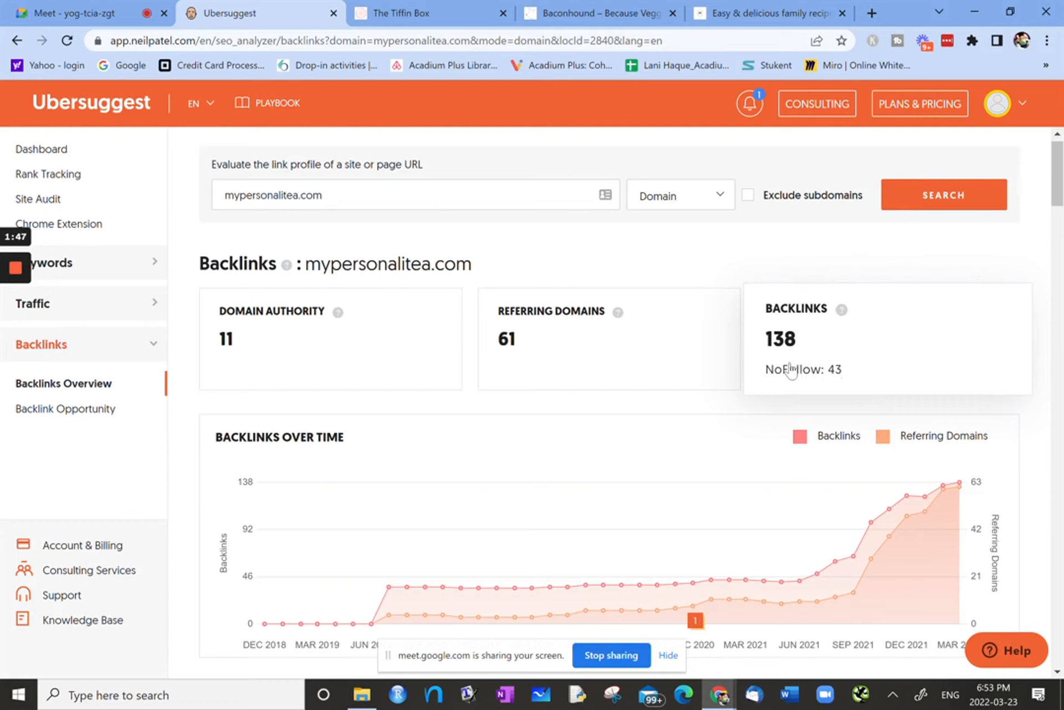
{"action": "mouse_move", "coordinate": [840, 315]}
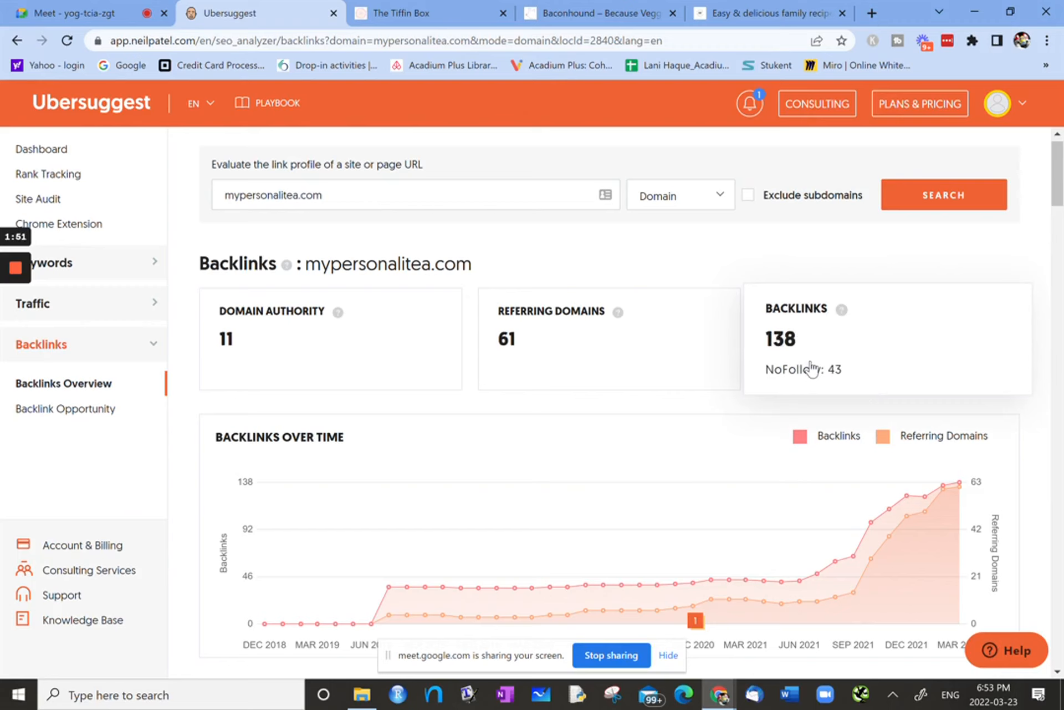
{"action": "mouse_move", "coordinate": [815, 359]}
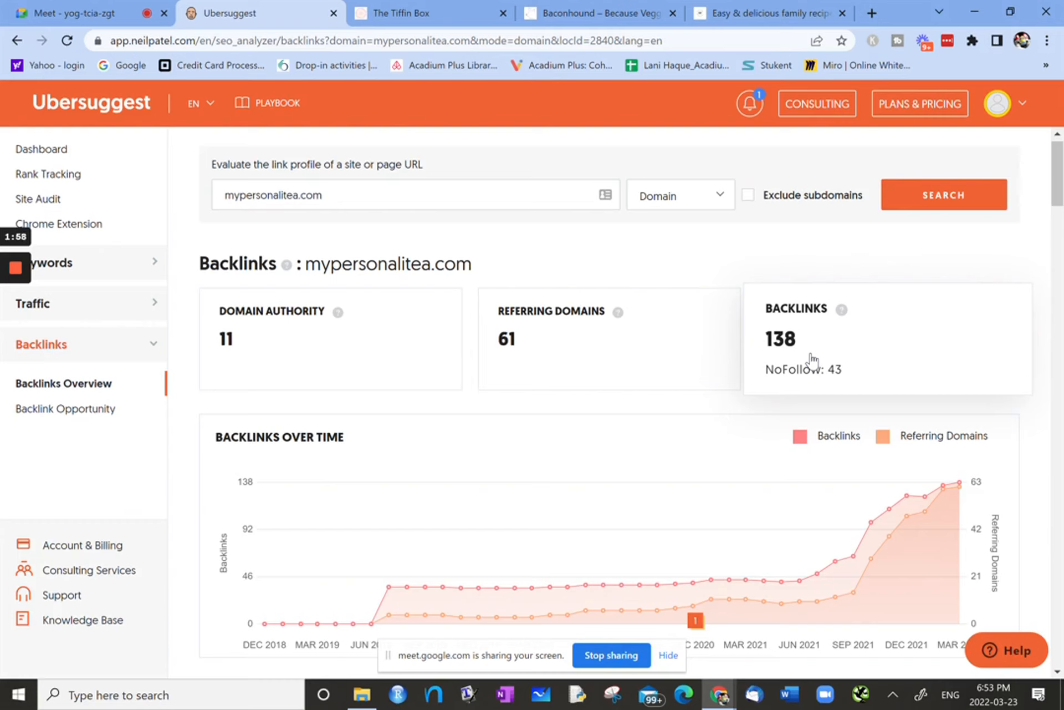
{"action": "mouse_move", "coordinate": [602, 375]}
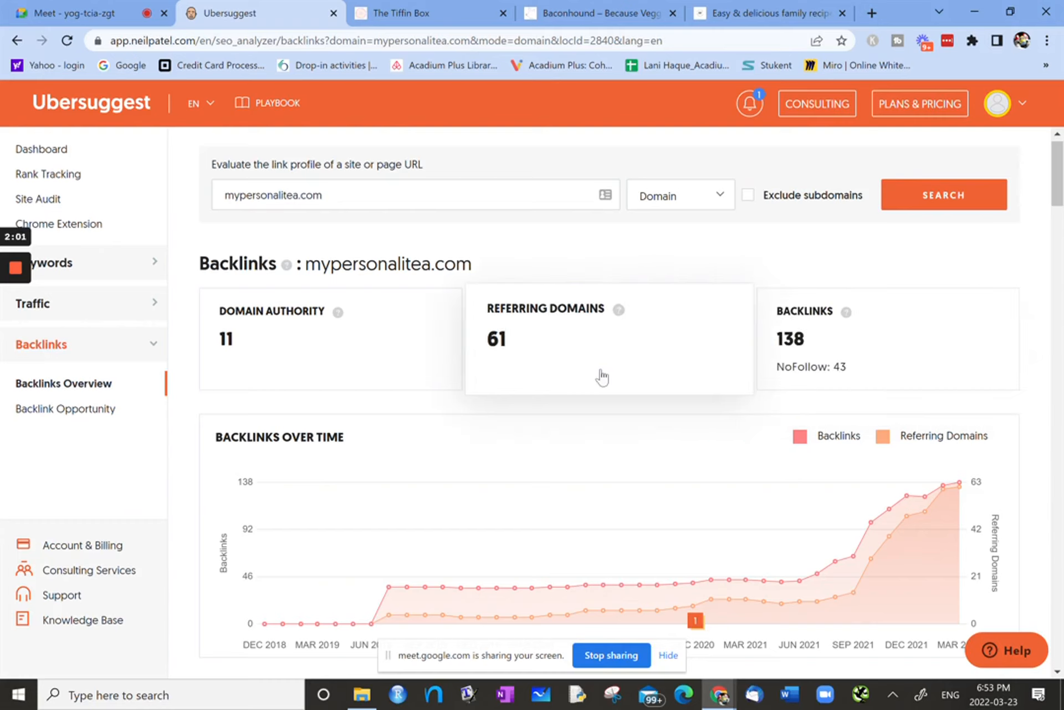
{"action": "mouse_move", "coordinate": [824, 321]}
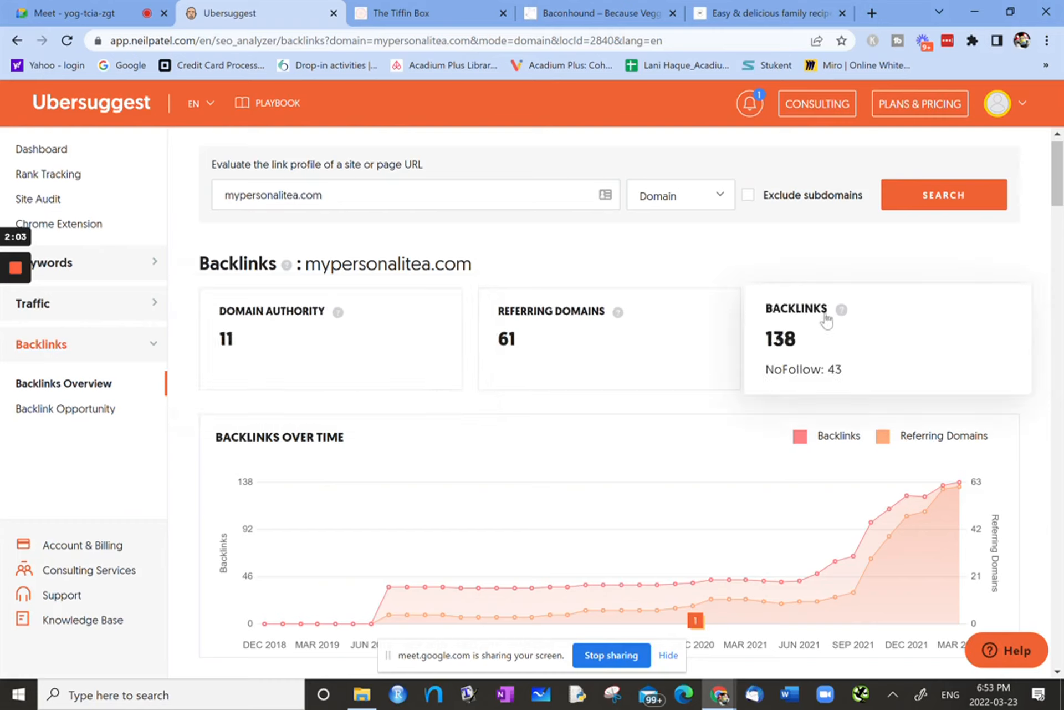
{"action": "mouse_move", "coordinate": [726, 327]}
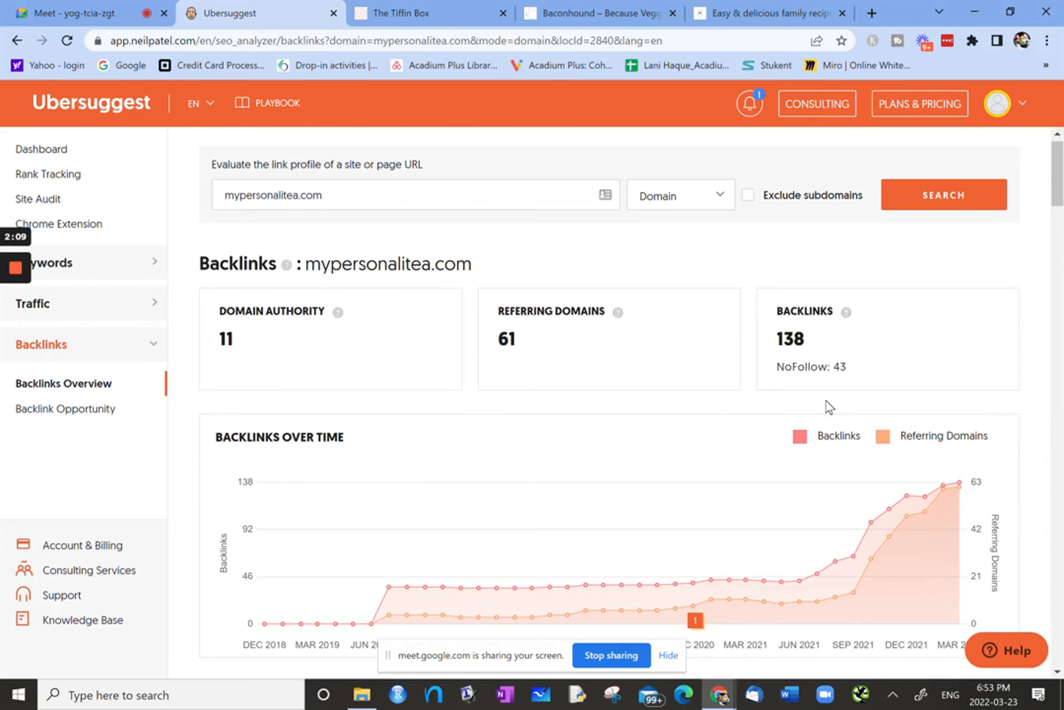
{"action": "scroll", "scroll_direction": "down", "scroll_amount": 3}
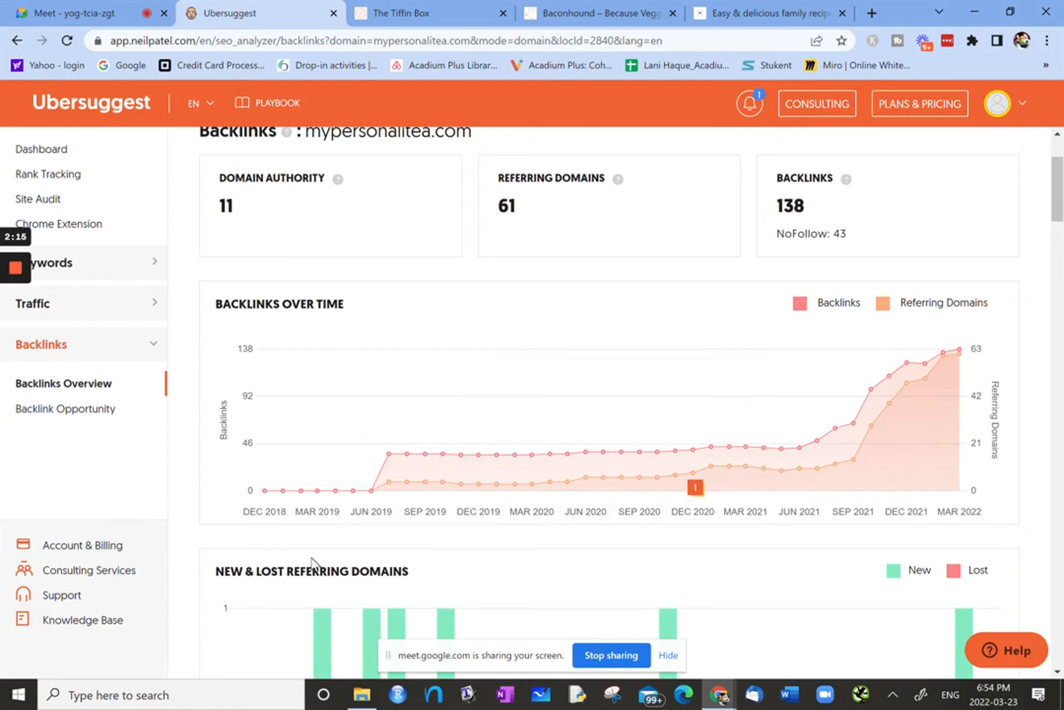
{"action": "scroll", "scroll_direction": "down", "scroll_amount": 3}
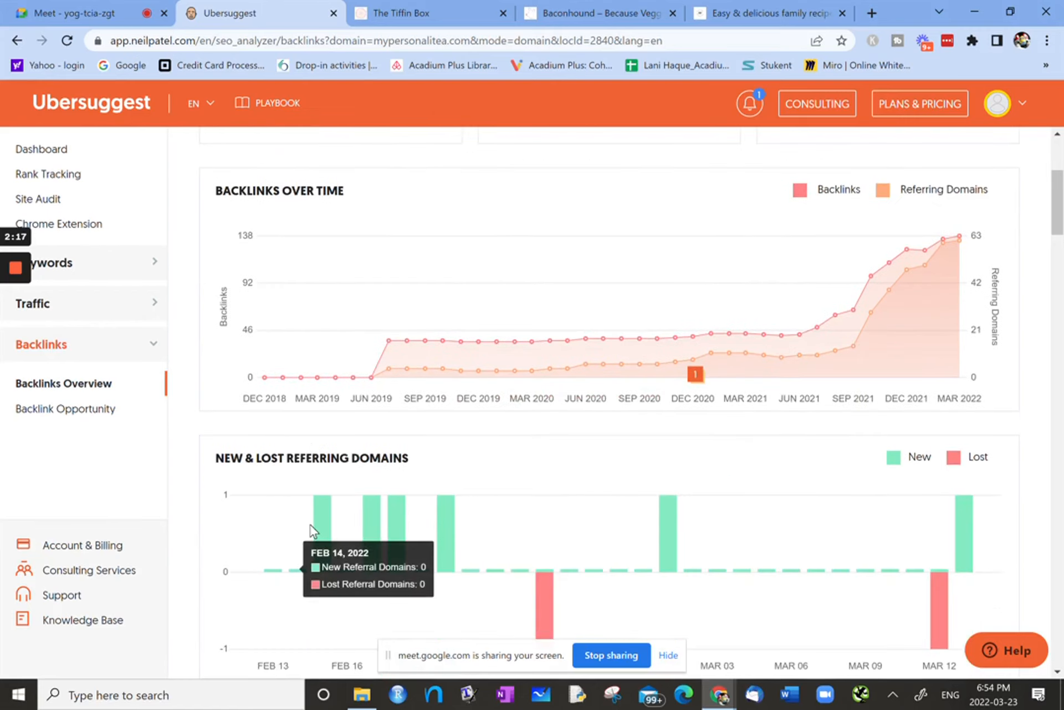
{"action": "mouse_move", "coordinate": [675, 426]}
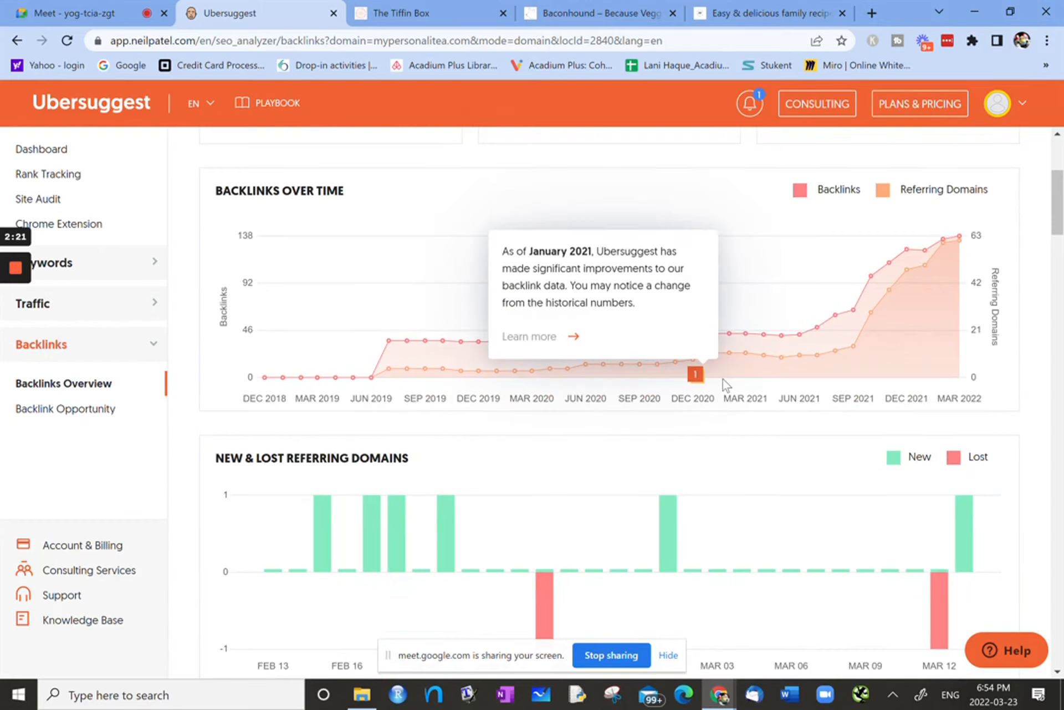
{"action": "mouse_move", "coordinate": [855, 357]}
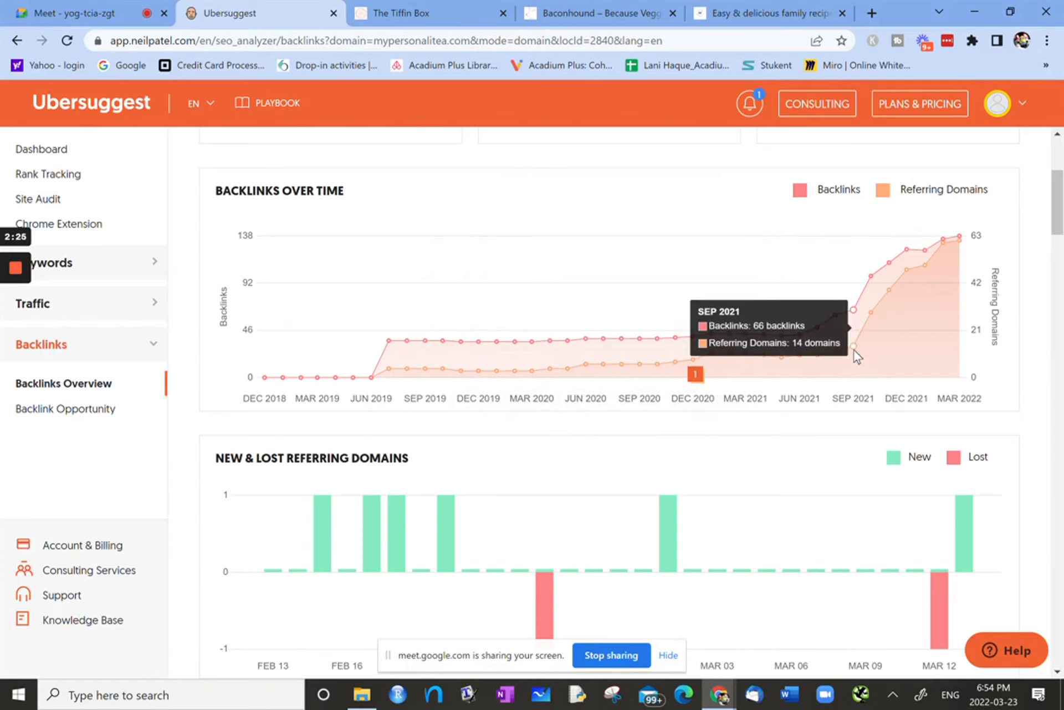
{"action": "mouse_move", "coordinate": [900, 271]}
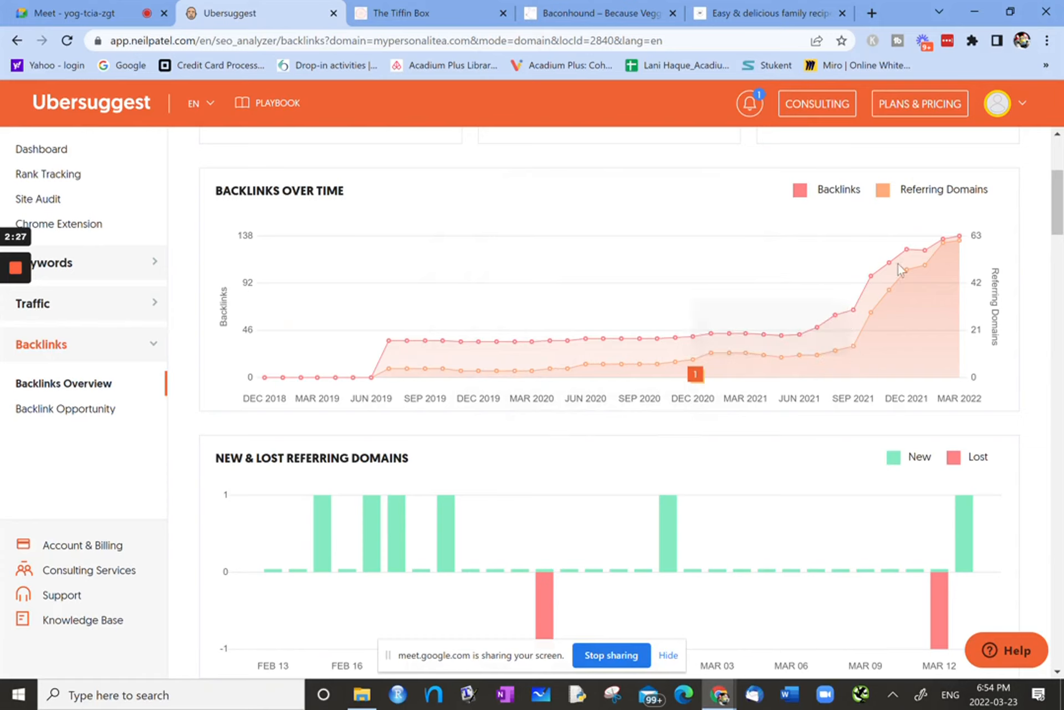
{"action": "mouse_move", "coordinate": [944, 249]}
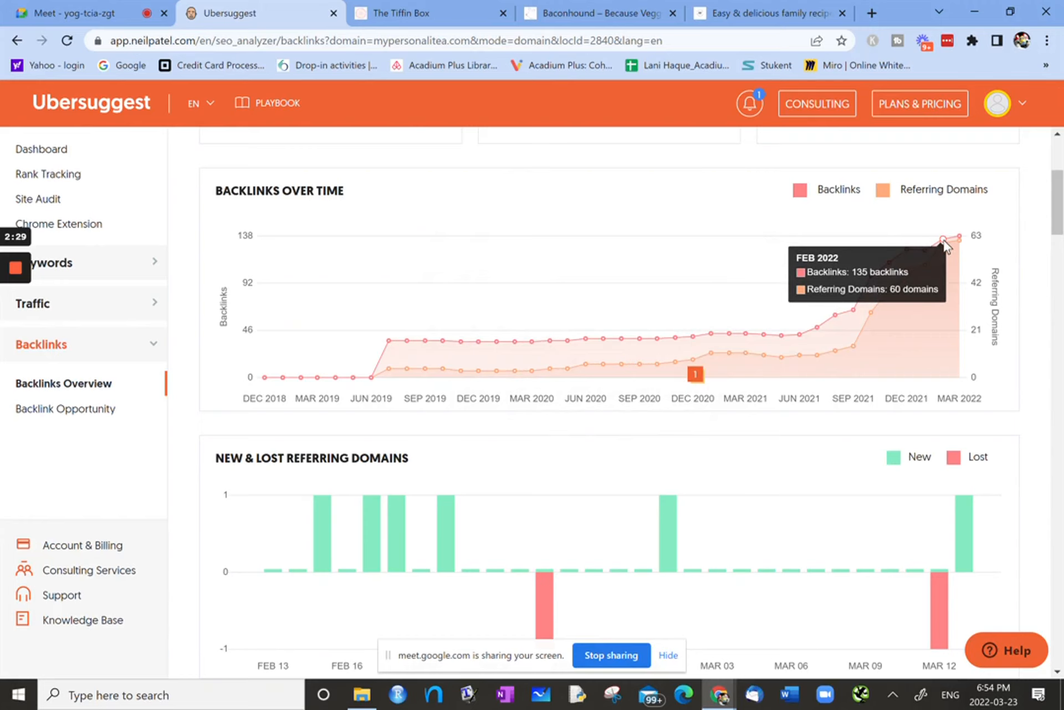
{"action": "mouse_move", "coordinate": [860, 356]}
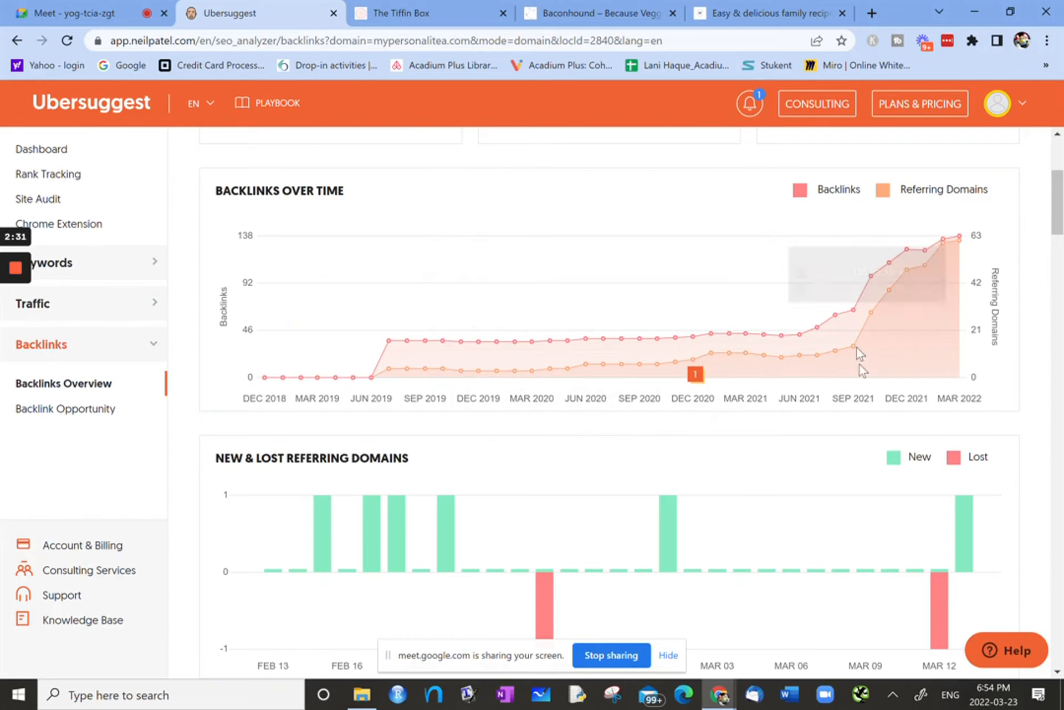
{"action": "mouse_move", "coordinate": [803, 478]}
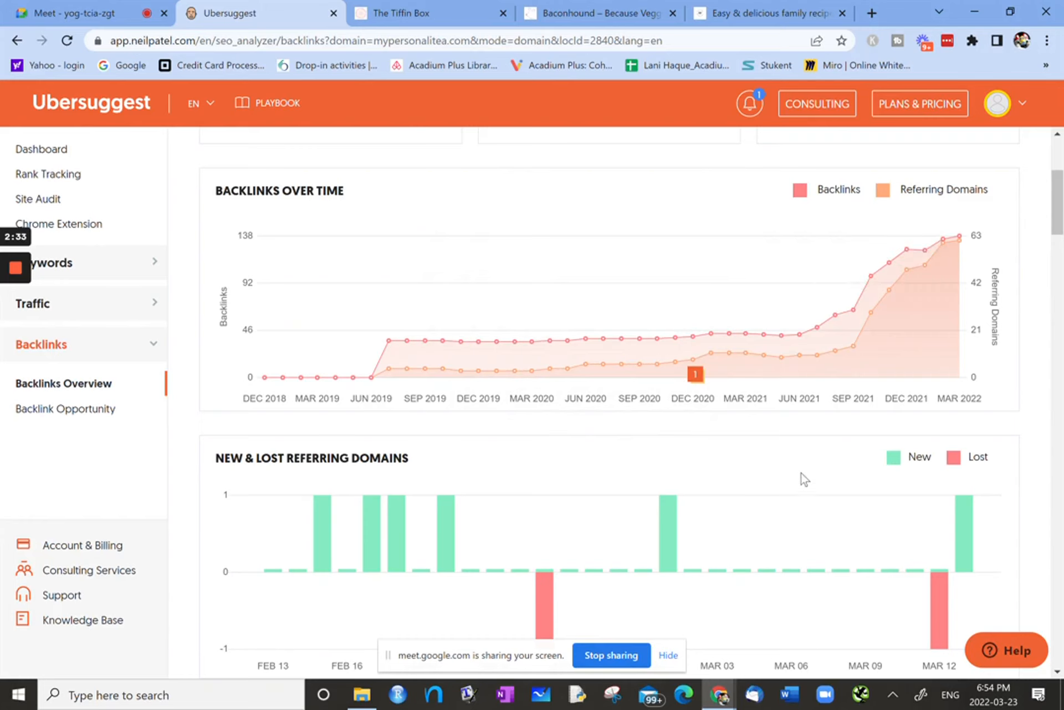
{"action": "scroll", "scroll_direction": "down", "scroll_amount": 3}
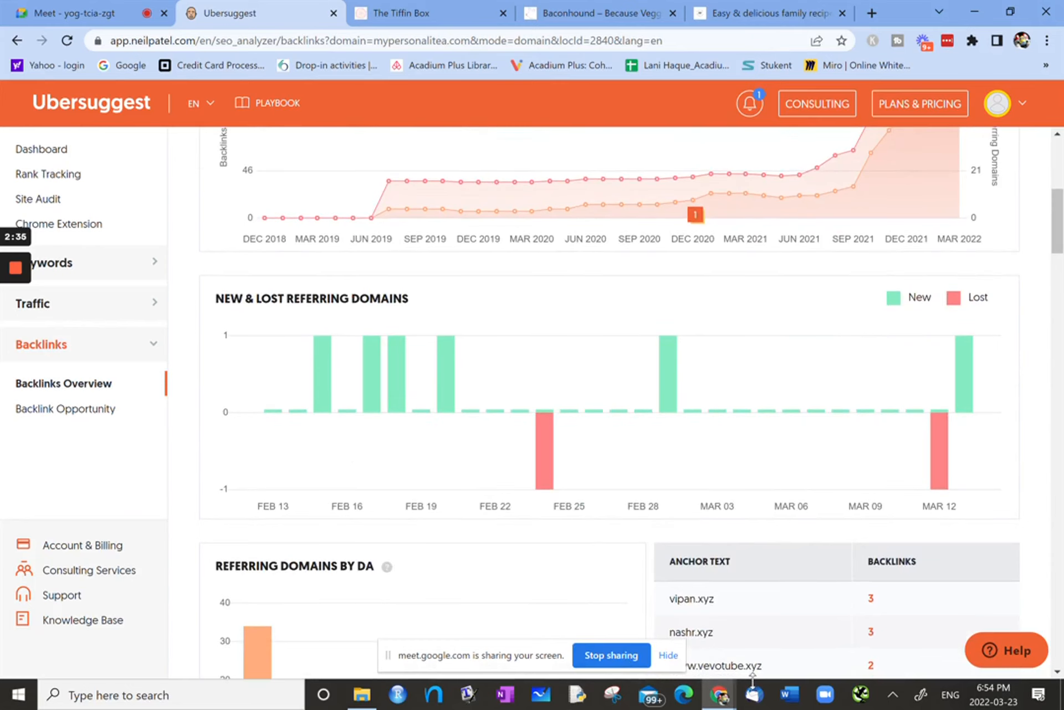
{"action": "mouse_move", "coordinate": [821, 663]}
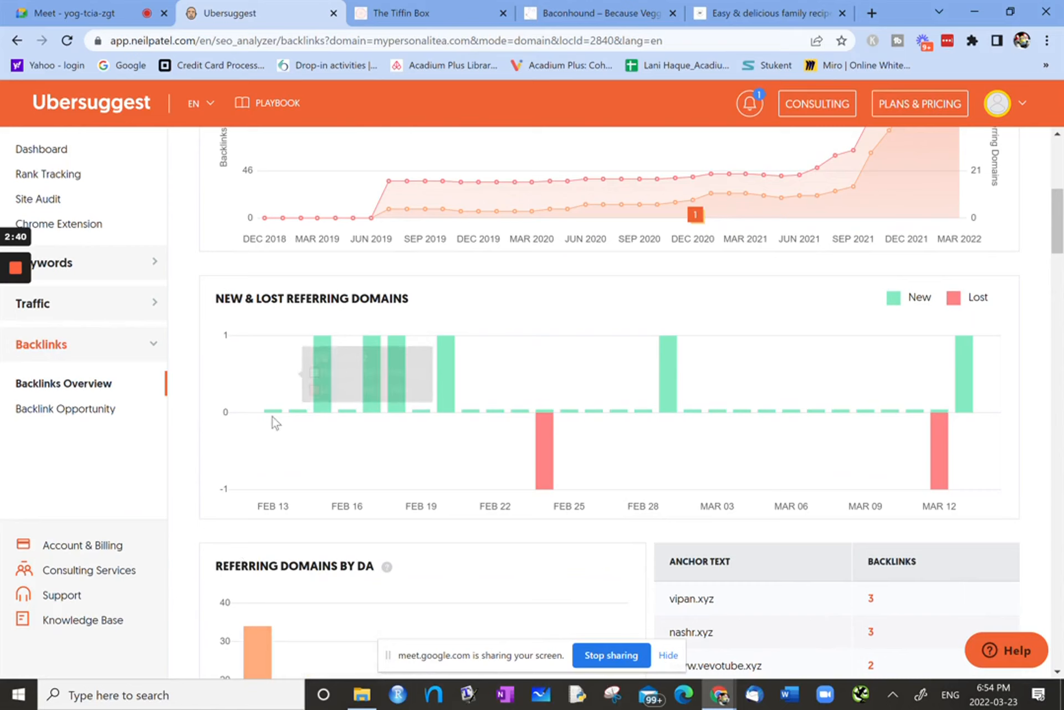
{"action": "mouse_move", "coordinate": [319, 380]}
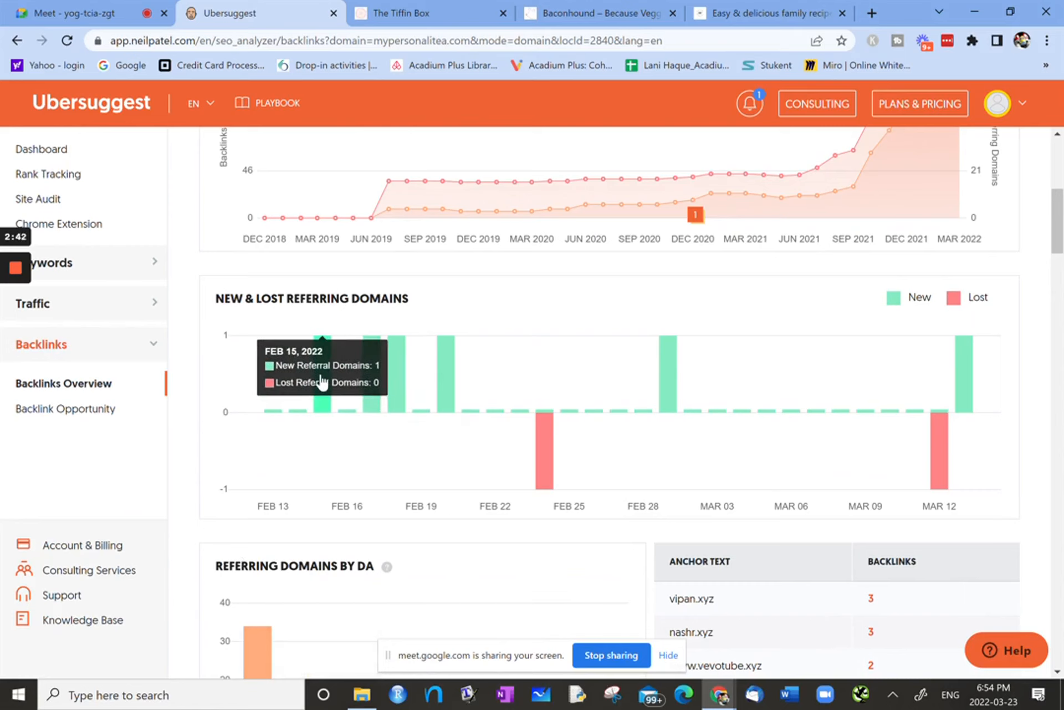
{"action": "mouse_move", "coordinate": [545, 469]}
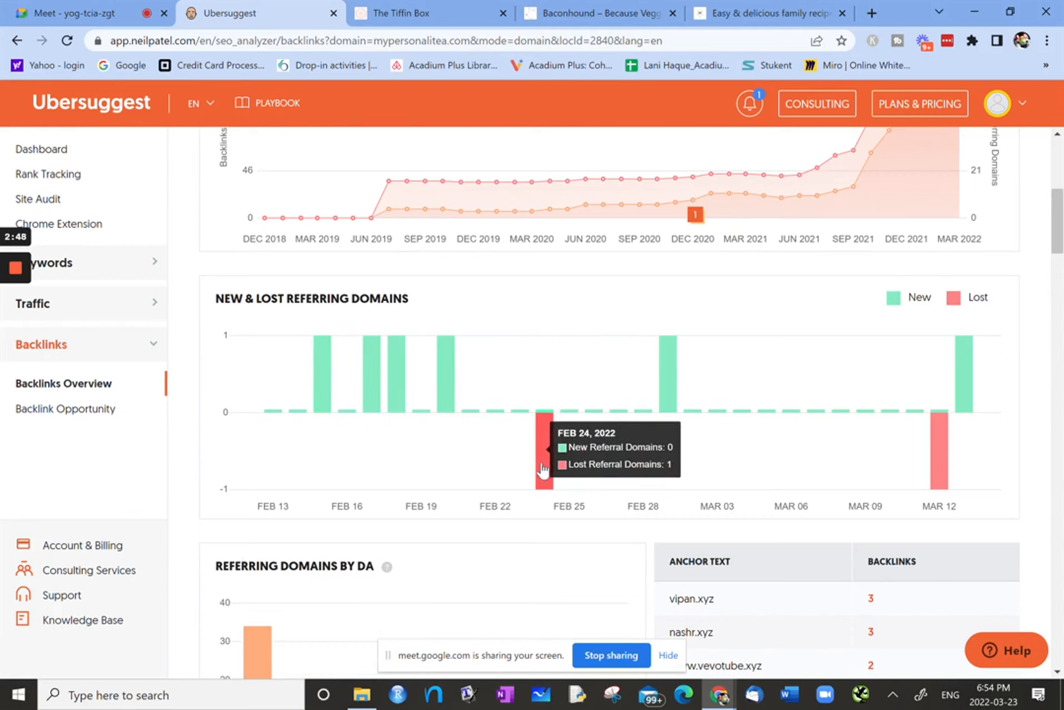
{"action": "mouse_move", "coordinate": [608, 456]}
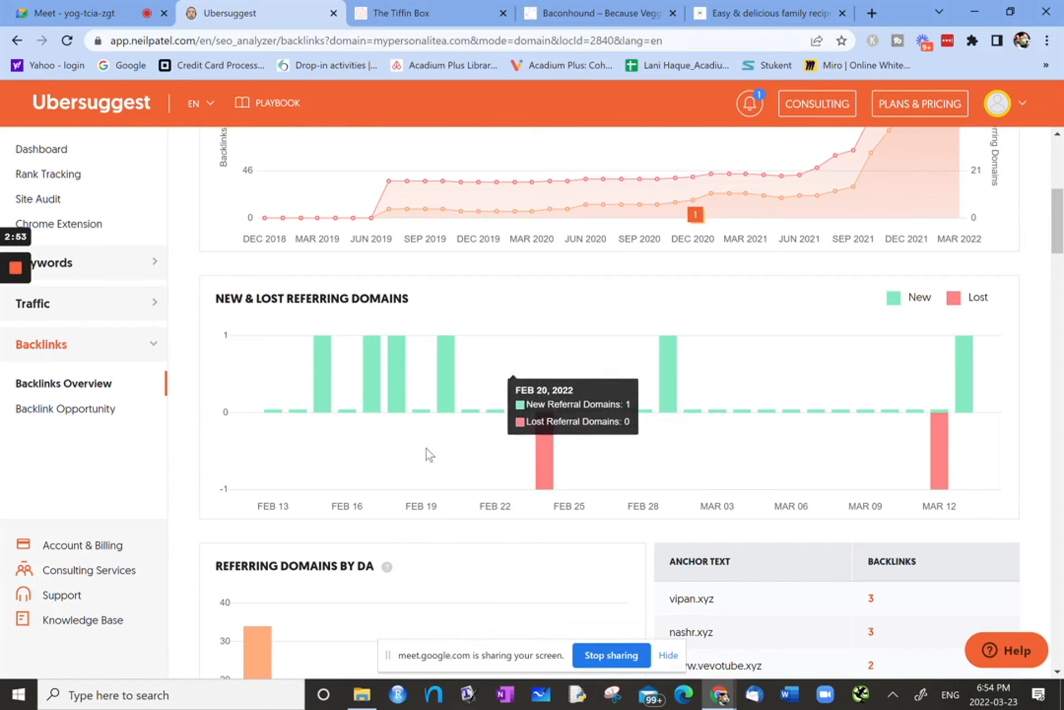
{"action": "mouse_move", "coordinate": [958, 485]}
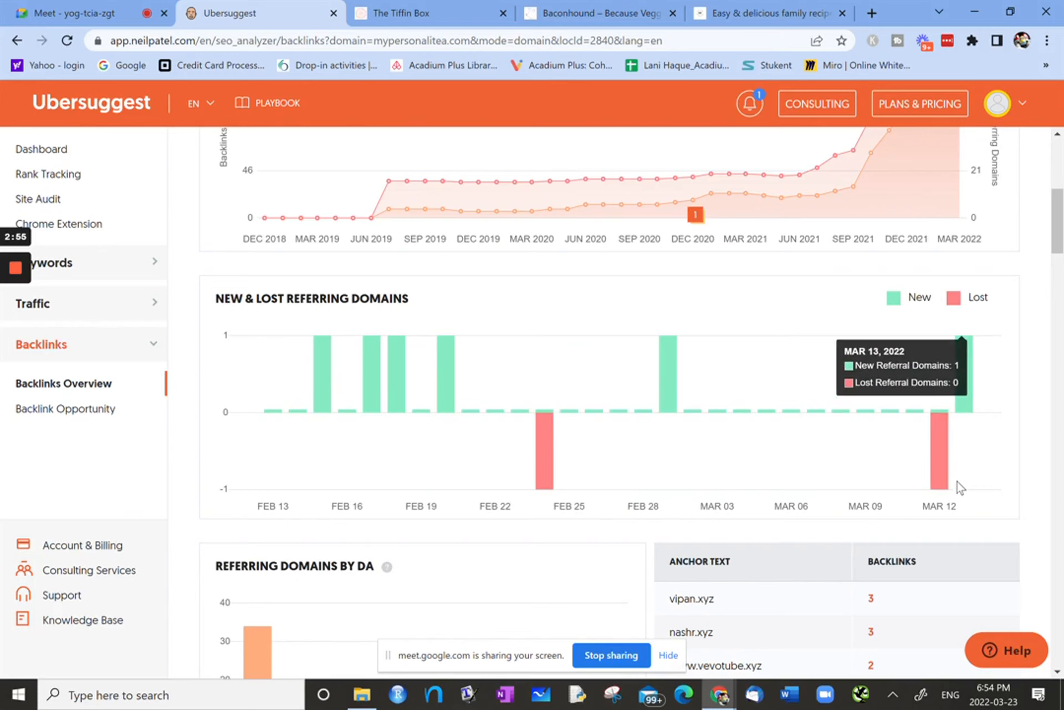
{"action": "scroll", "scroll_direction": "down", "scroll_amount": 3}
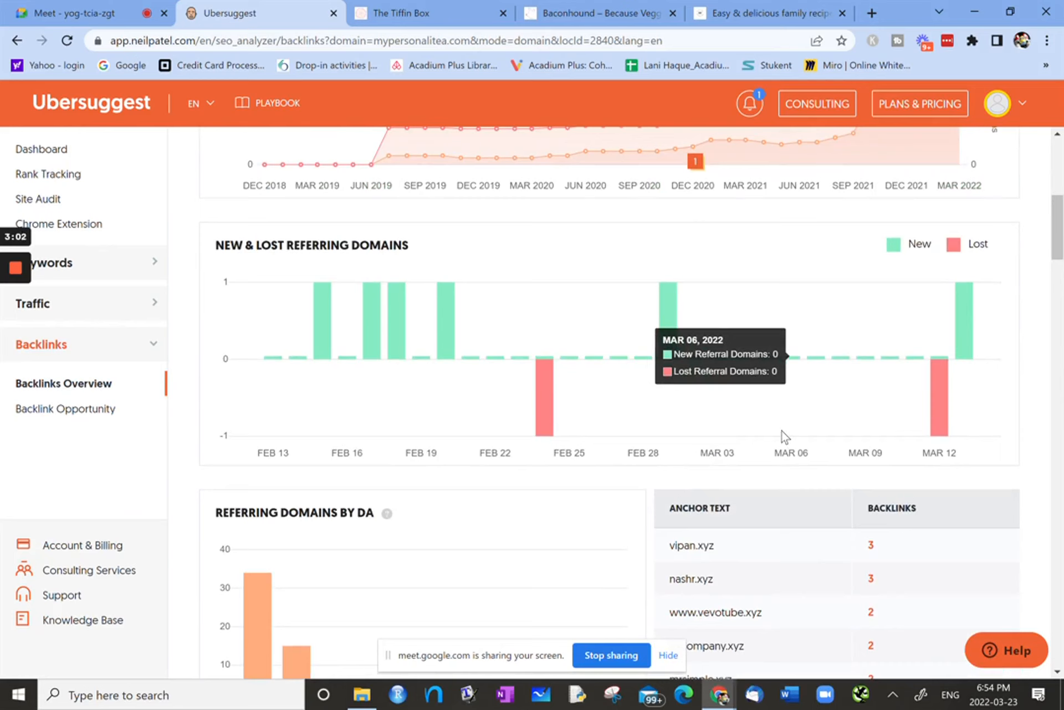
{"action": "mouse_move", "coordinate": [969, 347]}
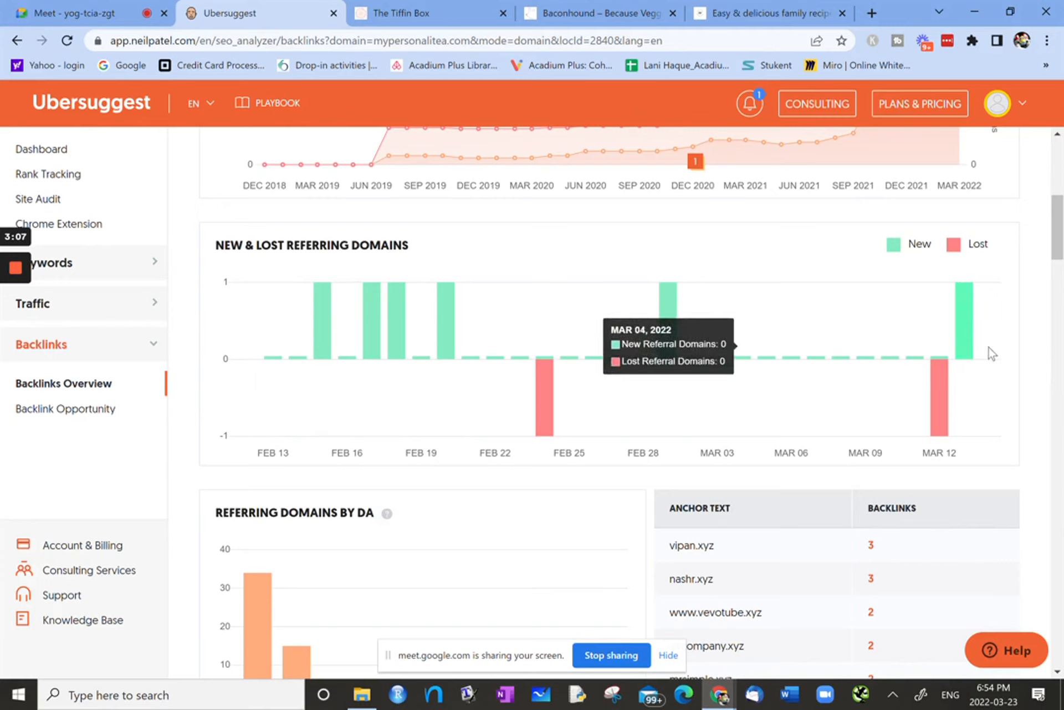
{"action": "mouse_move", "coordinate": [963, 358]}
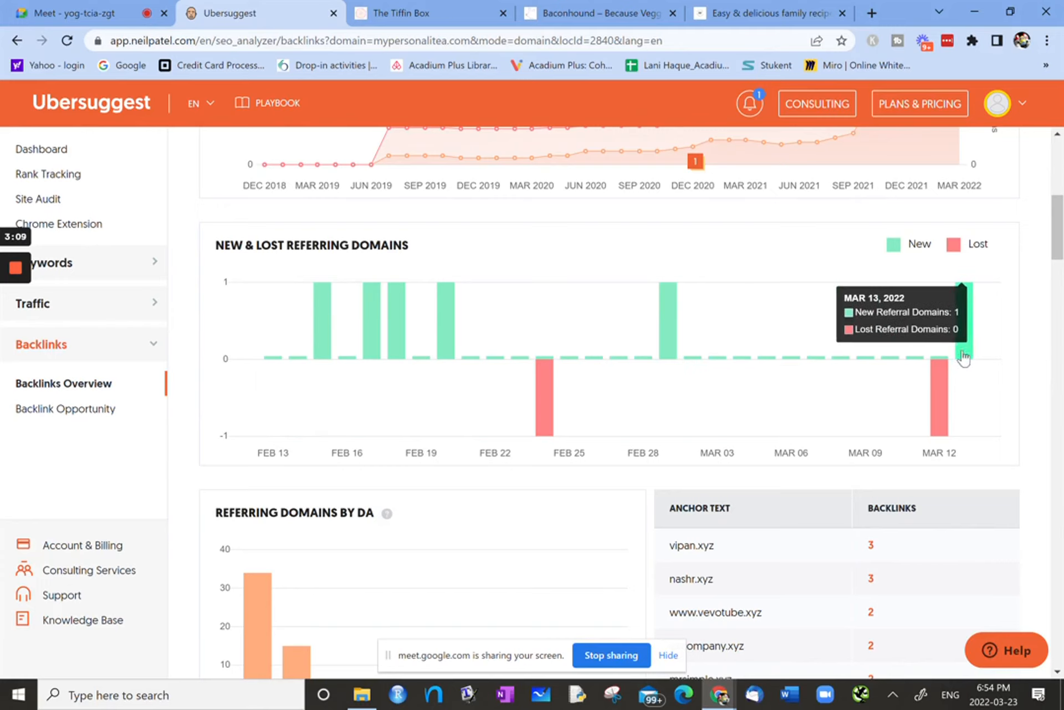
{"action": "mouse_move", "coordinate": [937, 399]}
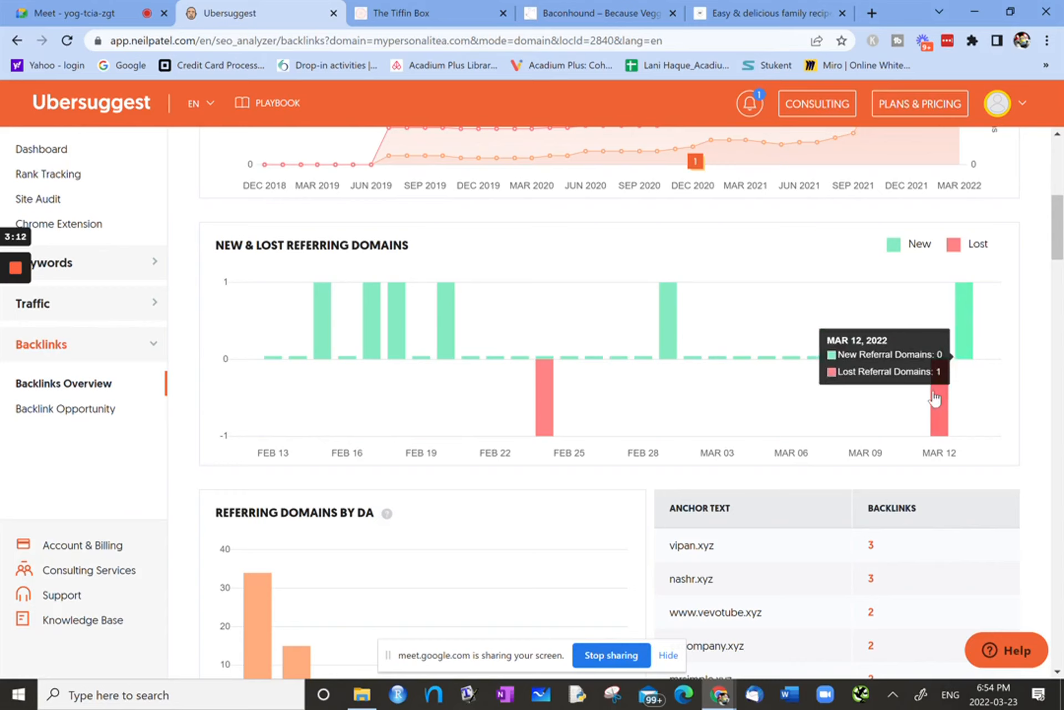
{"action": "mouse_move", "coordinate": [940, 420]}
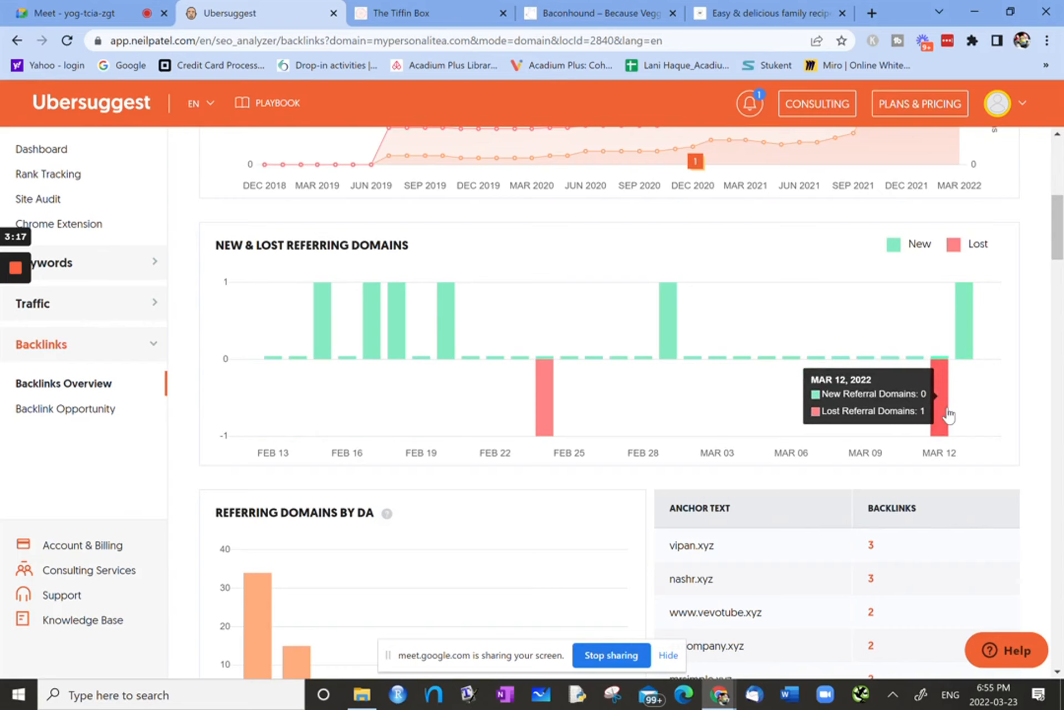
{"action": "scroll", "scroll_direction": "down", "scroll_amount": 3}
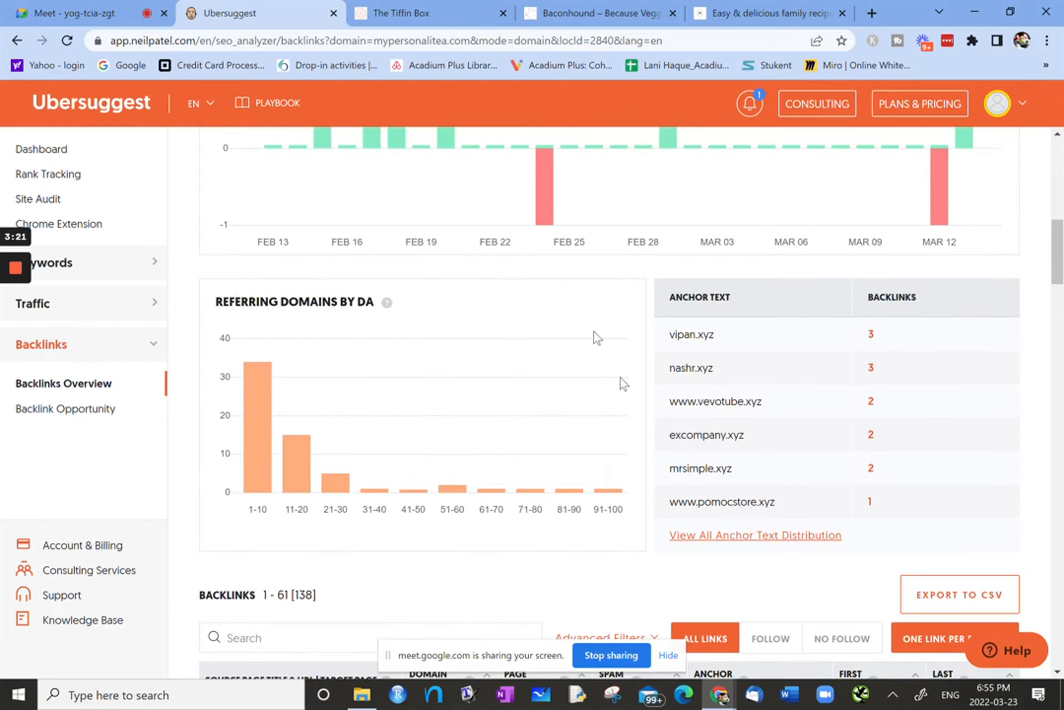
{"action": "mouse_move", "coordinate": [605, 592]}
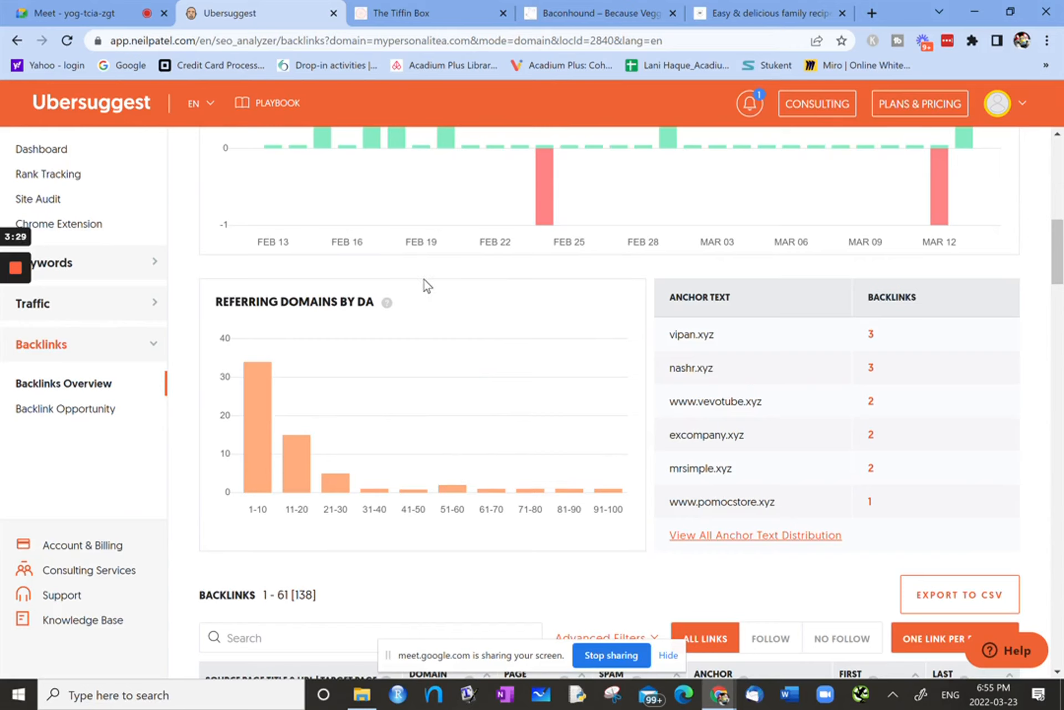
{"action": "mouse_move", "coordinate": [380, 312]}
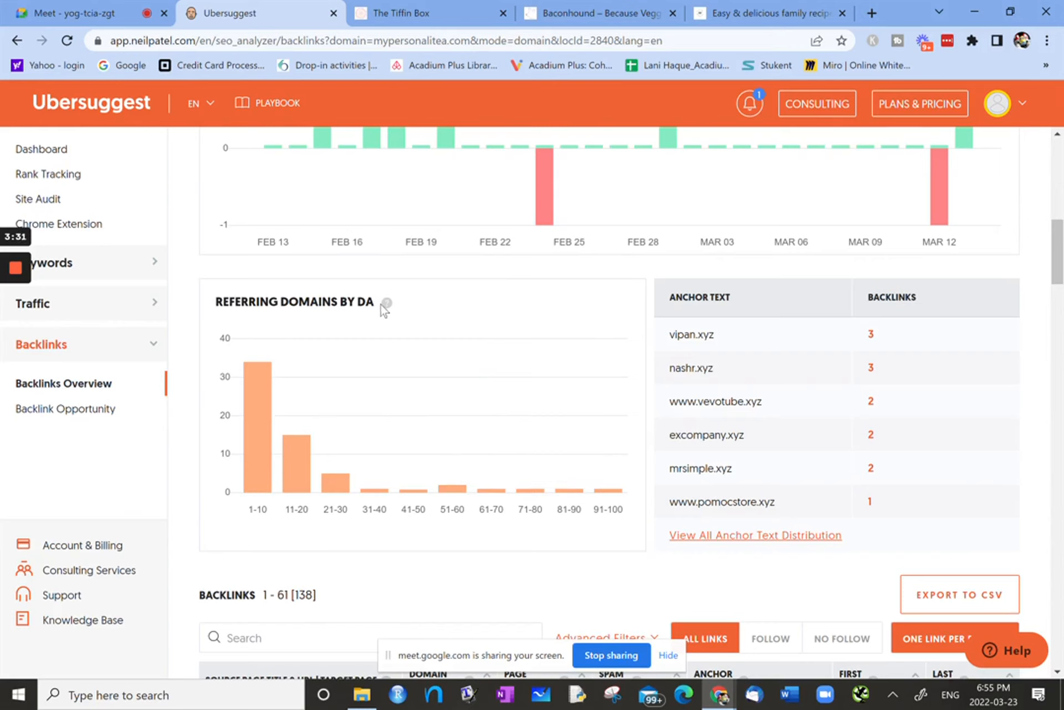
{"action": "mouse_move", "coordinate": [386, 304]}
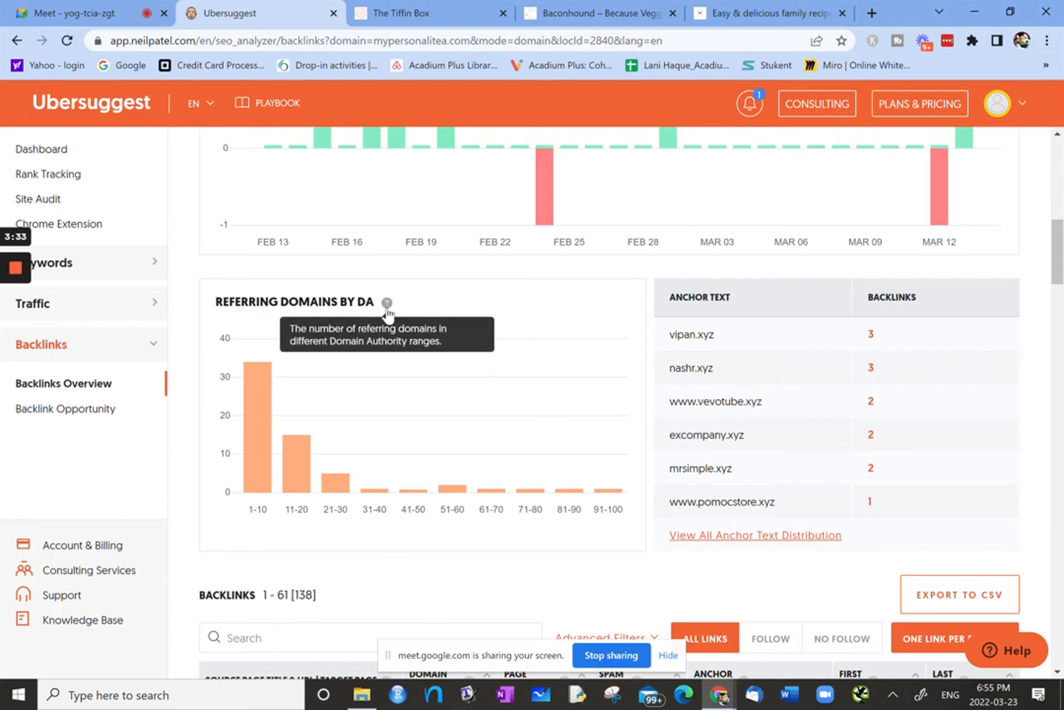
{"action": "mouse_move", "coordinate": [259, 490]}
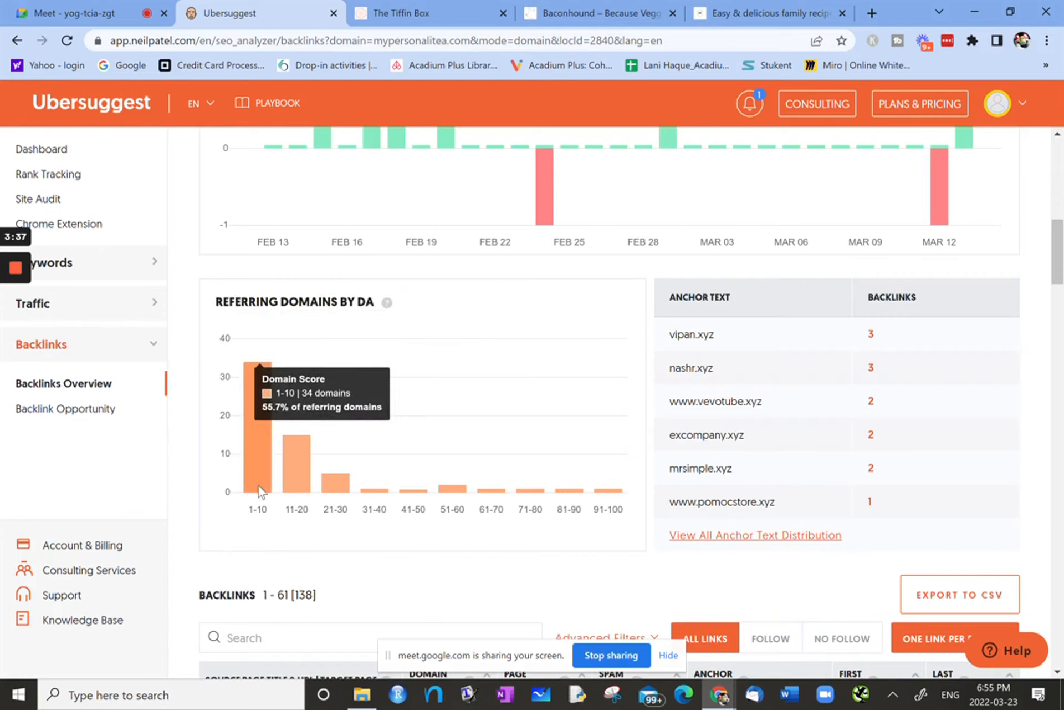
{"action": "mouse_move", "coordinate": [253, 493]}
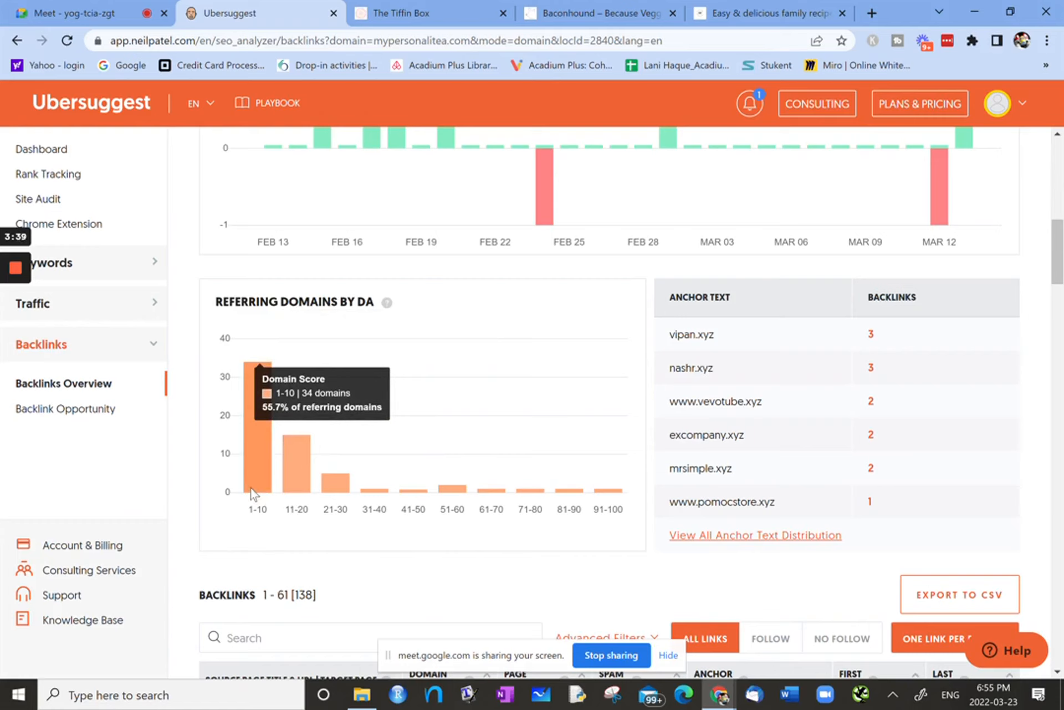
{"action": "mouse_move", "coordinate": [262, 488]}
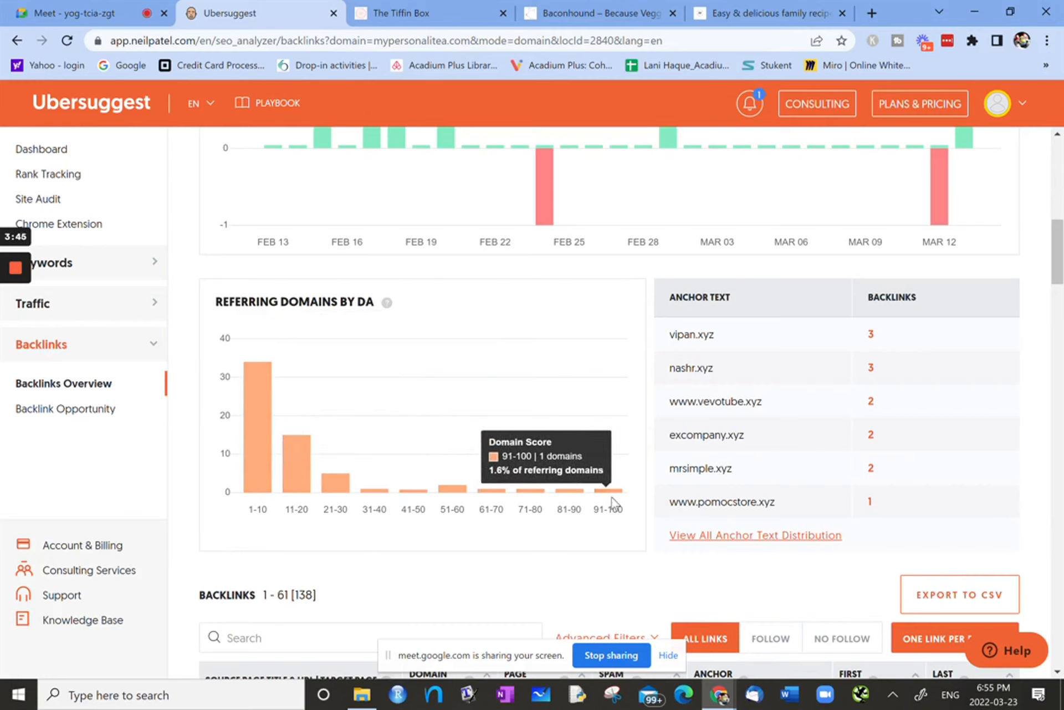
{"action": "mouse_move", "coordinate": [618, 509]}
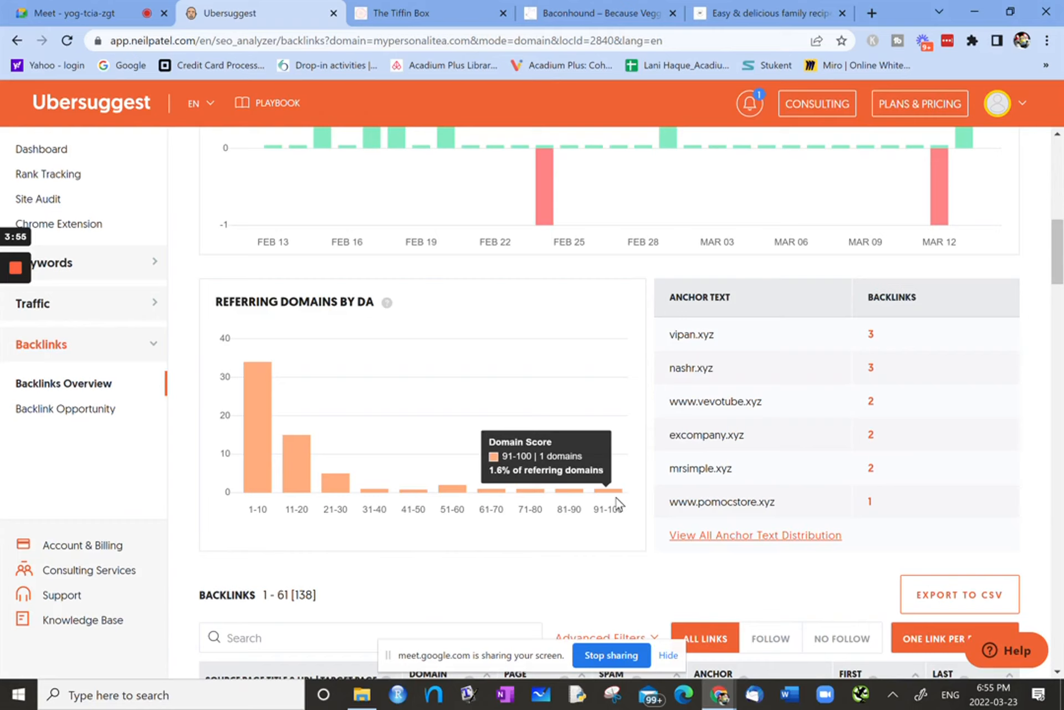
{"action": "mouse_move", "coordinate": [318, 436]}
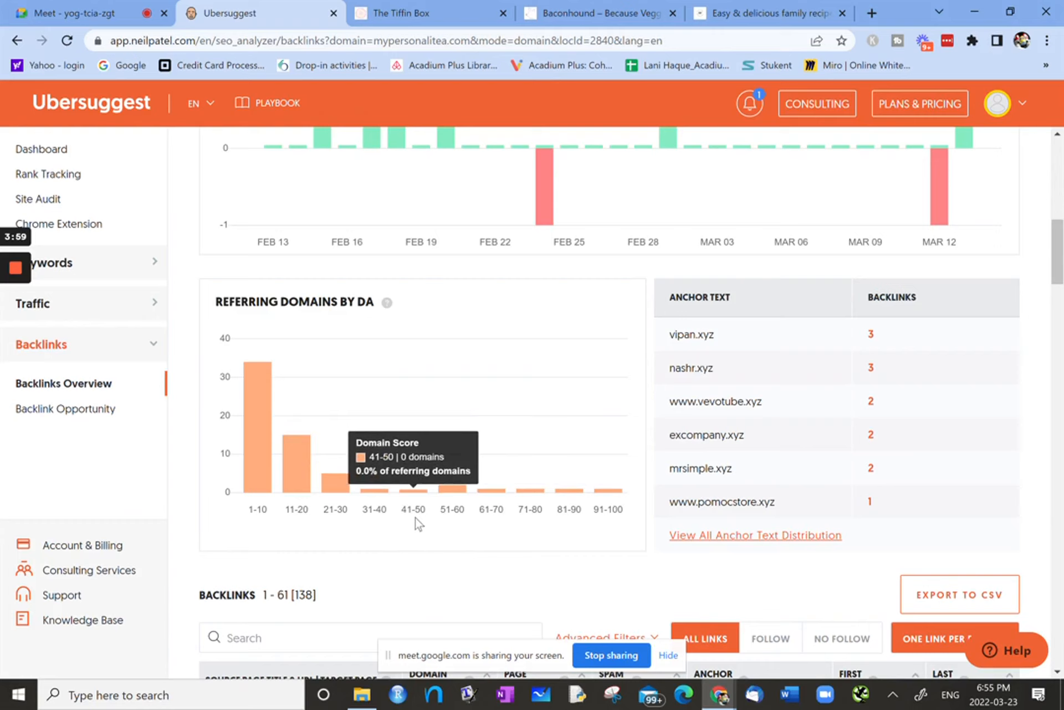
{"action": "mouse_move", "coordinate": [321, 479]}
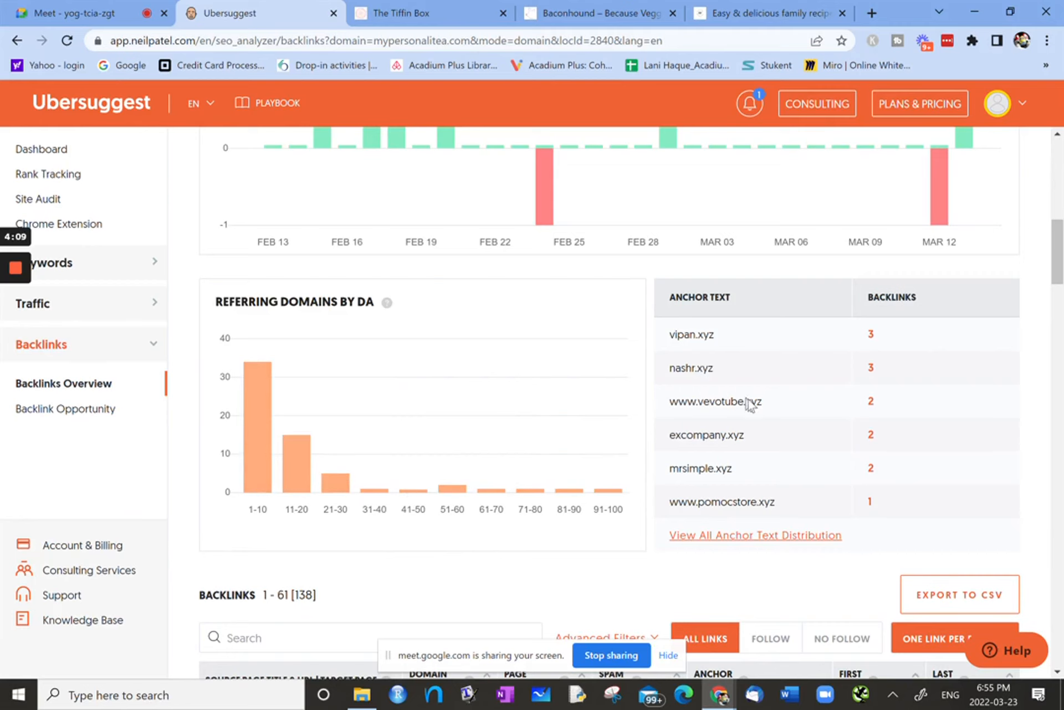
{"action": "mouse_move", "coordinate": [854, 342]}
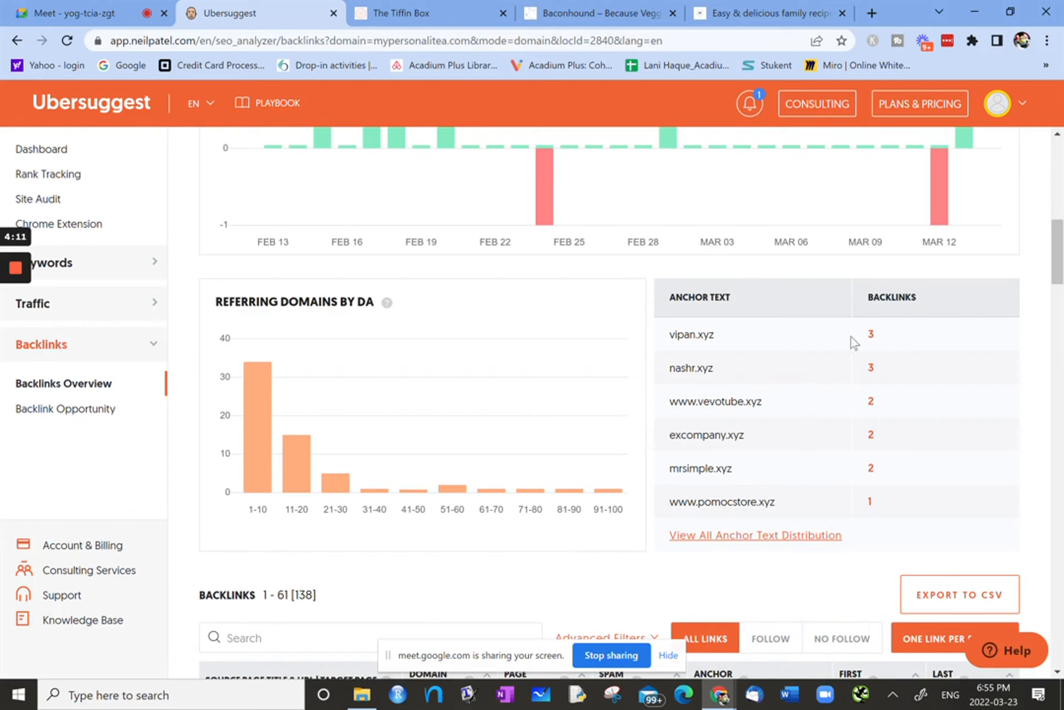
{"action": "mouse_move", "coordinate": [649, 501]}
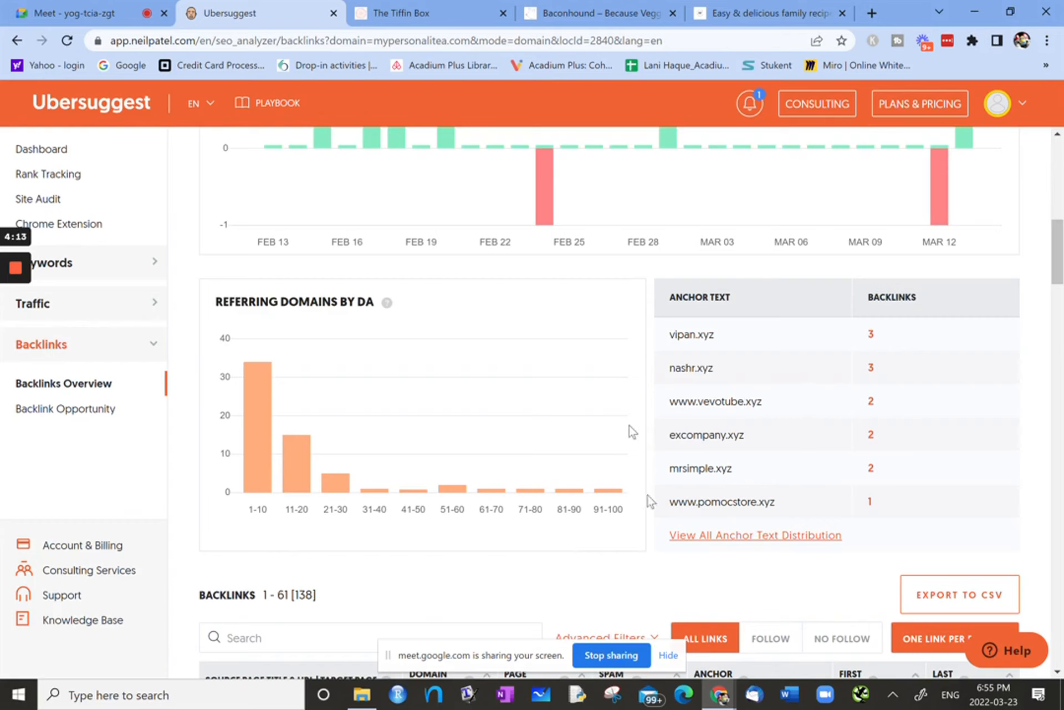
{"action": "mouse_move", "coordinate": [778, 351]}
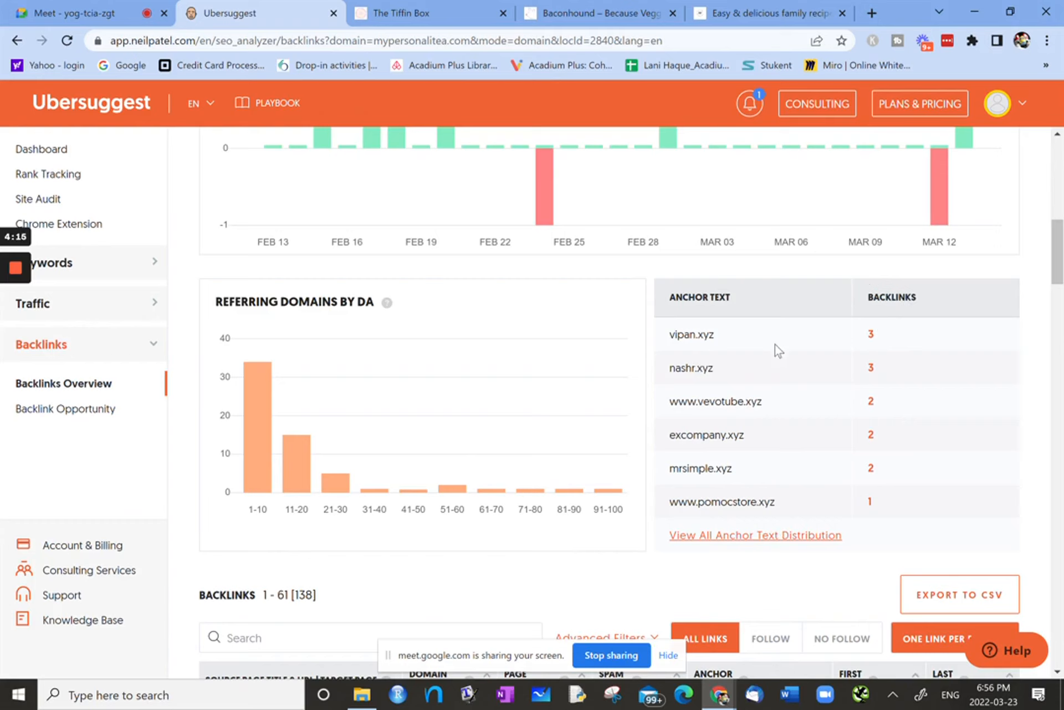
{"action": "mouse_move", "coordinate": [759, 502]}
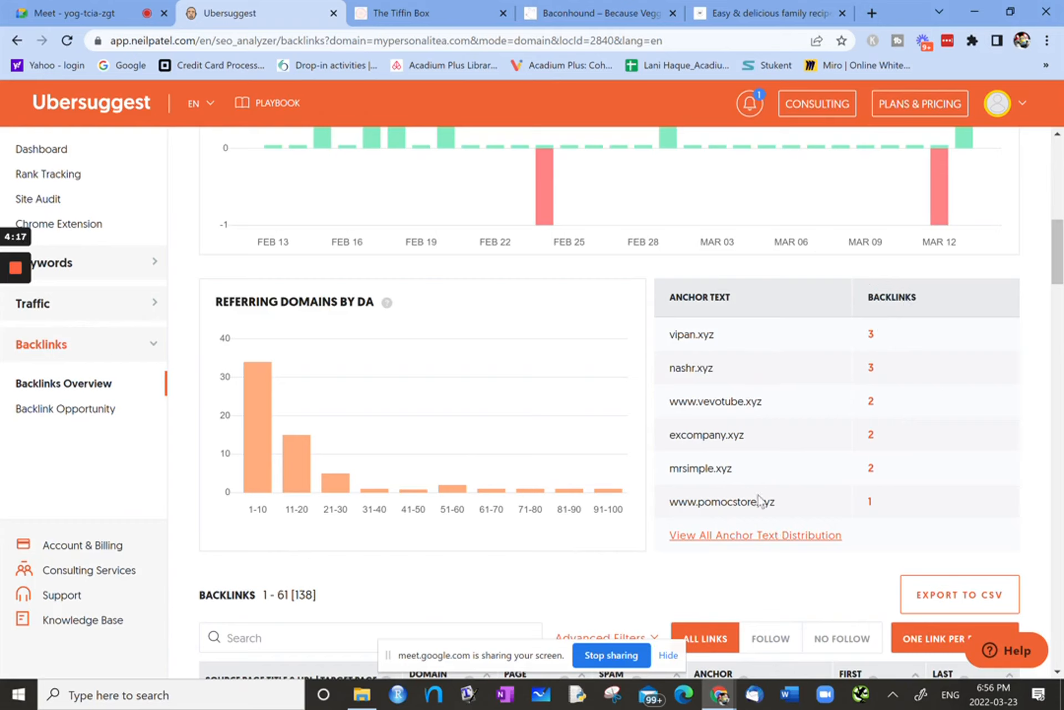
{"action": "mouse_move", "coordinate": [759, 351]}
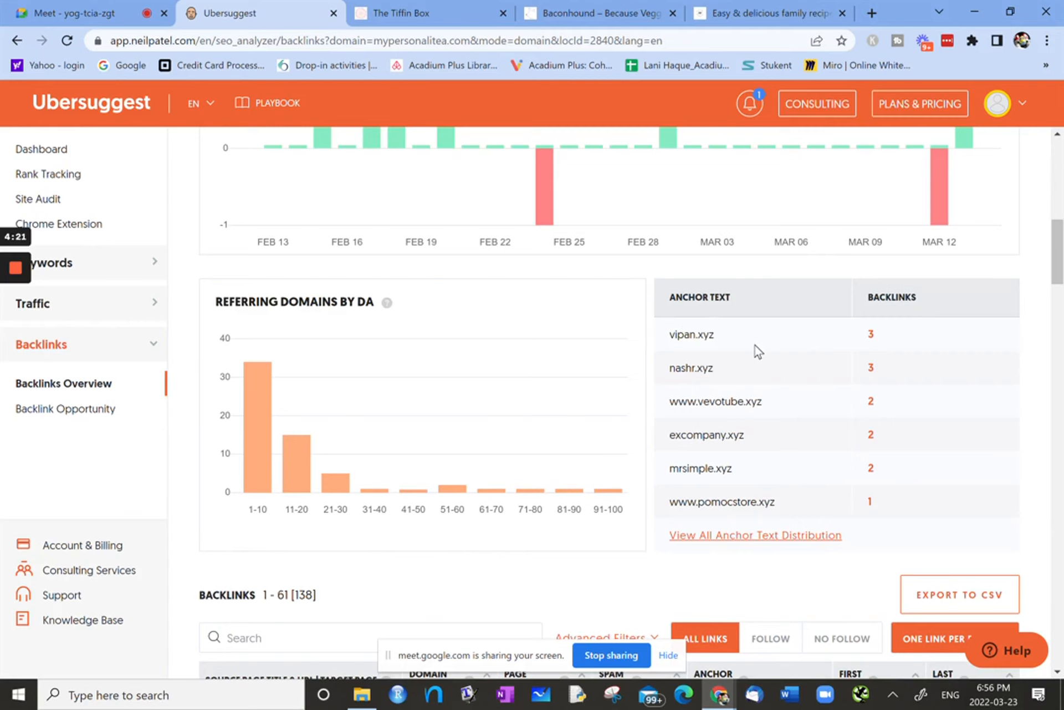
{"action": "scroll", "scroll_direction": "down", "scroll_amount": 3}
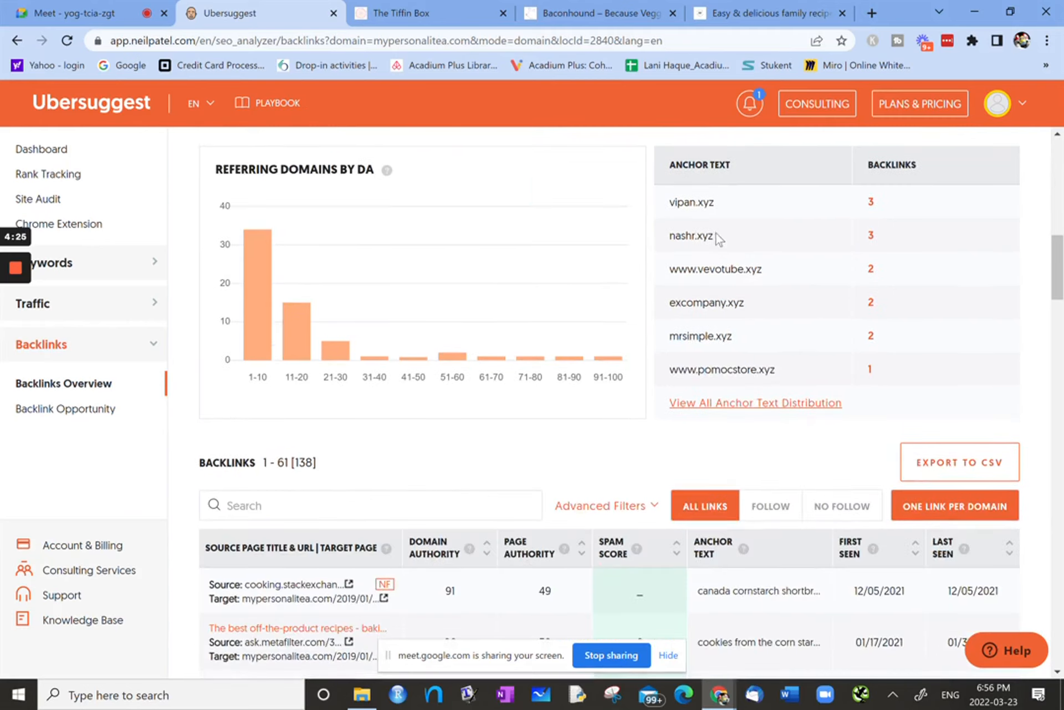
{"action": "scroll", "scroll_direction": "down", "scroll_amount": 3}
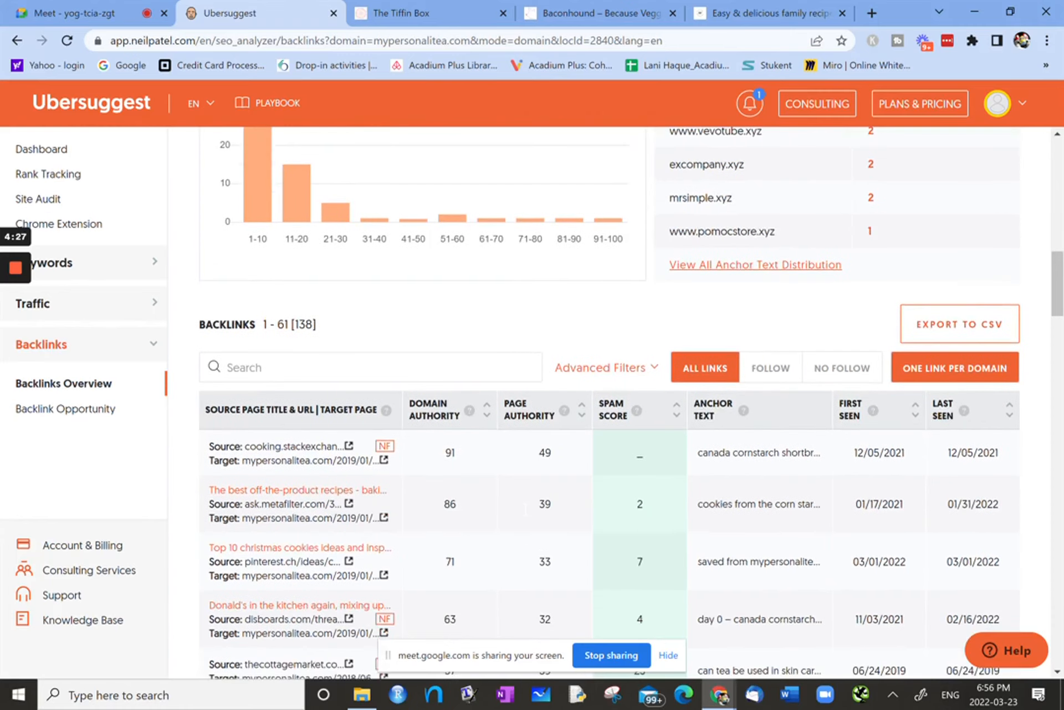
{"action": "scroll", "scroll_direction": "down", "scroll_amount": 3}
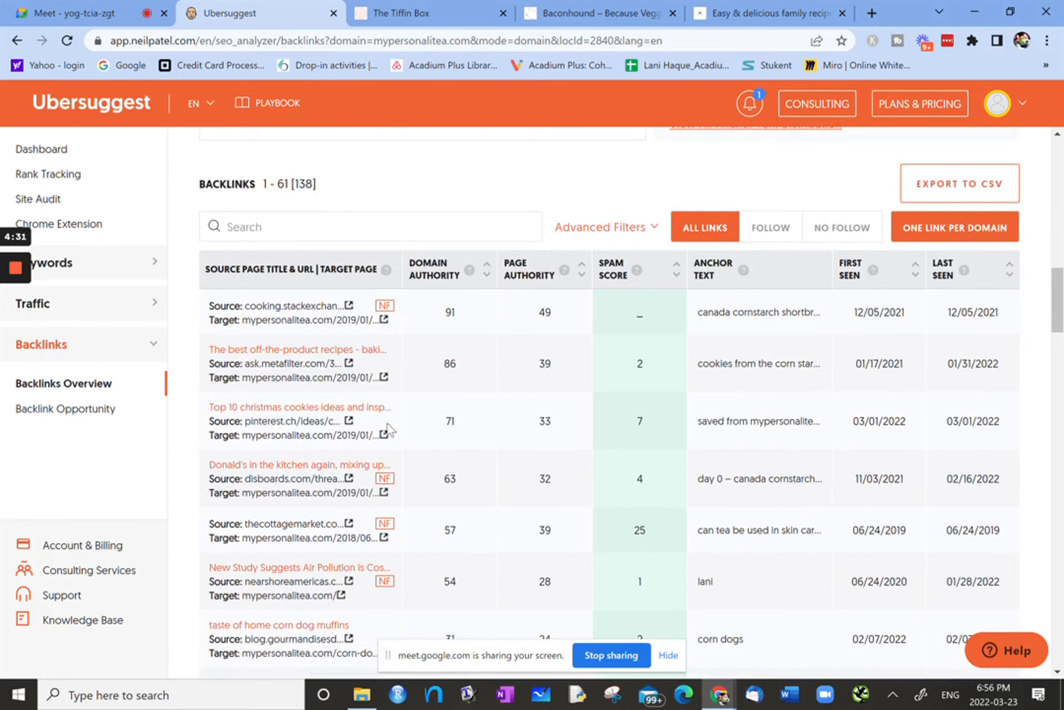
{"action": "mouse_move", "coordinate": [901, 573]}
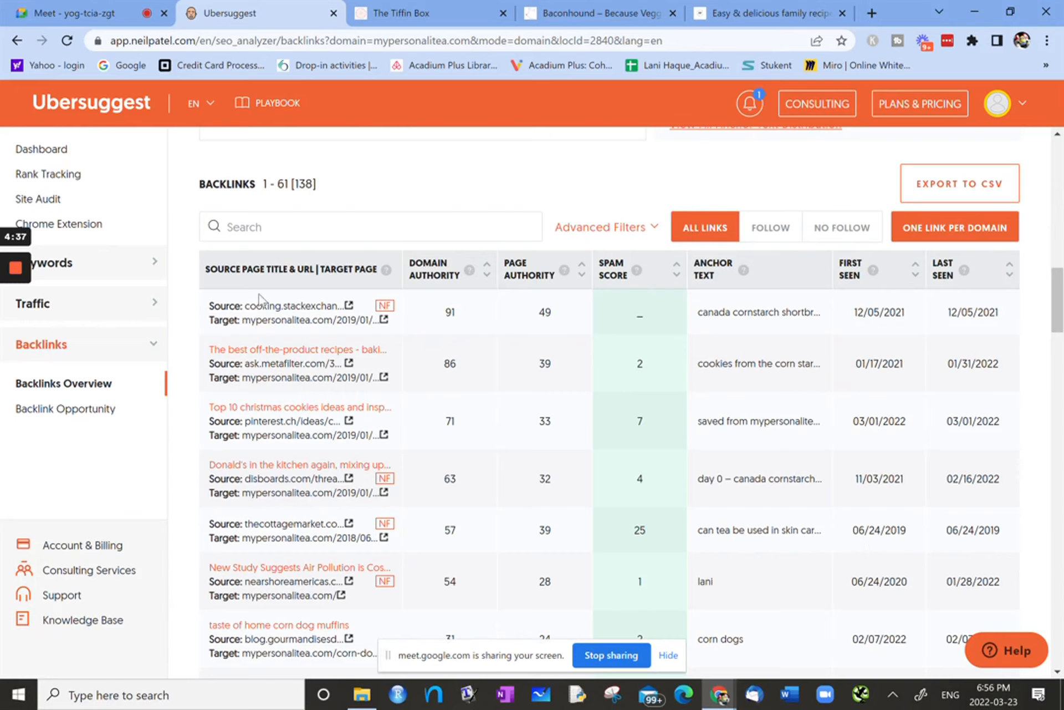
{"action": "mouse_move", "coordinate": [559, 256]}
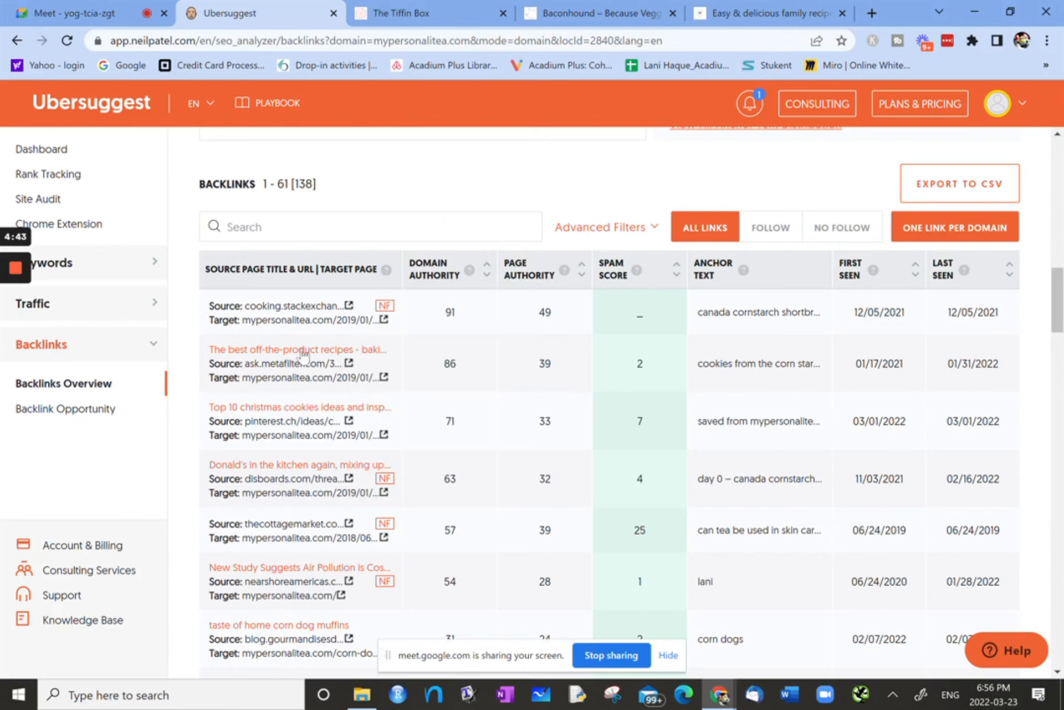
{"action": "mouse_move", "coordinate": [310, 309]}
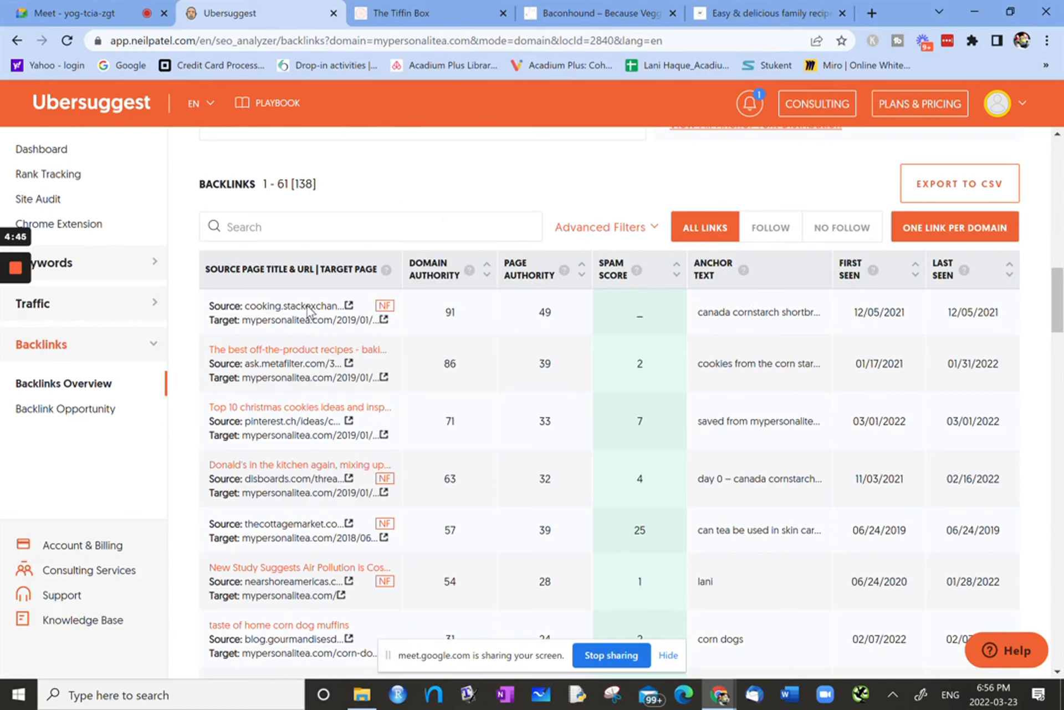
{"action": "mouse_move", "coordinate": [315, 325]}
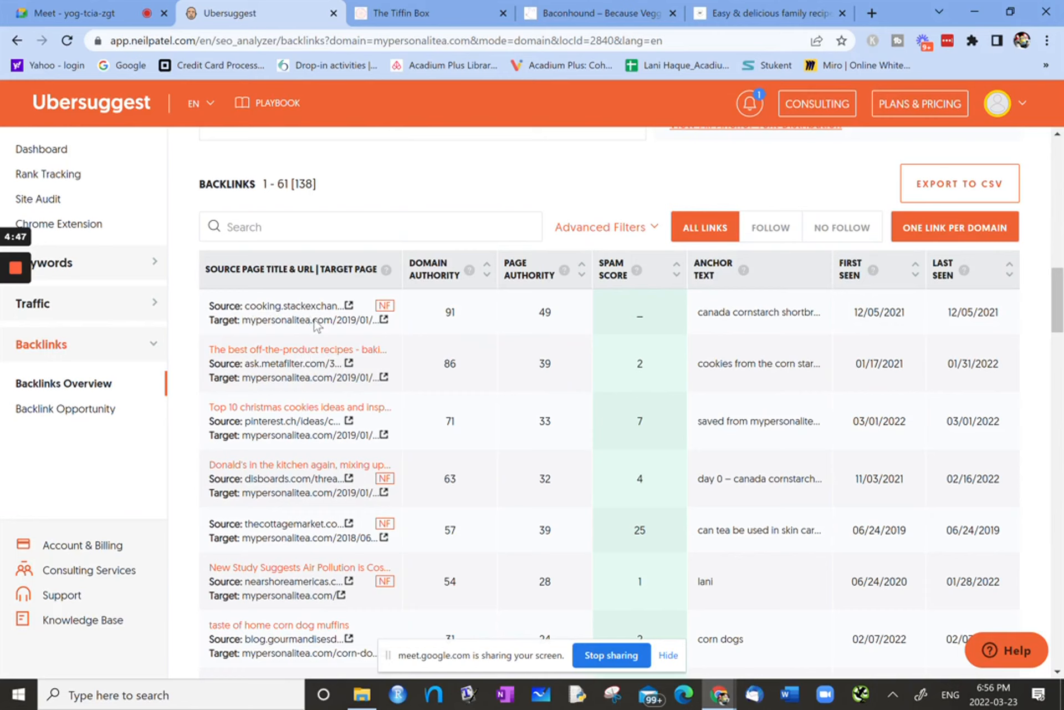
{"action": "mouse_move", "coordinate": [255, 334]}
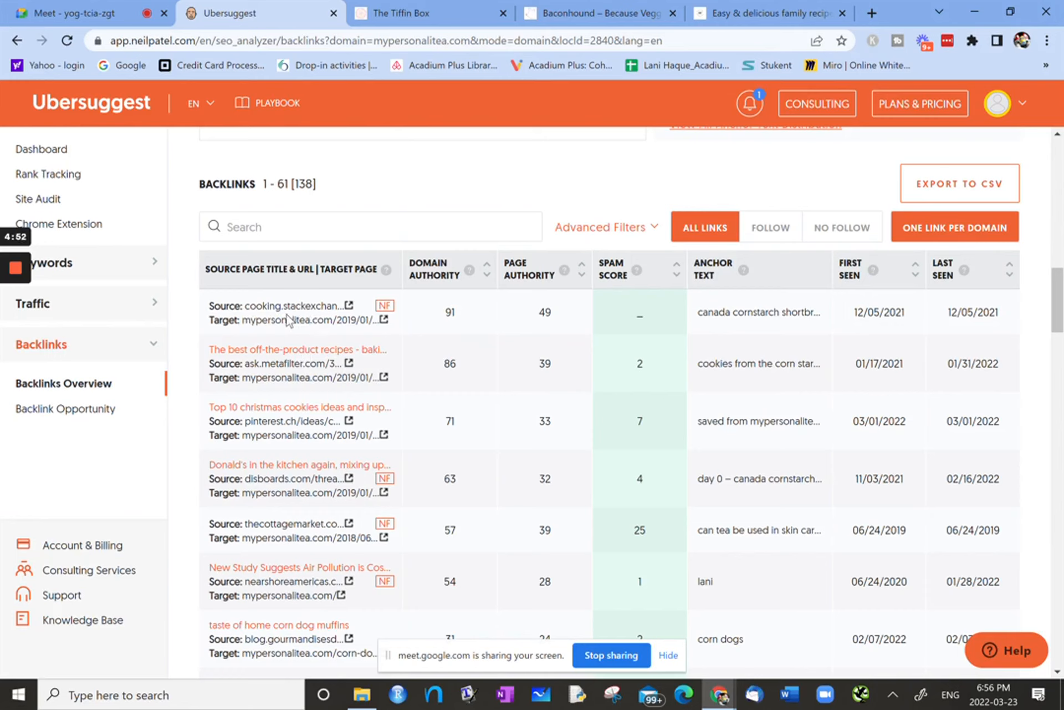
{"action": "mouse_move", "coordinate": [341, 330]}
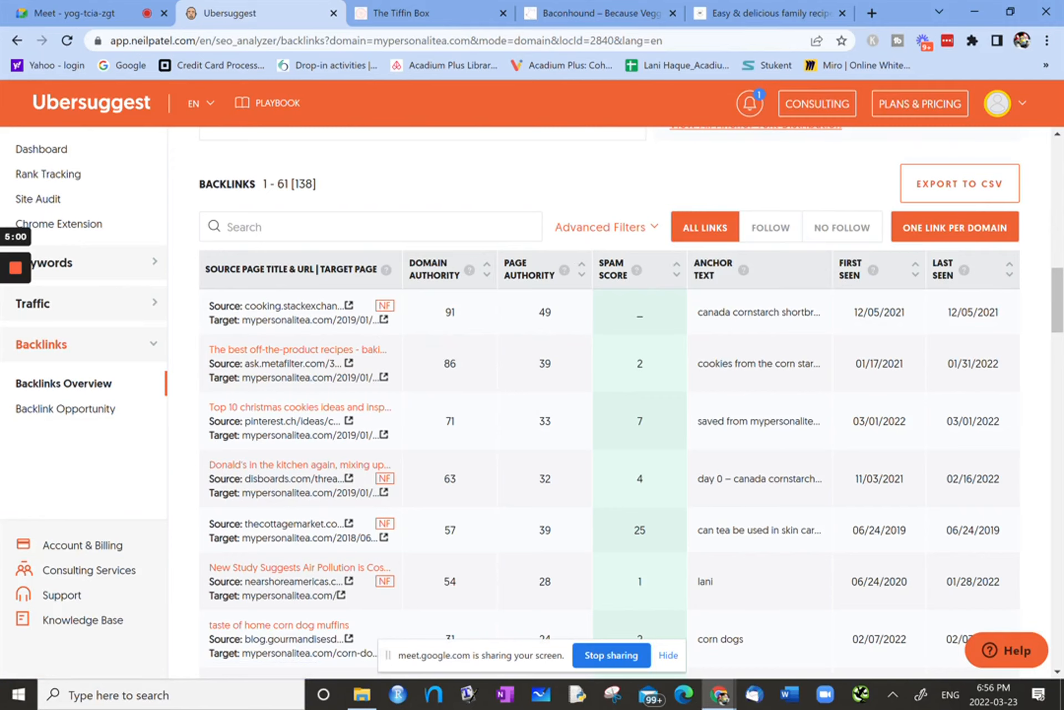
{"action": "mouse_move", "coordinate": [769, 240]}
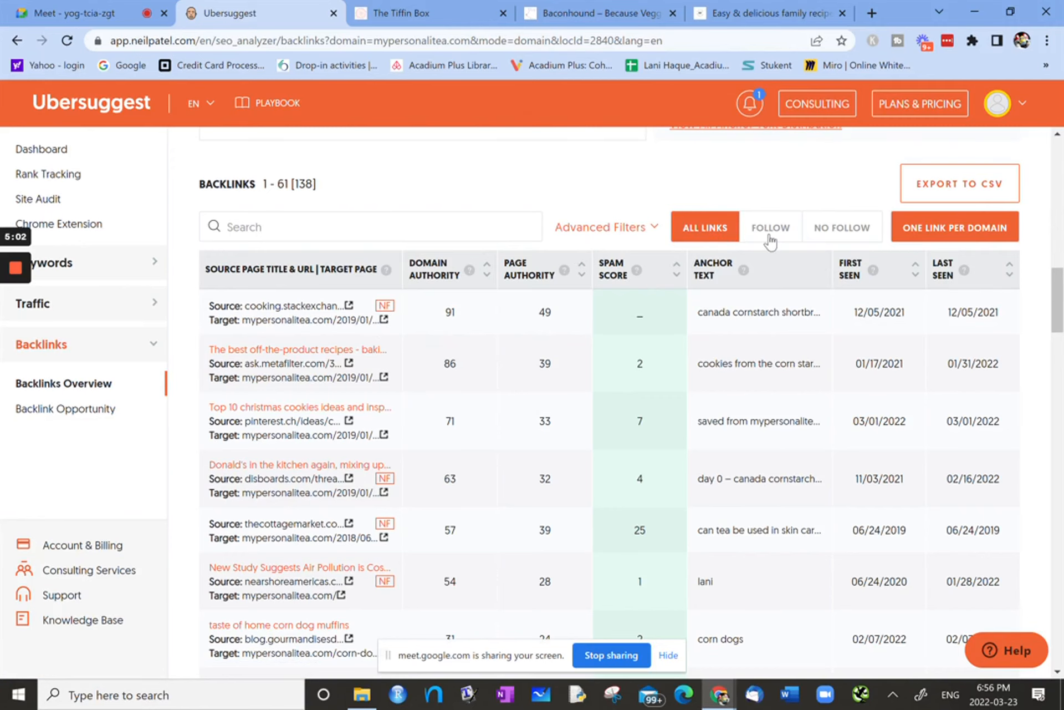
- Filter the backlinks table to the 45 follow links for mypersonalitea.com
{"action": "left_click", "coordinate": [771, 228]}
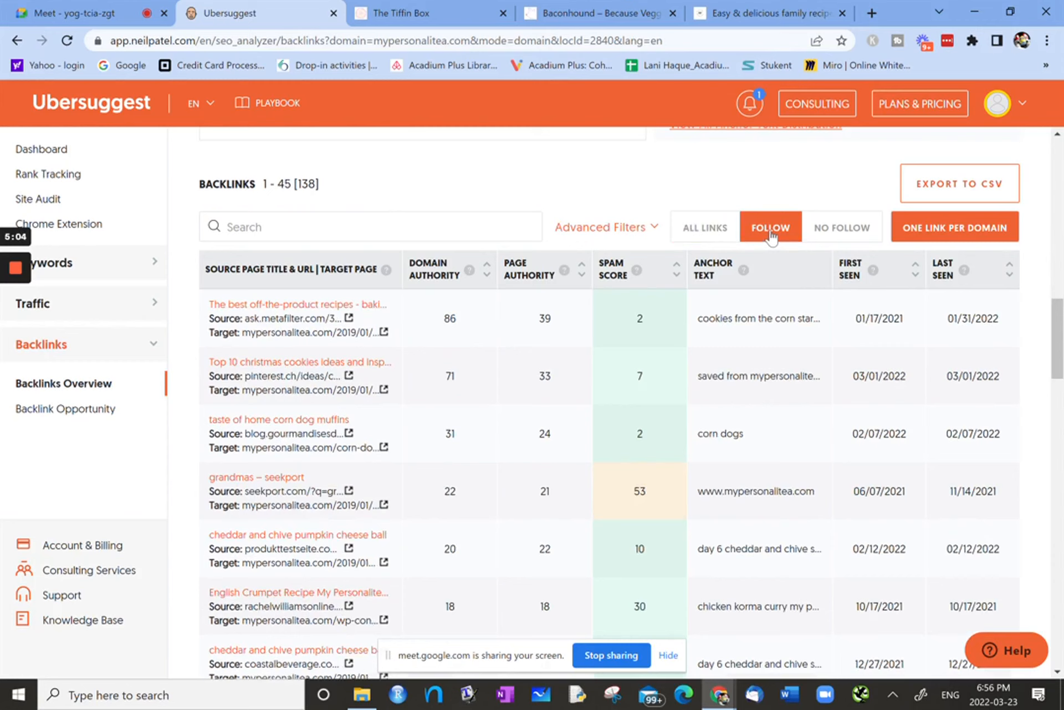
{"action": "mouse_move", "coordinate": [673, 269]}
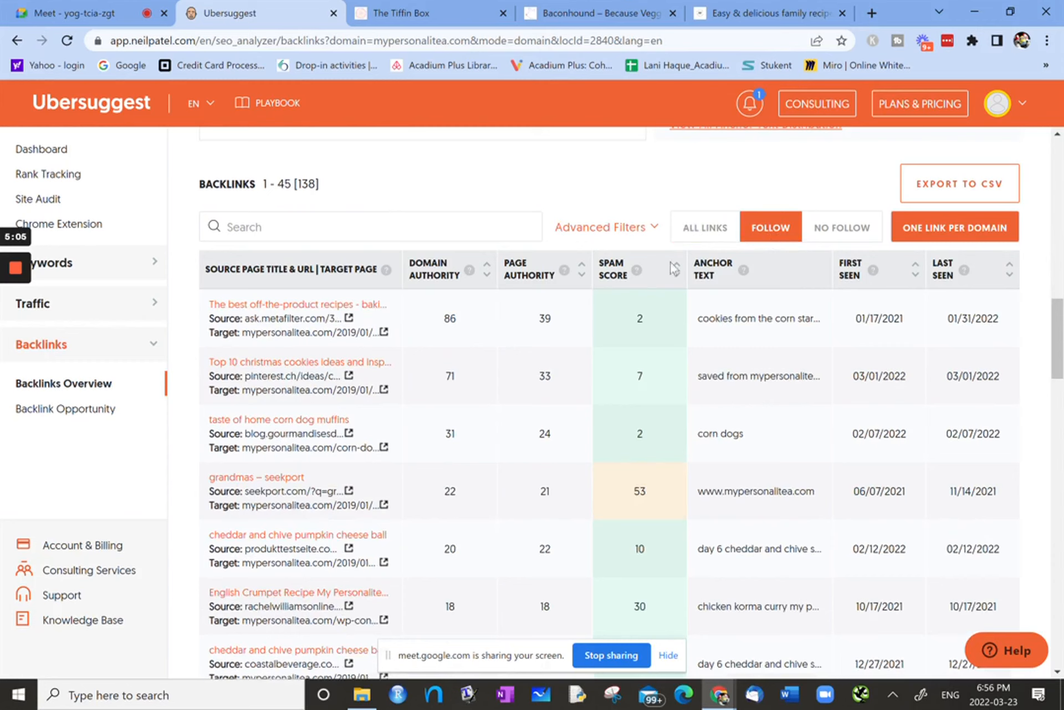
{"action": "mouse_move", "coordinate": [460, 565]}
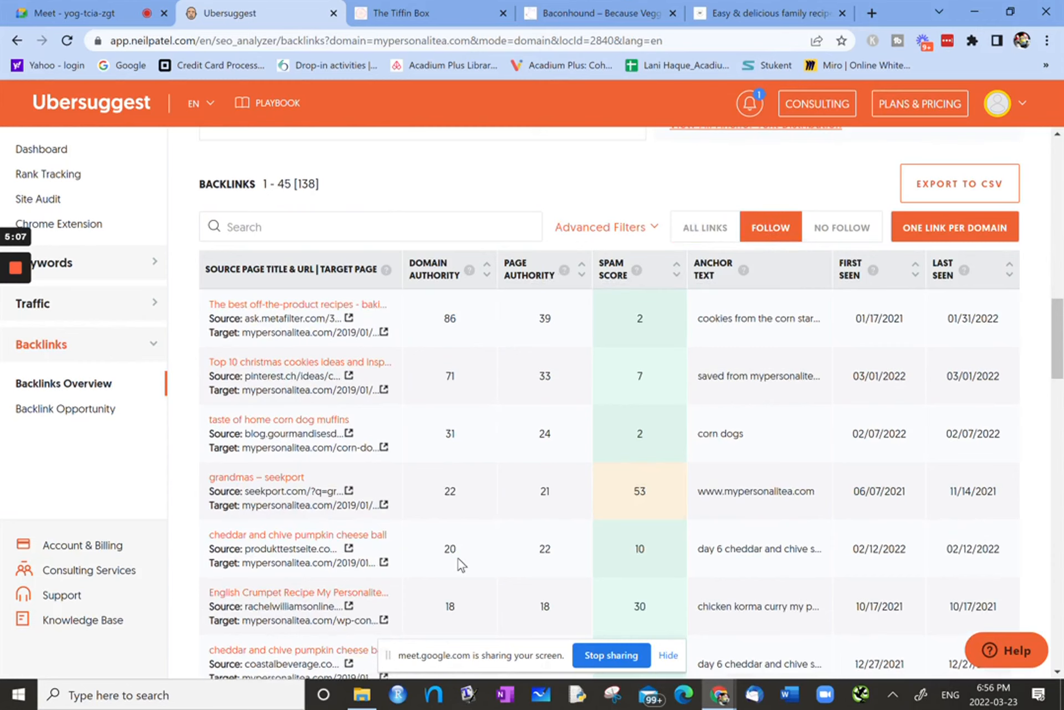
{"action": "mouse_move", "coordinate": [843, 232]}
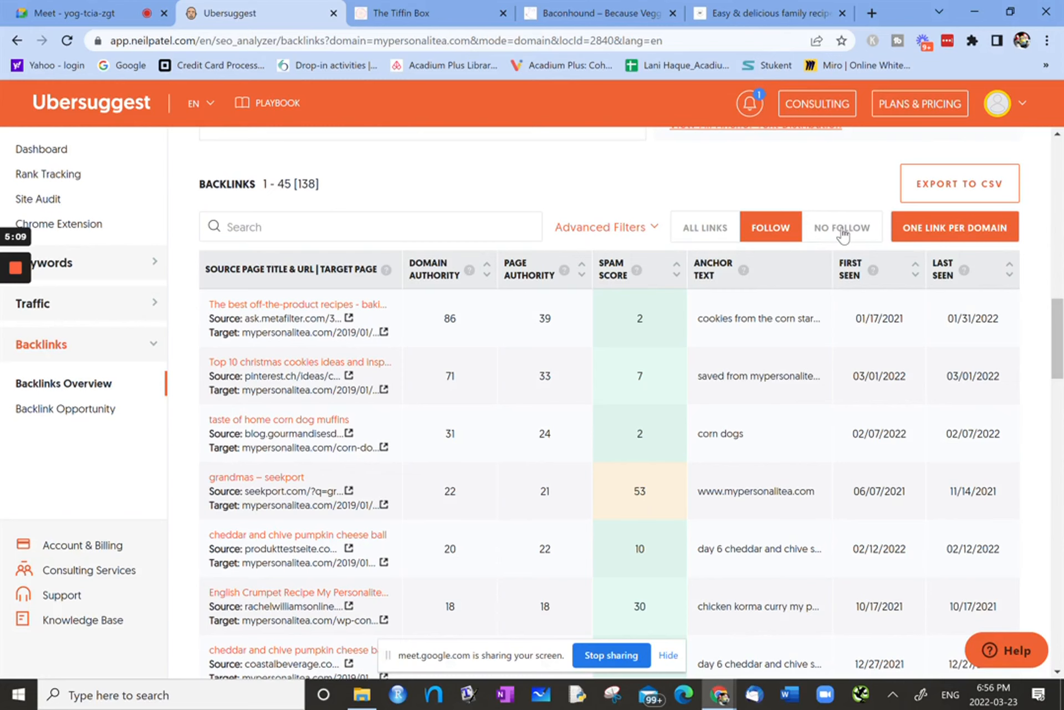
{"action": "left_click", "coordinate": [843, 227]}
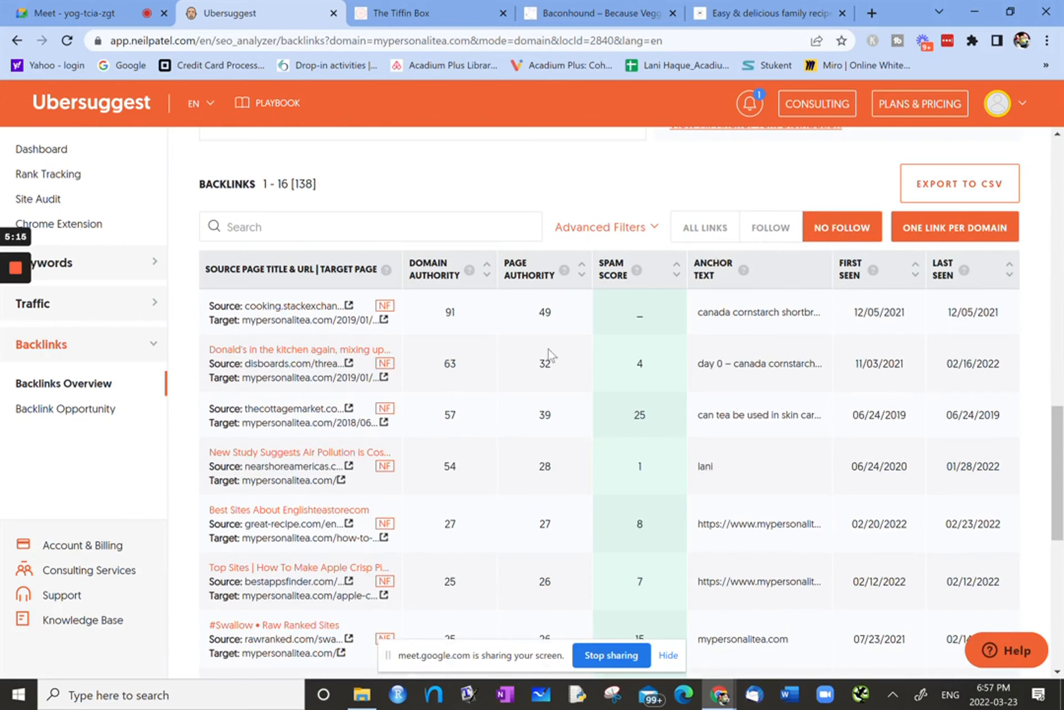
{"action": "mouse_move", "coordinate": [194, 497]}
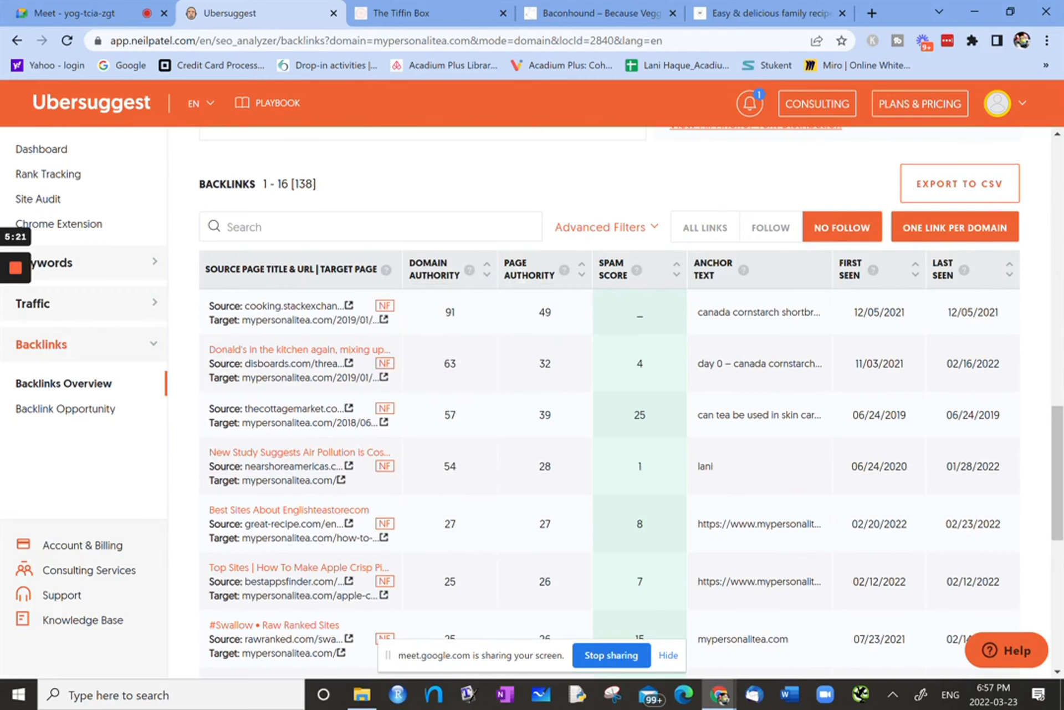
{"action": "mouse_move", "coordinate": [557, 318]}
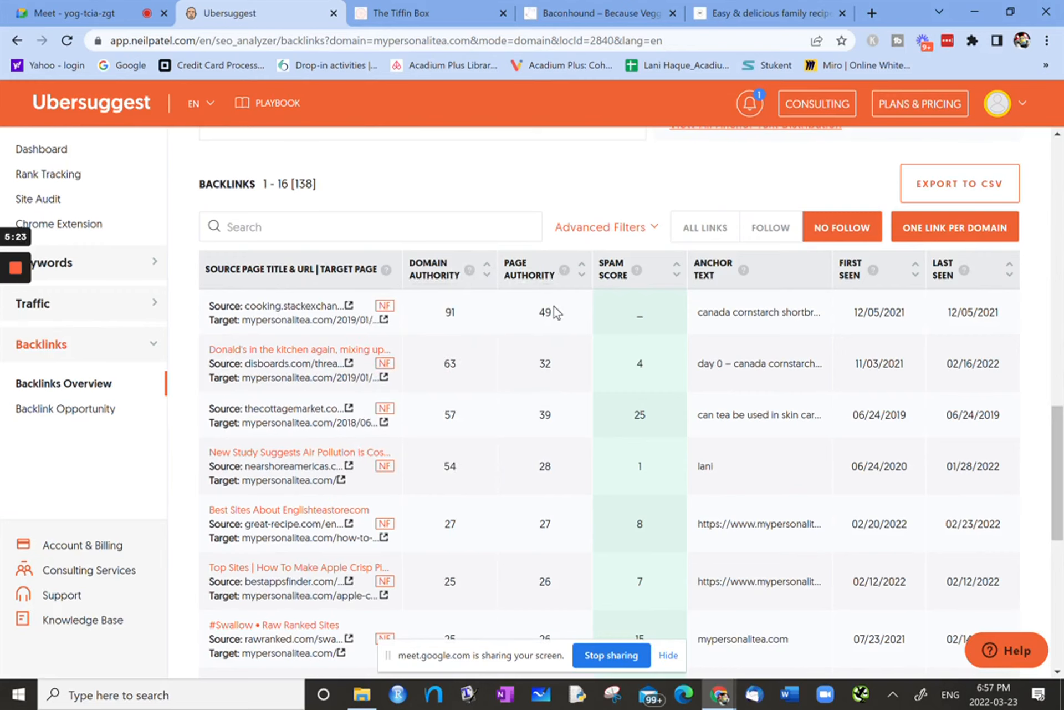
{"action": "mouse_move", "coordinate": [648, 272]}
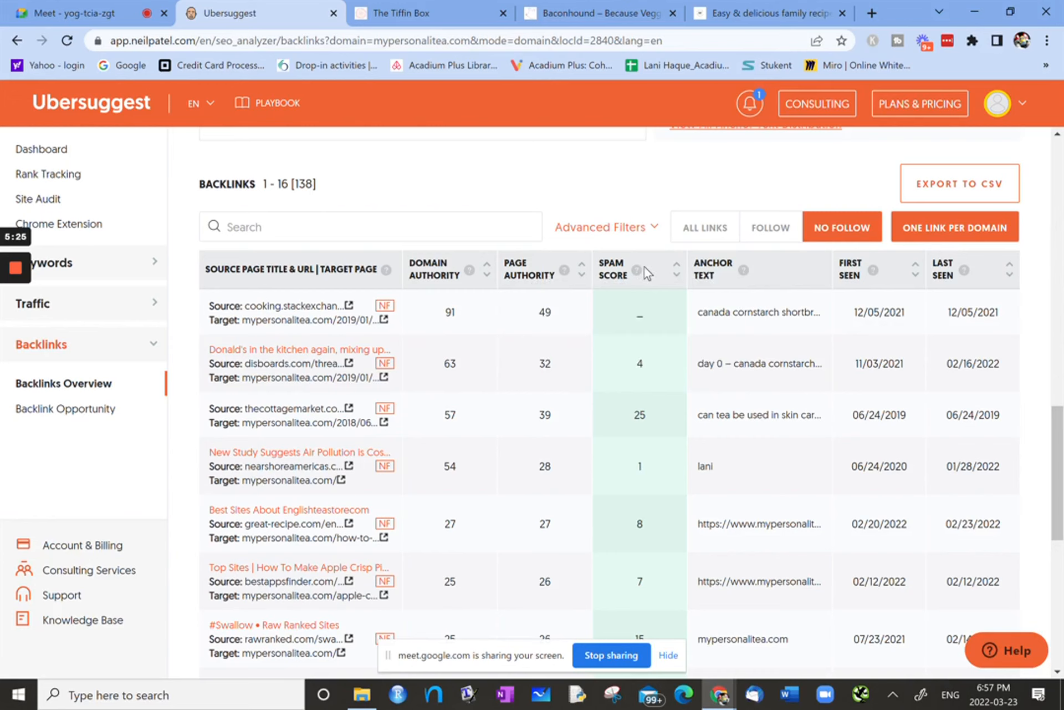
{"action": "mouse_move", "coordinate": [638, 272]}
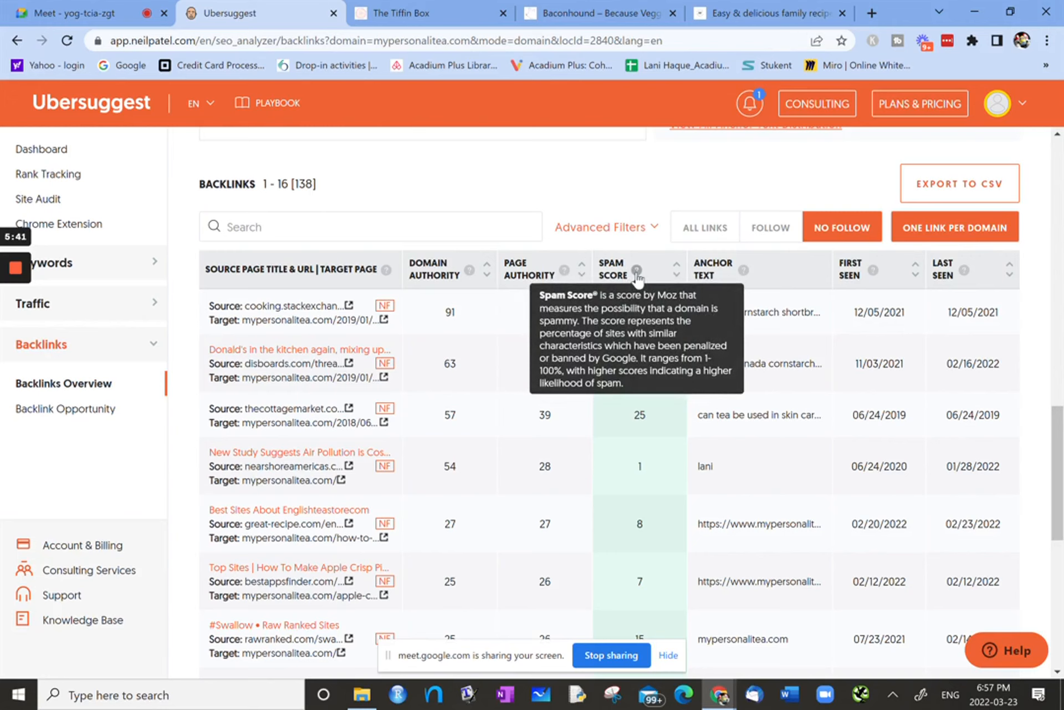
{"action": "mouse_move", "coordinate": [702, 539]}
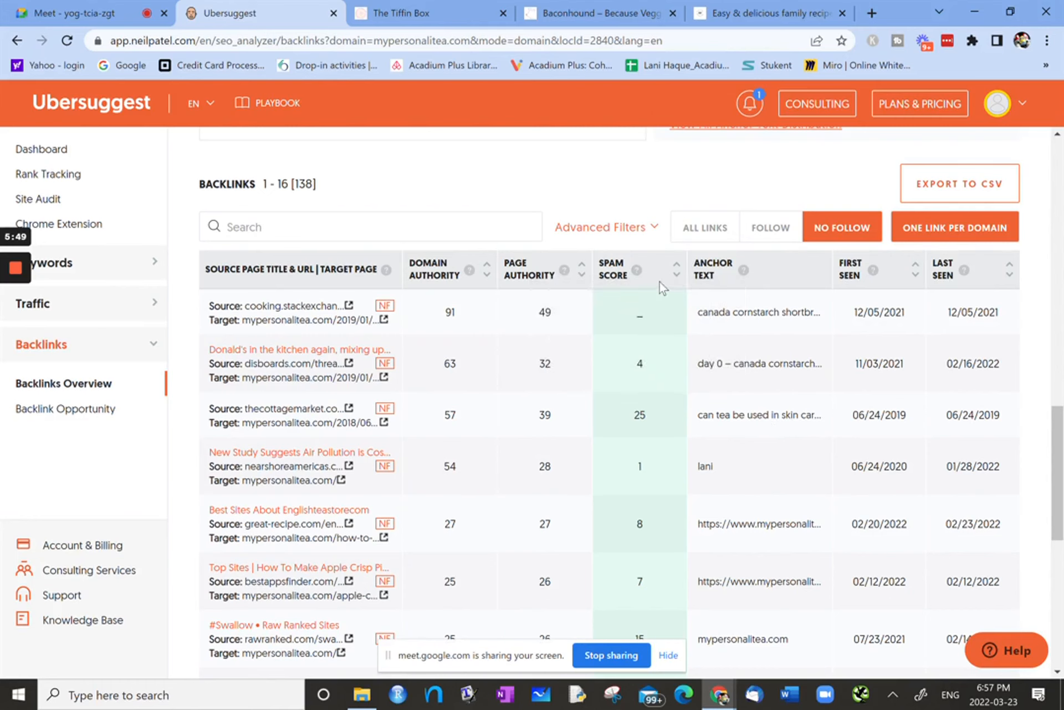
{"action": "mouse_move", "coordinate": [744, 271]}
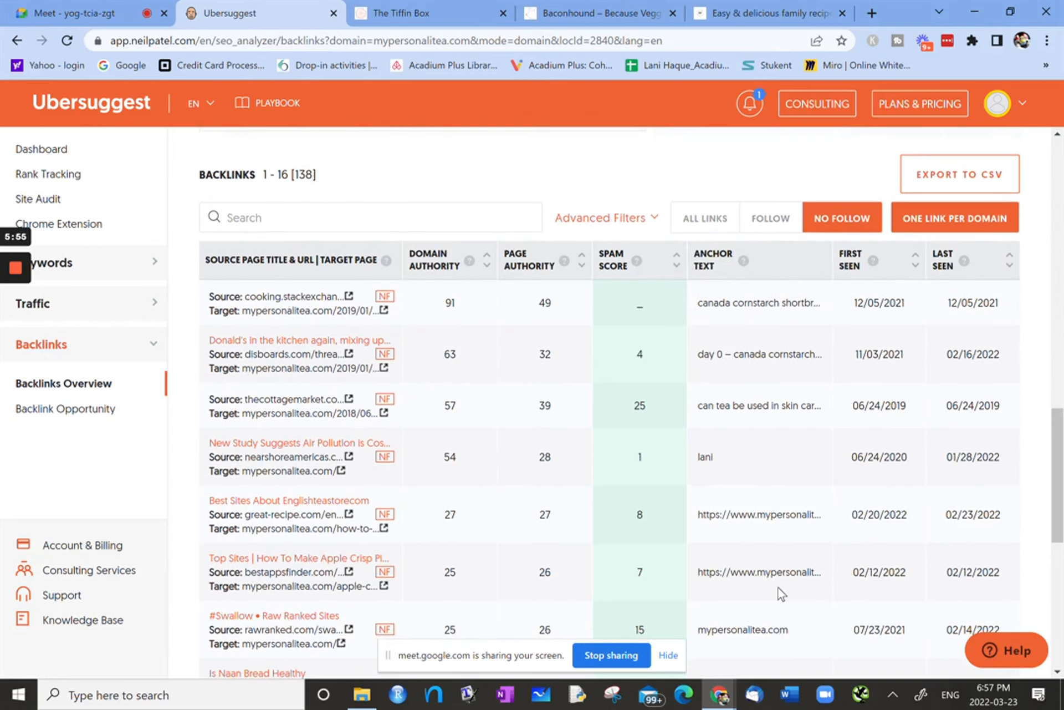
{"action": "mouse_move", "coordinate": [892, 269]}
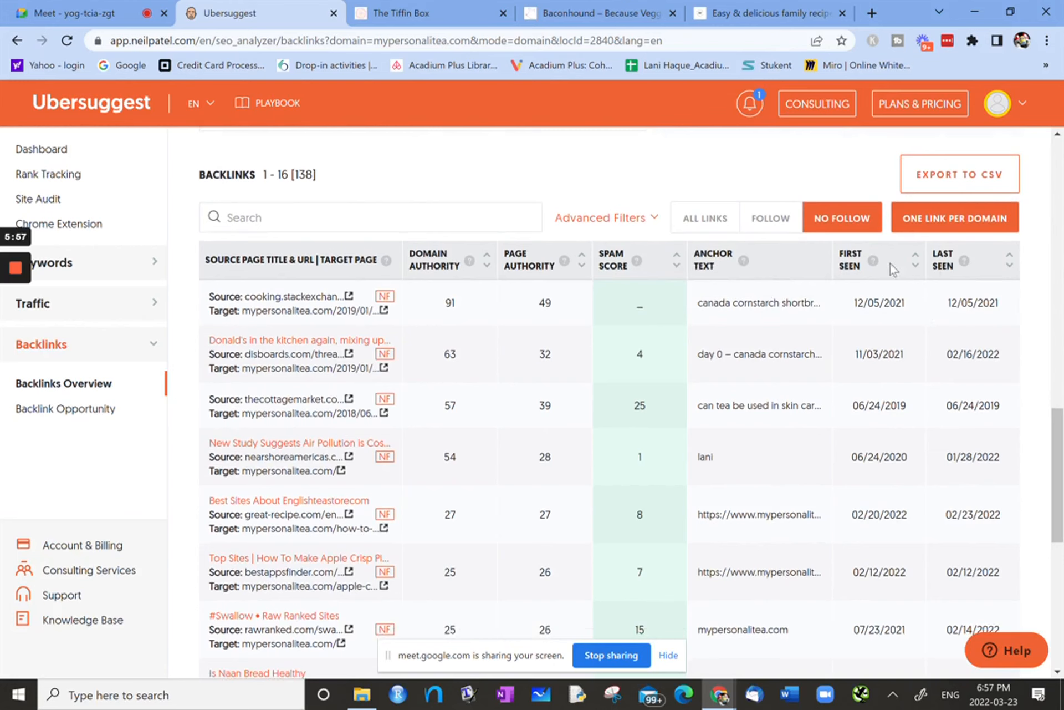
{"action": "mouse_move", "coordinate": [874, 262]}
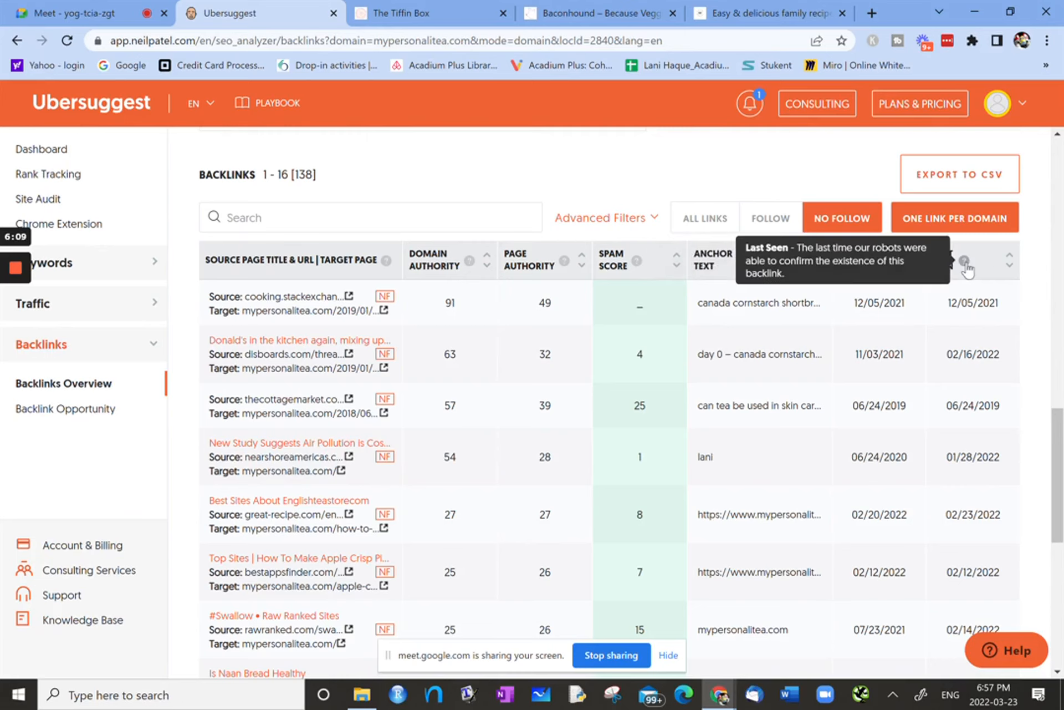
{"action": "scroll", "scroll_direction": "down", "scroll_amount": 3}
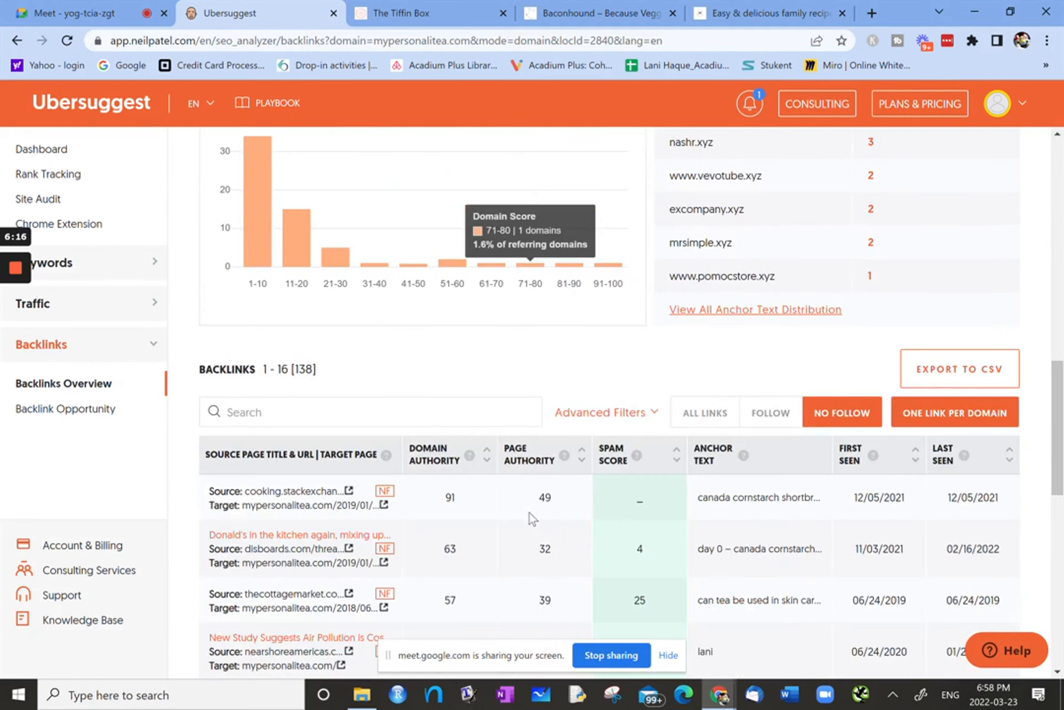
{"action": "scroll", "scroll_direction": "down", "scroll_amount": 3}
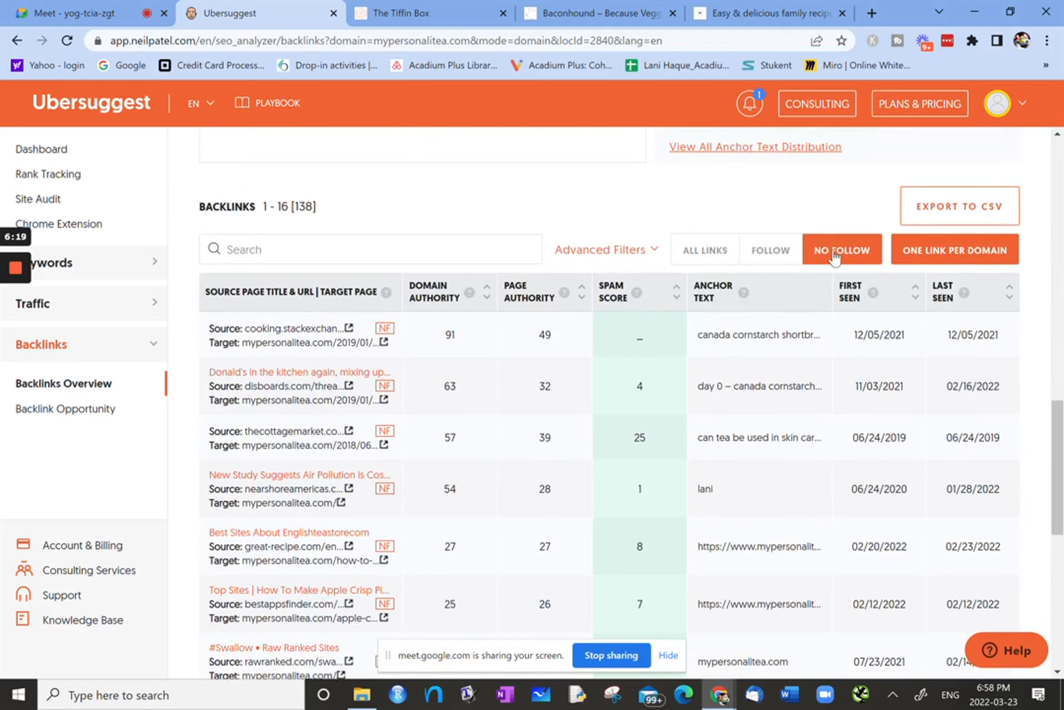
{"action": "mouse_move", "coordinate": [846, 261]}
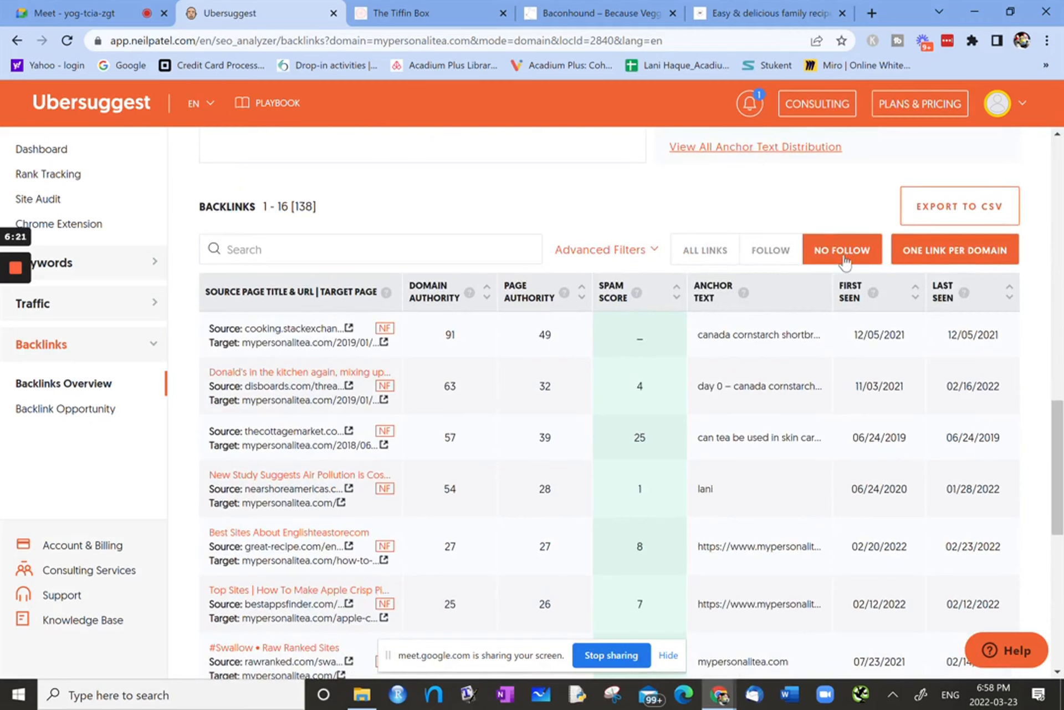
{"action": "mouse_move", "coordinate": [384, 310]}
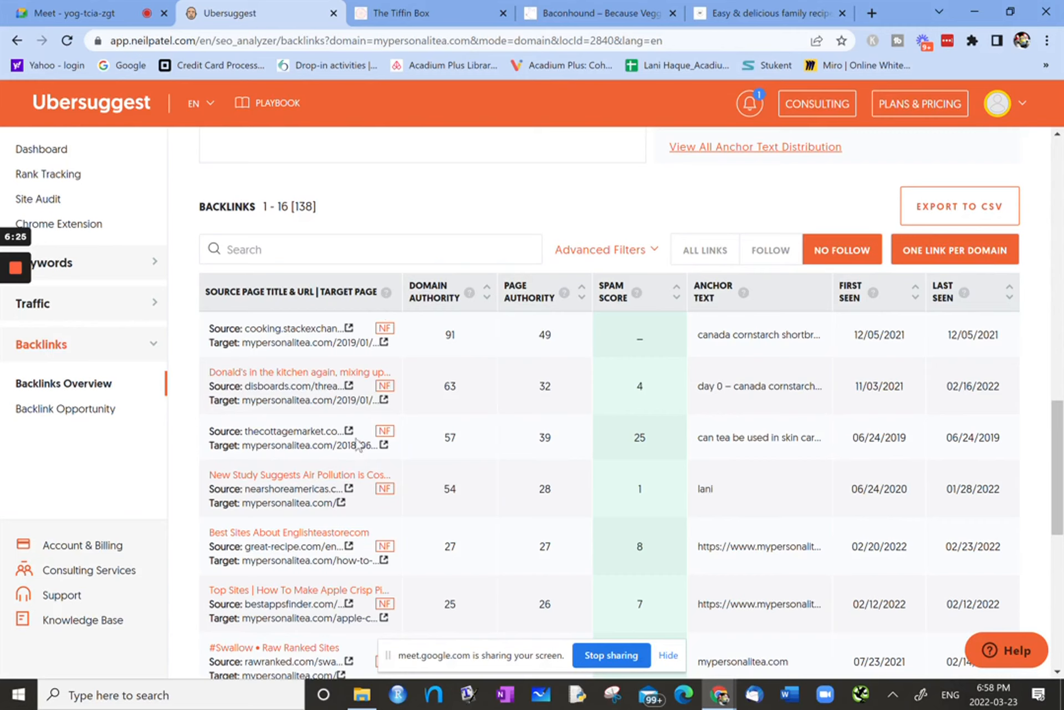
{"action": "mouse_move", "coordinate": [420, 338]}
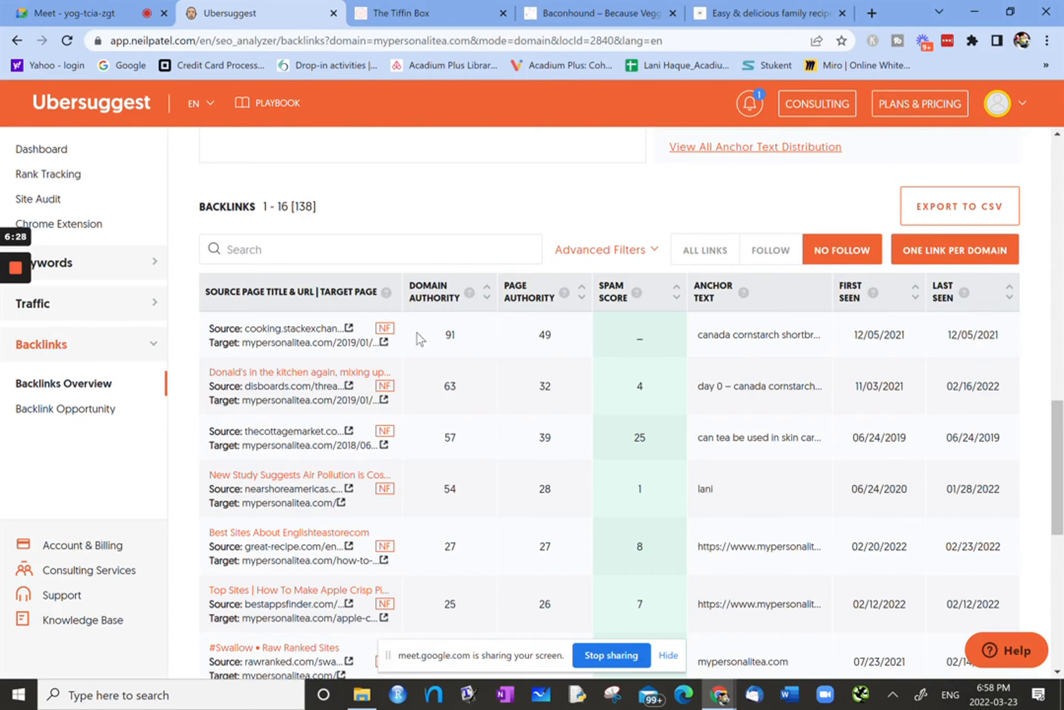
{"action": "mouse_move", "coordinate": [447, 589]}
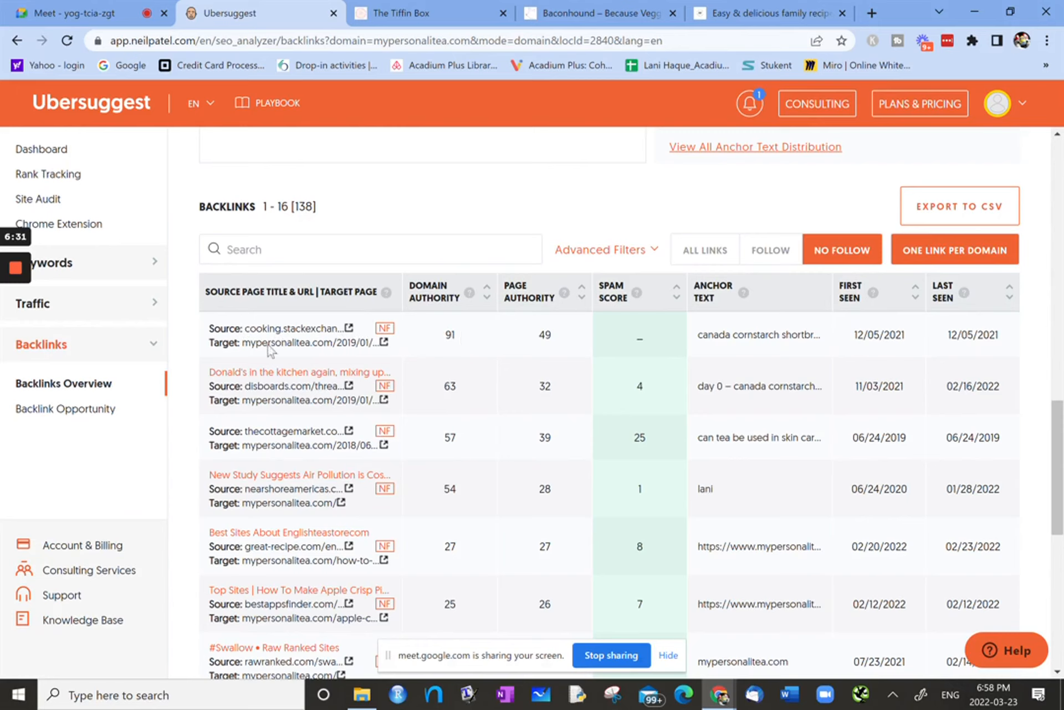
{"action": "mouse_move", "coordinate": [467, 347]}
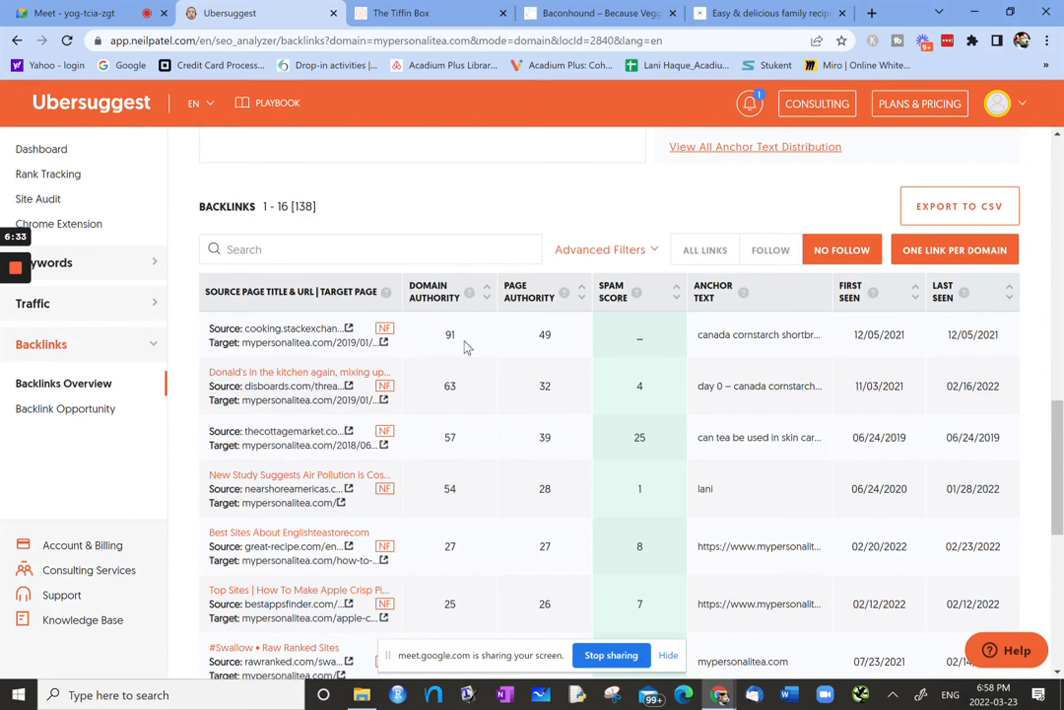
{"action": "mouse_move", "coordinate": [456, 343]}
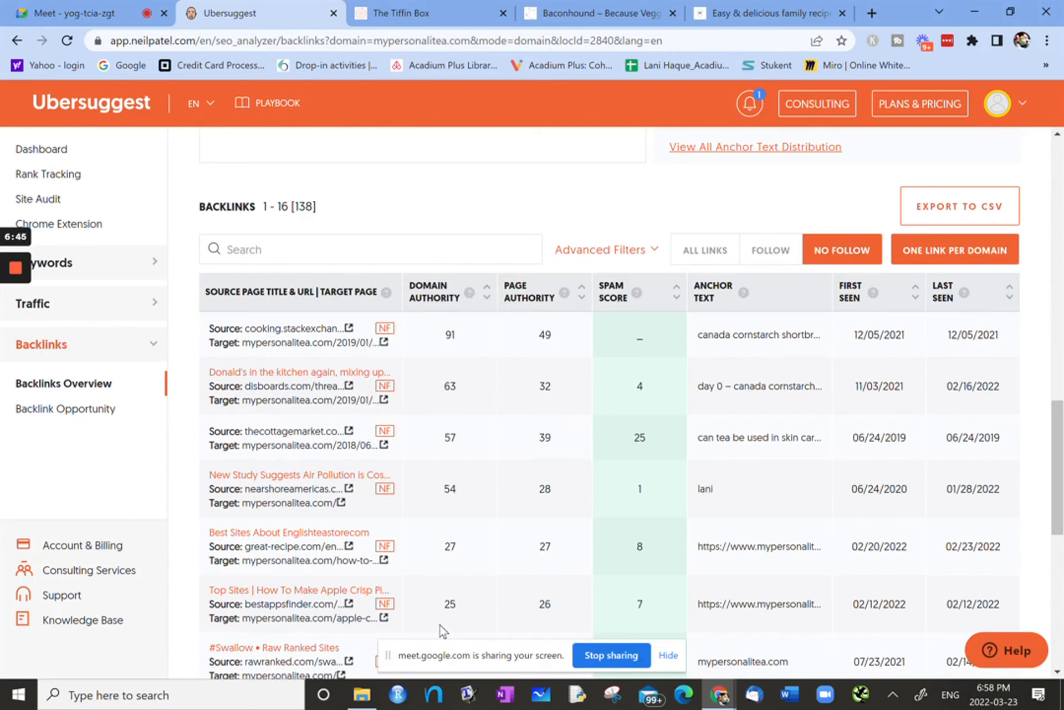
{"action": "mouse_move", "coordinate": [742, 293]}
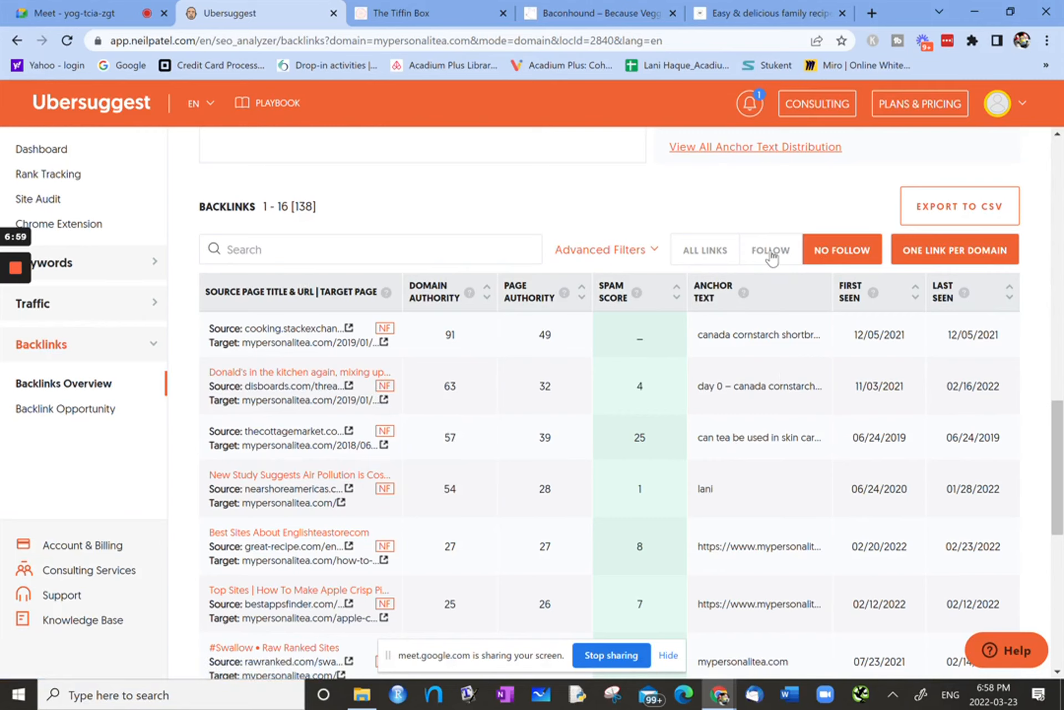
- Show only the 45 follow links, sorted by spam score highest first (69, 67, 64)
{"action": "left_click", "coordinate": [771, 249]}
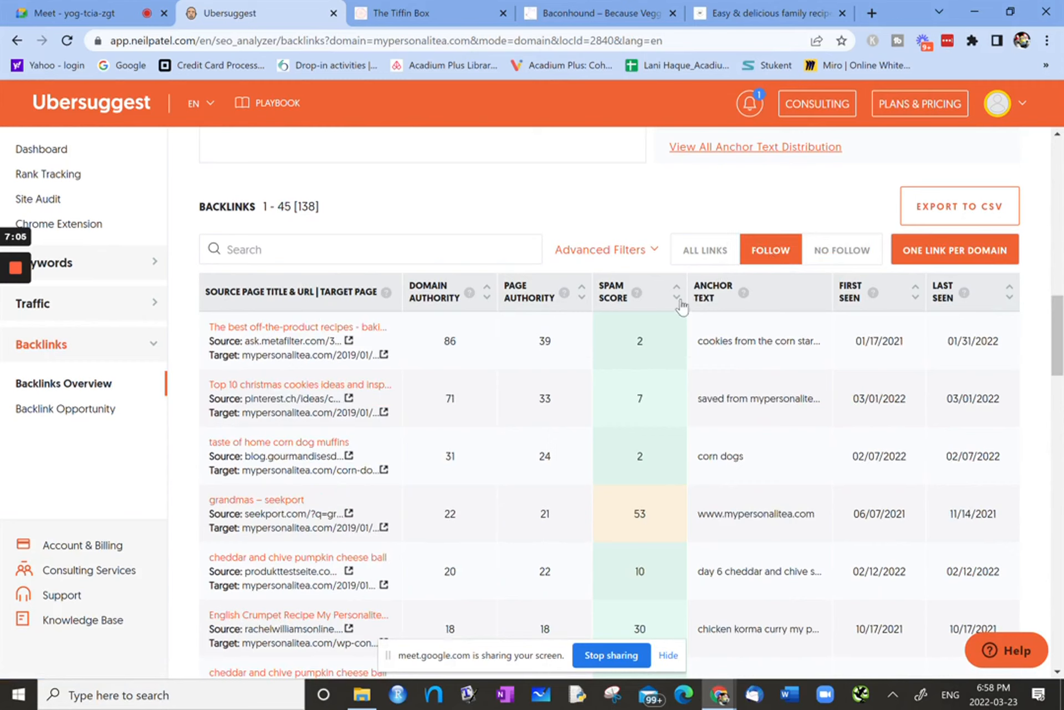
{"action": "left_click", "coordinate": [676, 297]}
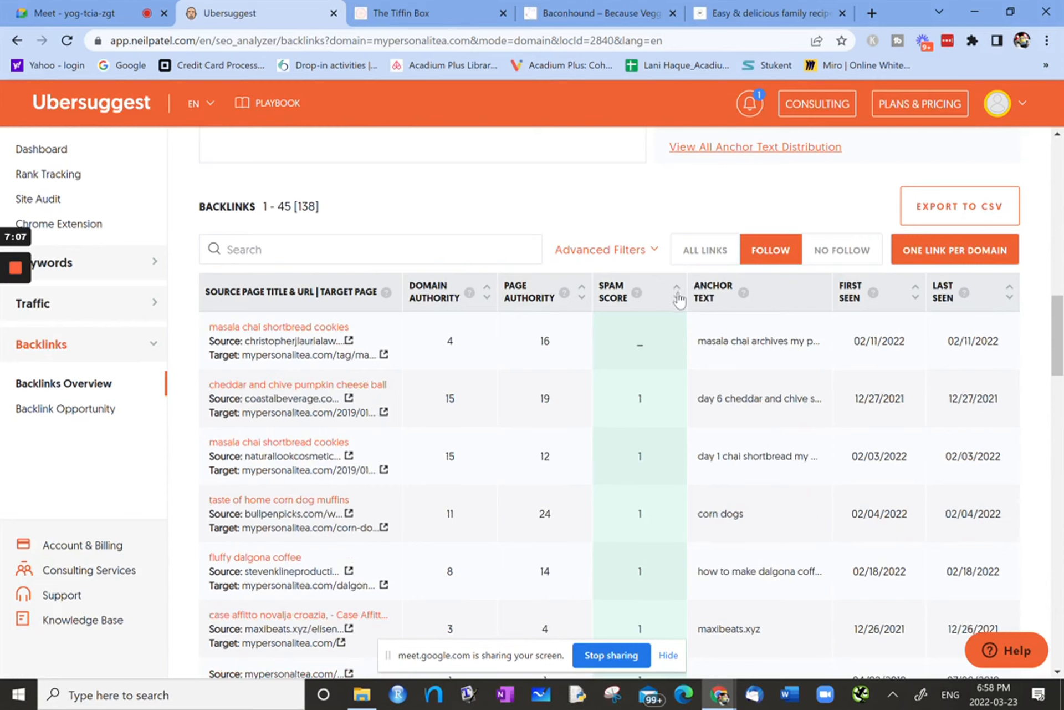
{"action": "left_click", "coordinate": [678, 287]}
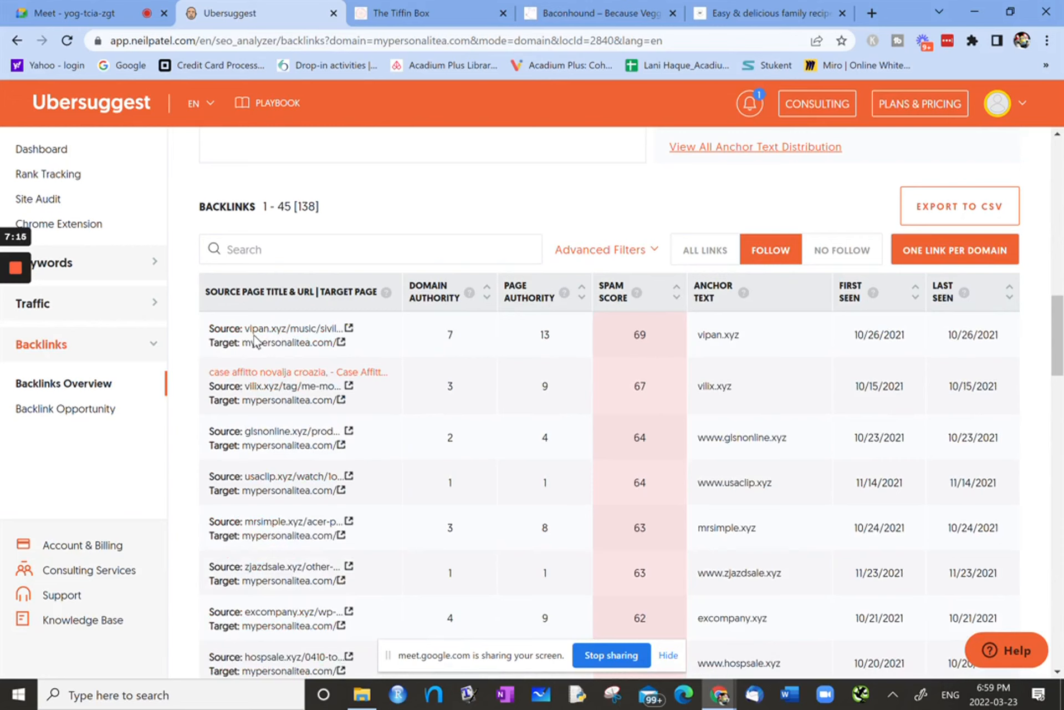
{"action": "mouse_move", "coordinate": [288, 337]}
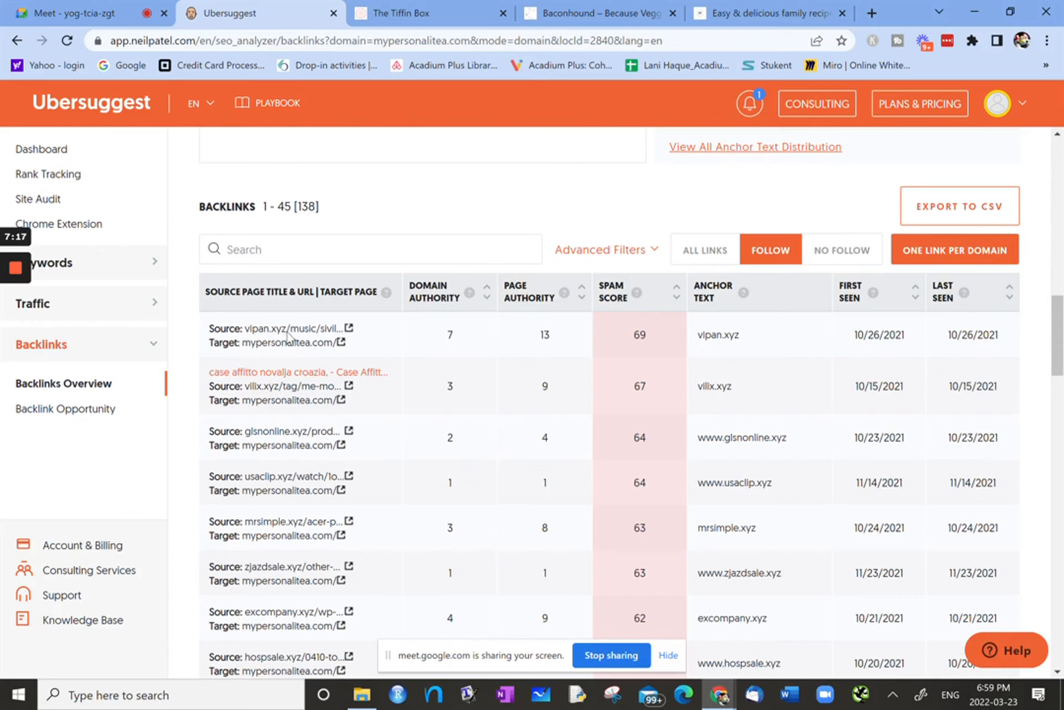
{"action": "mouse_move", "coordinate": [506, 326]}
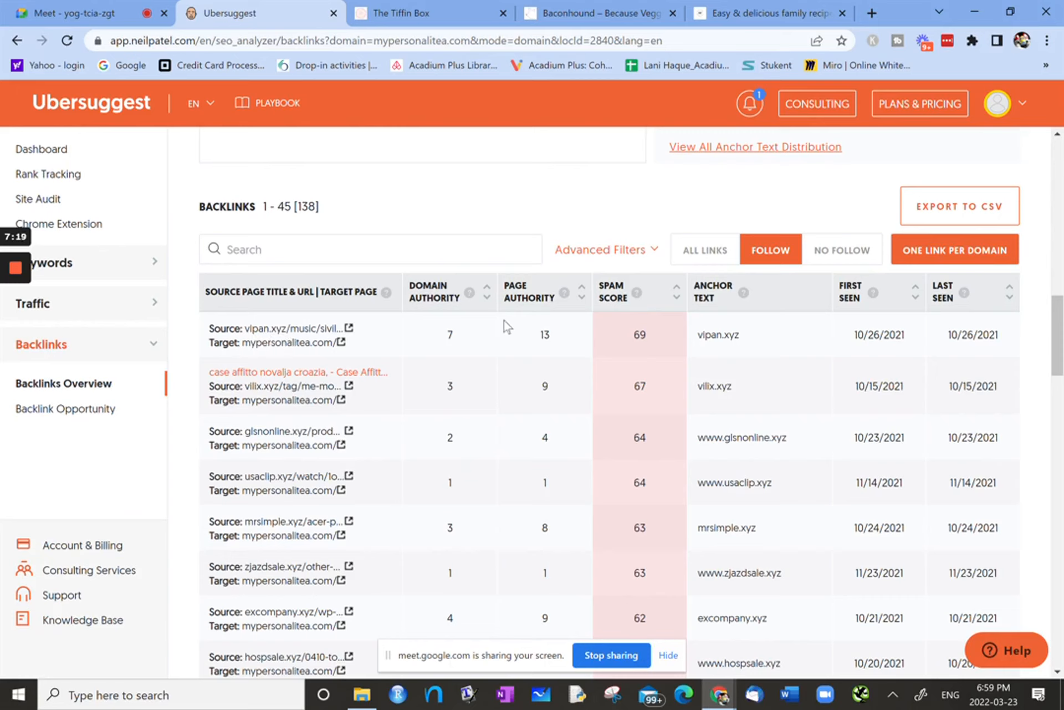
{"action": "mouse_move", "coordinate": [677, 542]}
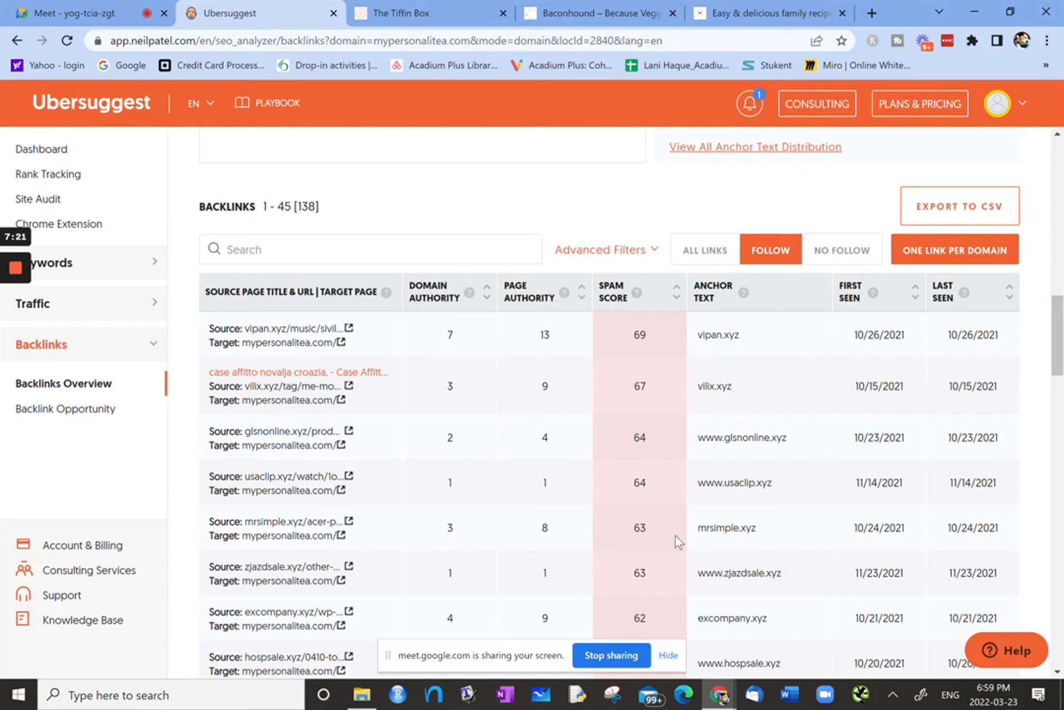
{"action": "mouse_move", "coordinate": [663, 476]}
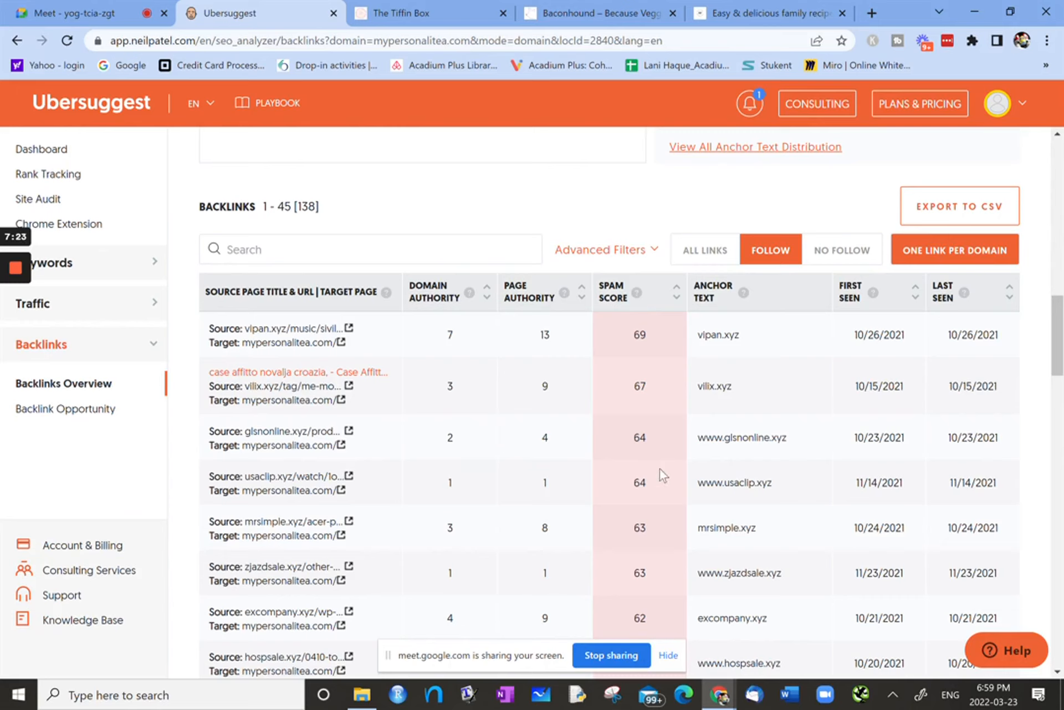
{"action": "mouse_move", "coordinate": [413, 371]}
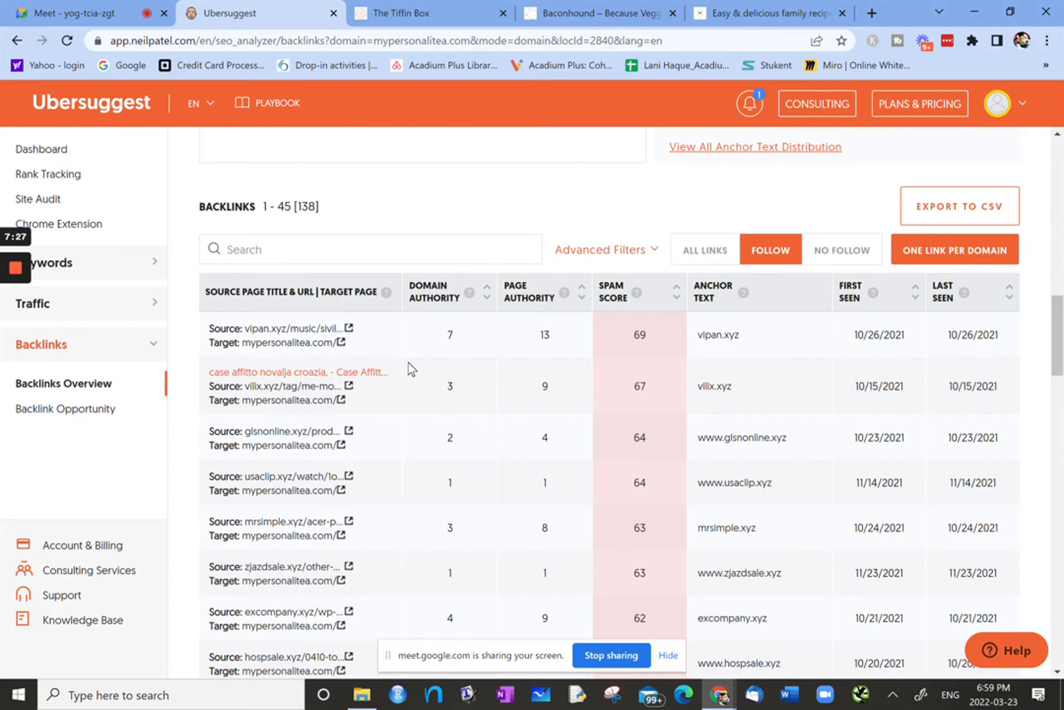
{"action": "mouse_move", "coordinate": [727, 316]}
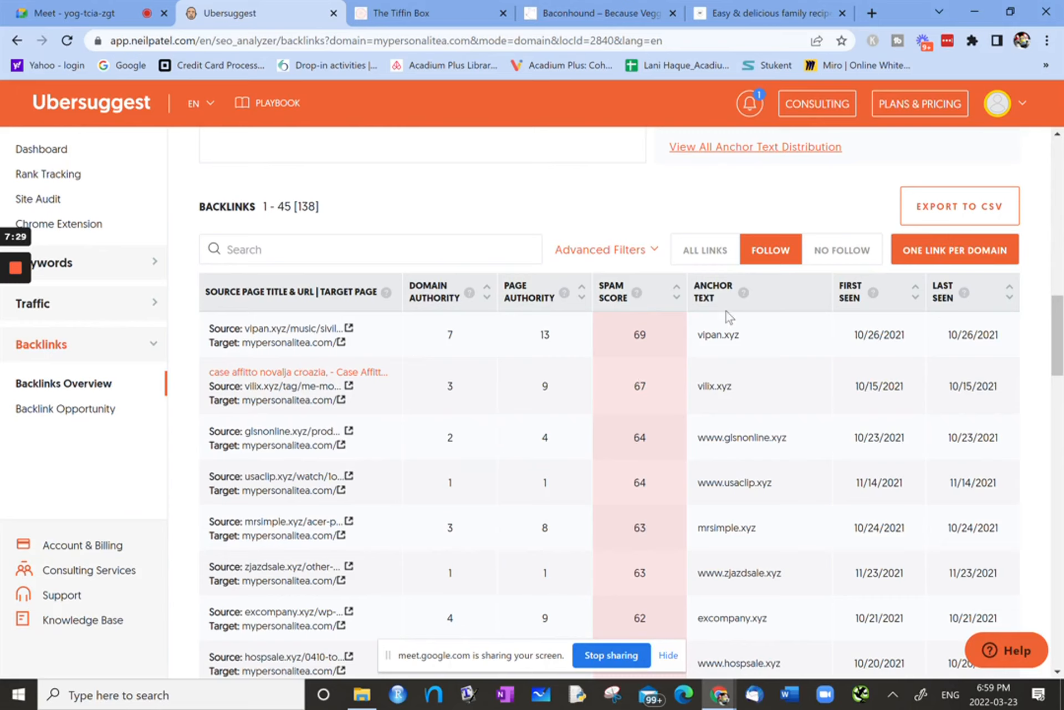
{"action": "mouse_move", "coordinate": [635, 559]}
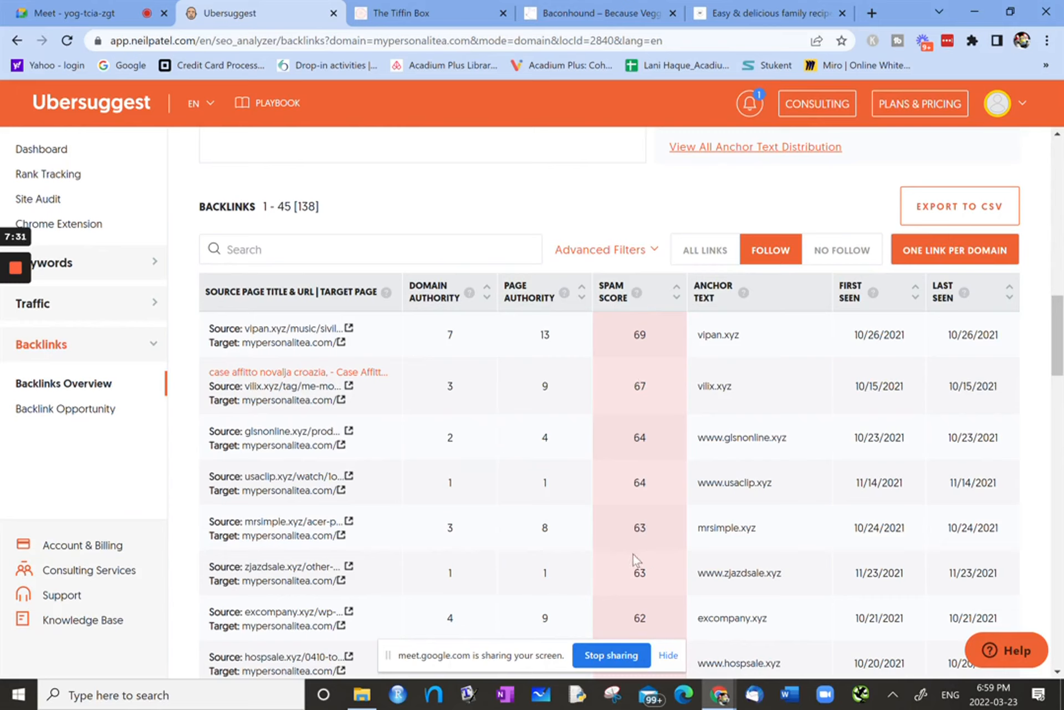
{"action": "mouse_move", "coordinate": [343, 467]}
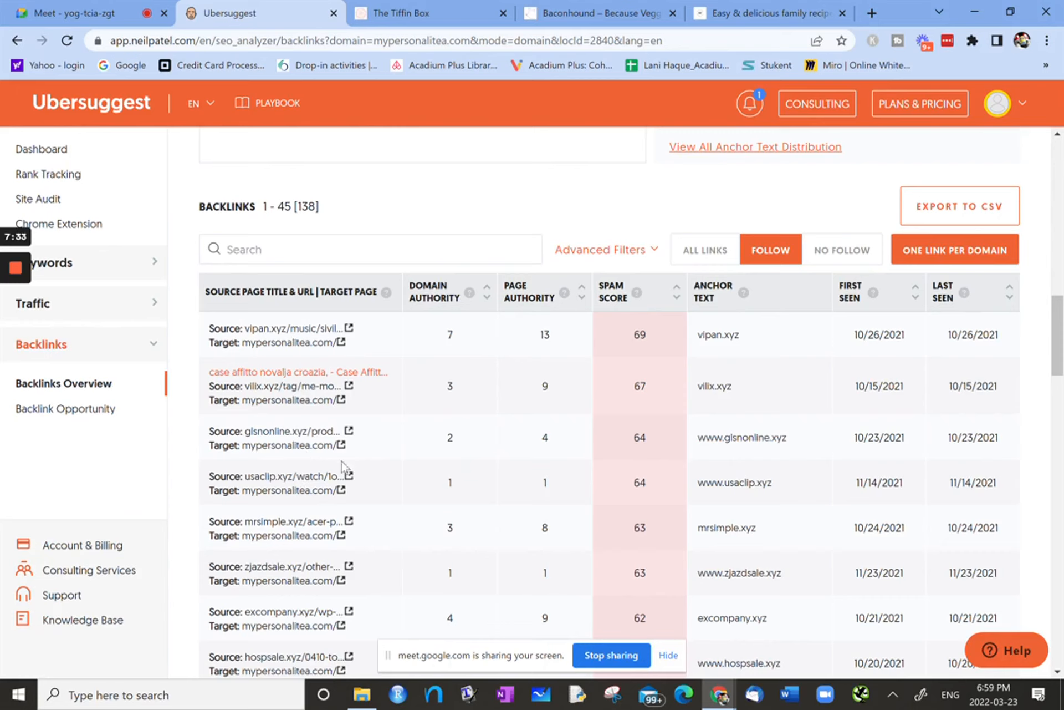
{"action": "mouse_move", "coordinate": [357, 465]}
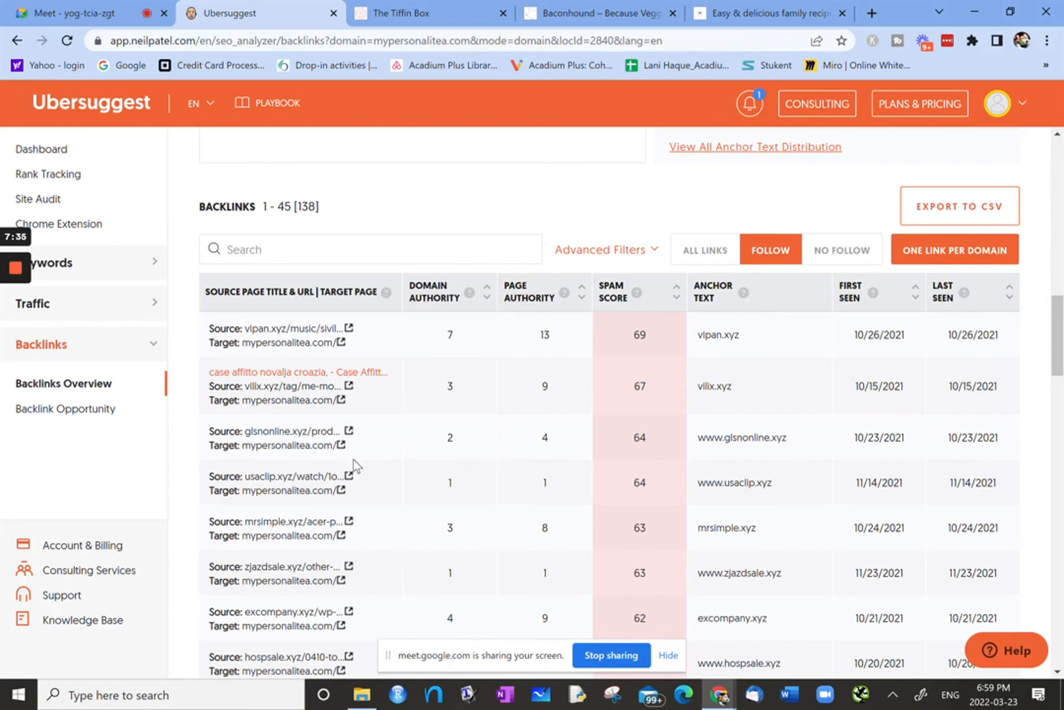